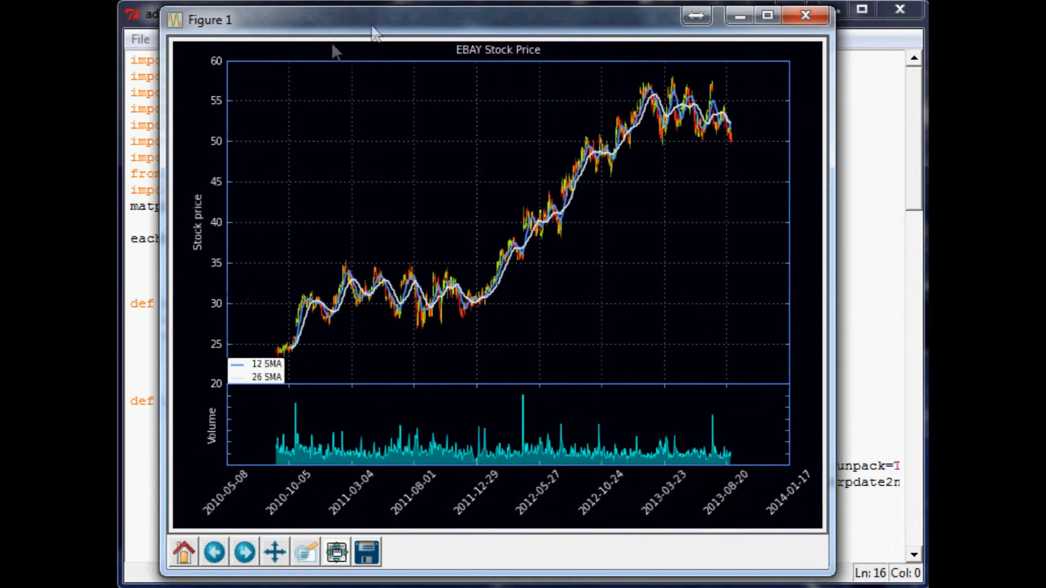
pyautogui.moveTo(373, 315)
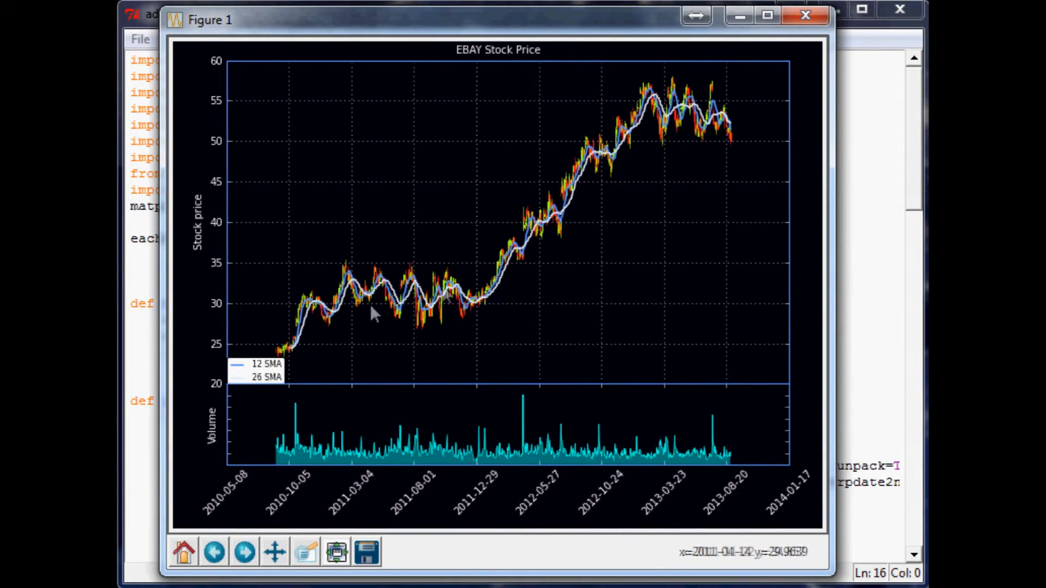
pyautogui.moveTo(770, 92)
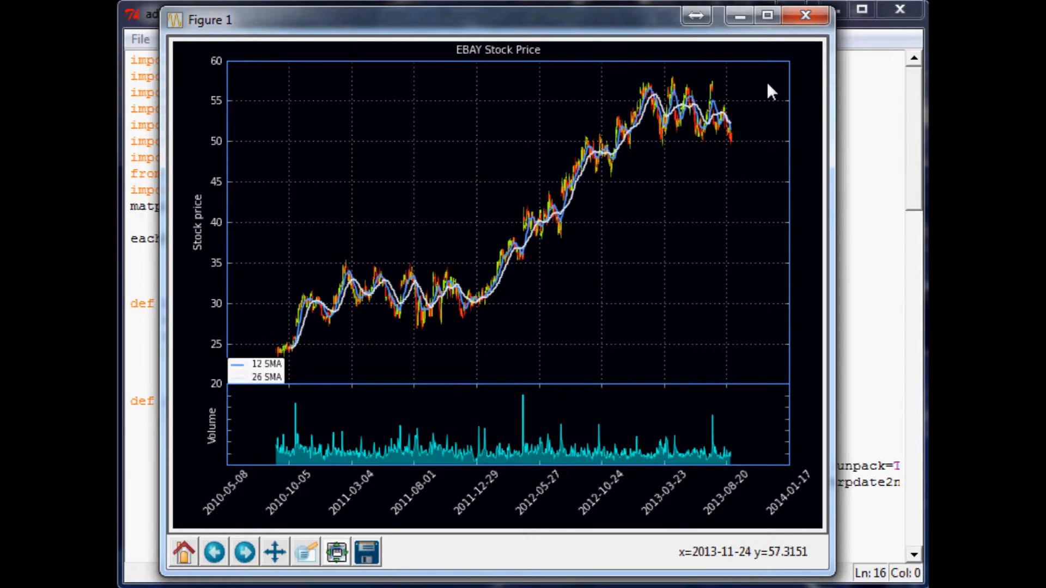
pyautogui.moveTo(301, 384)
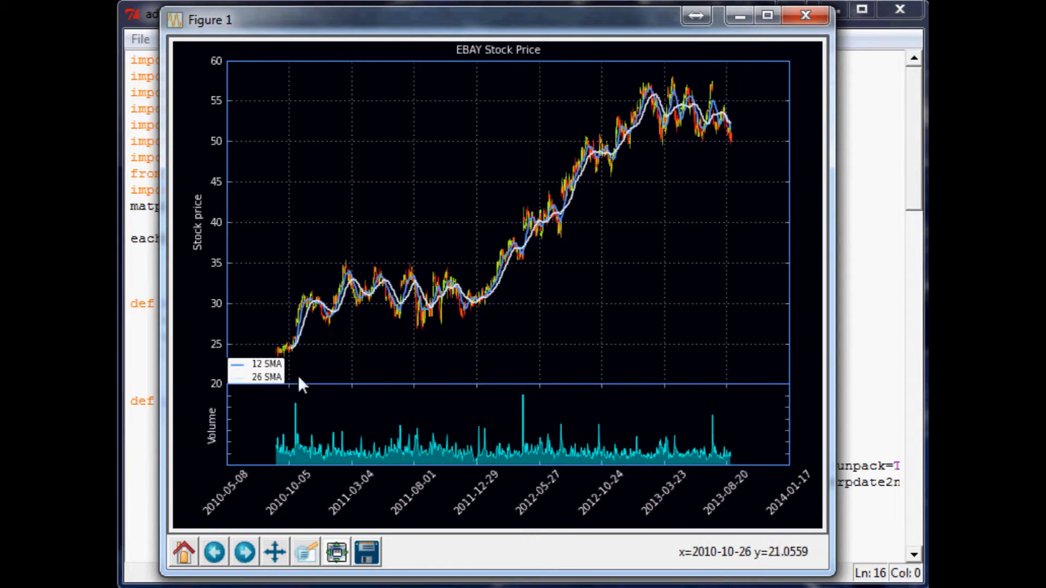
pyautogui.moveTo(342, 392)
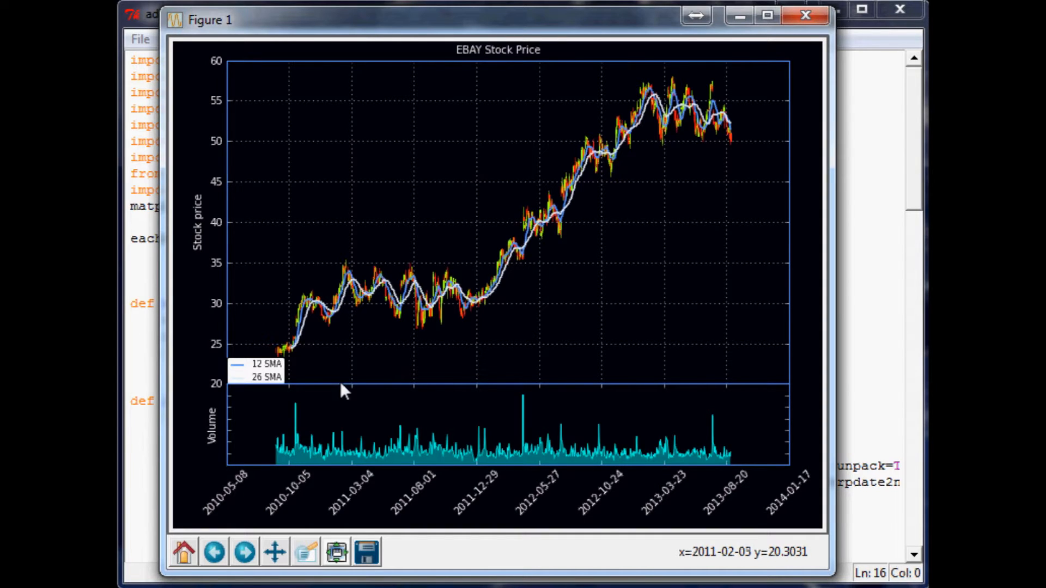
pyautogui.moveTo(685, 79)
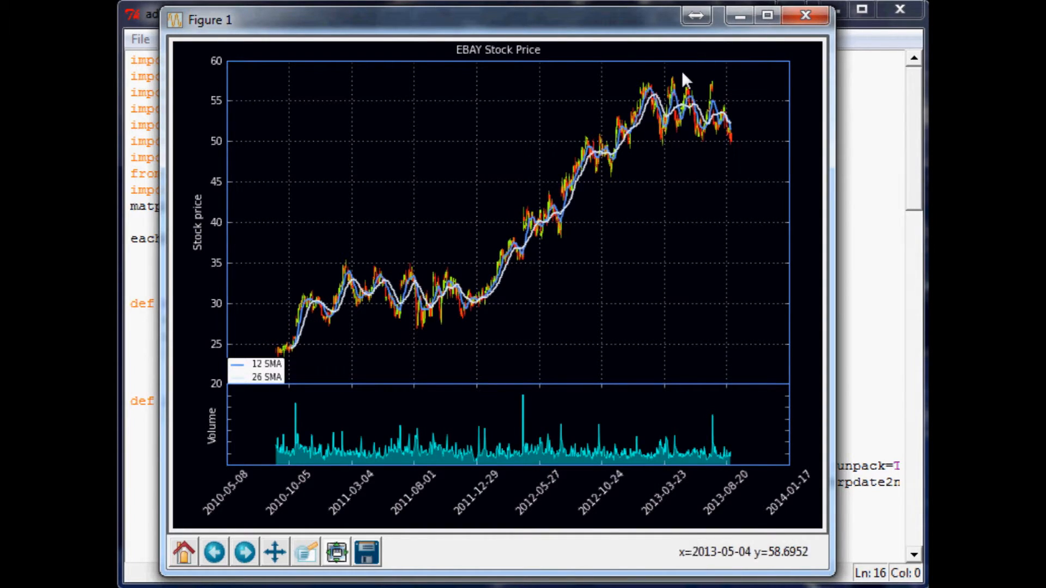
pyautogui.moveTo(676, 169)
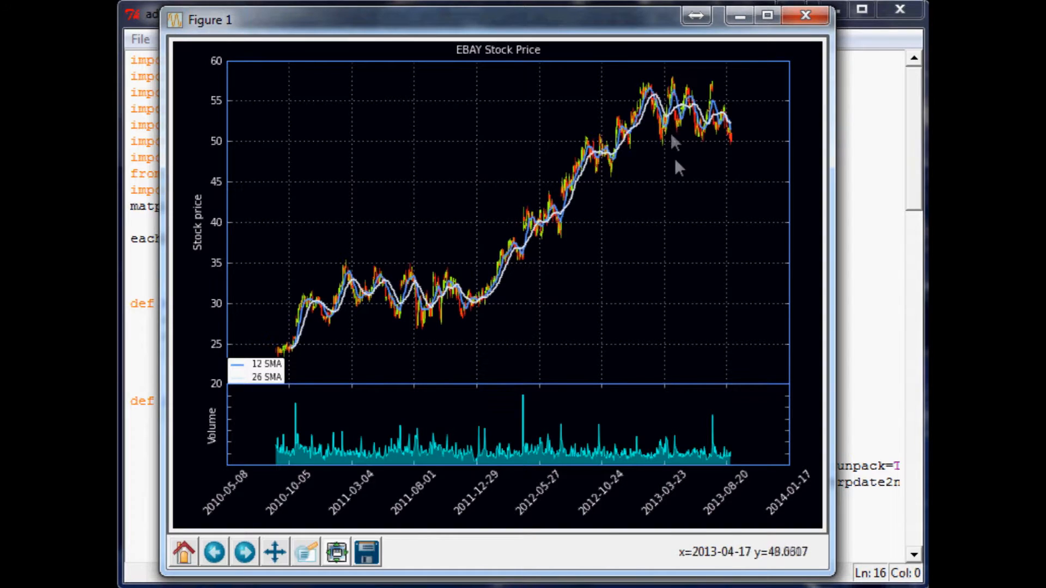
pyautogui.moveTo(465, 65)
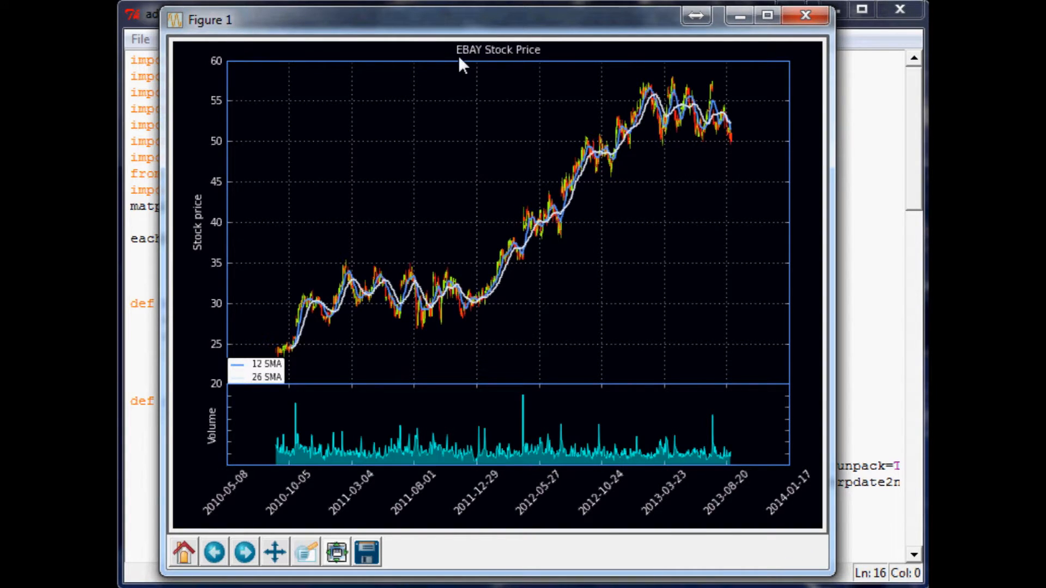
pyautogui.moveTo(455, 63)
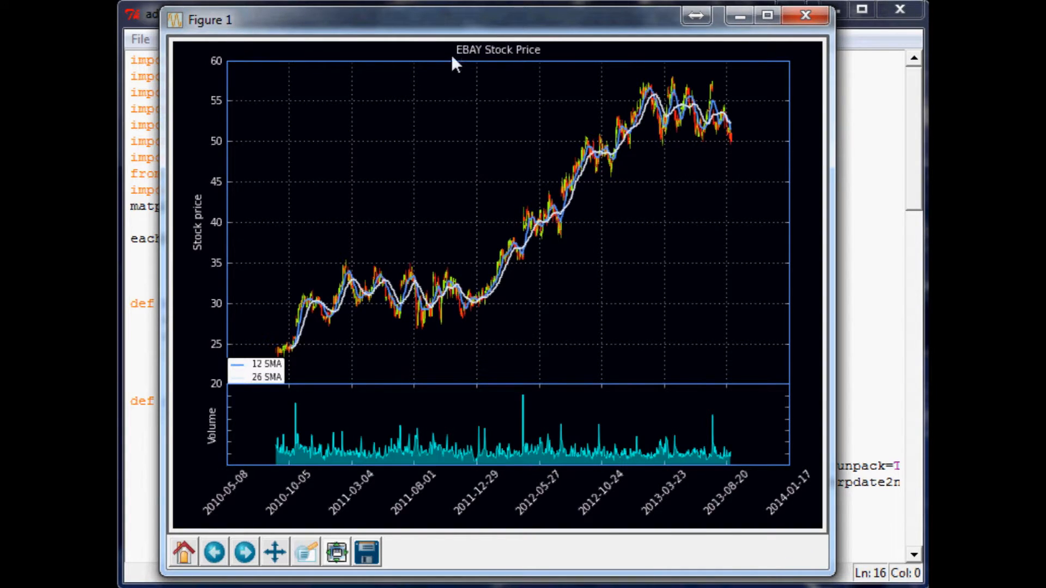
pyautogui.moveTo(547, 140)
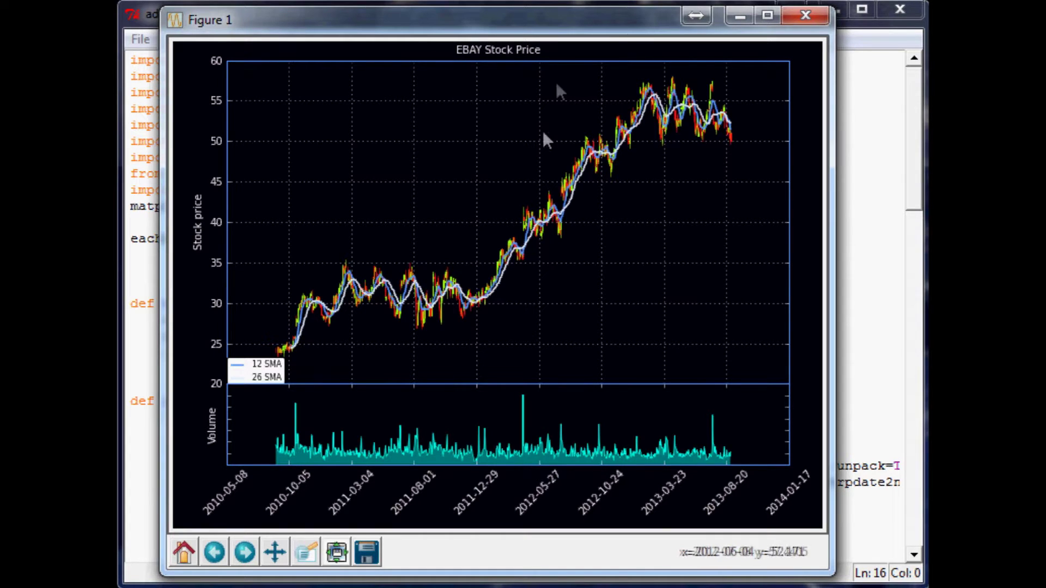
pyautogui.moveTo(384, 63)
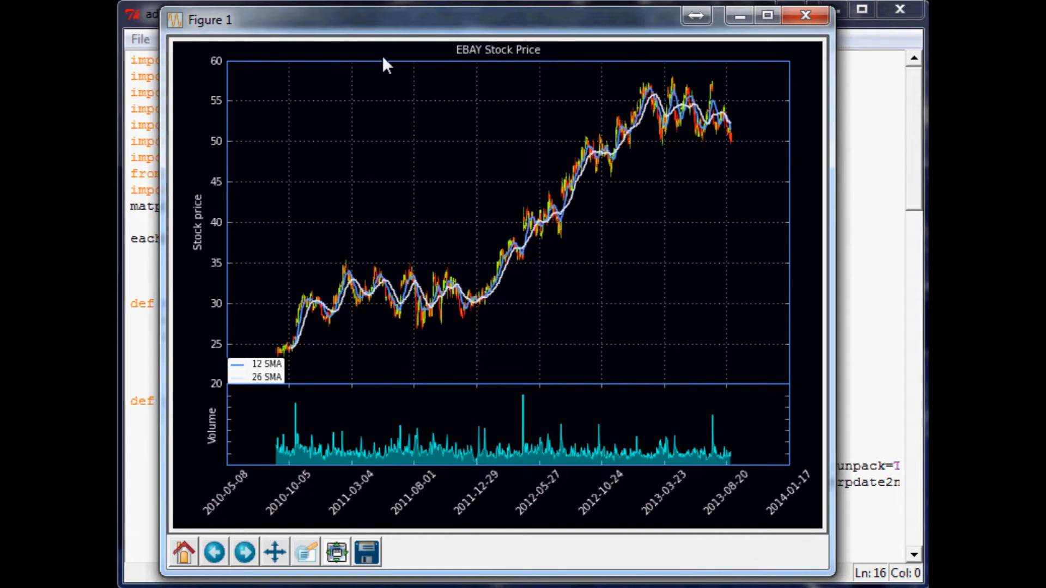
pyautogui.moveTo(322, 460)
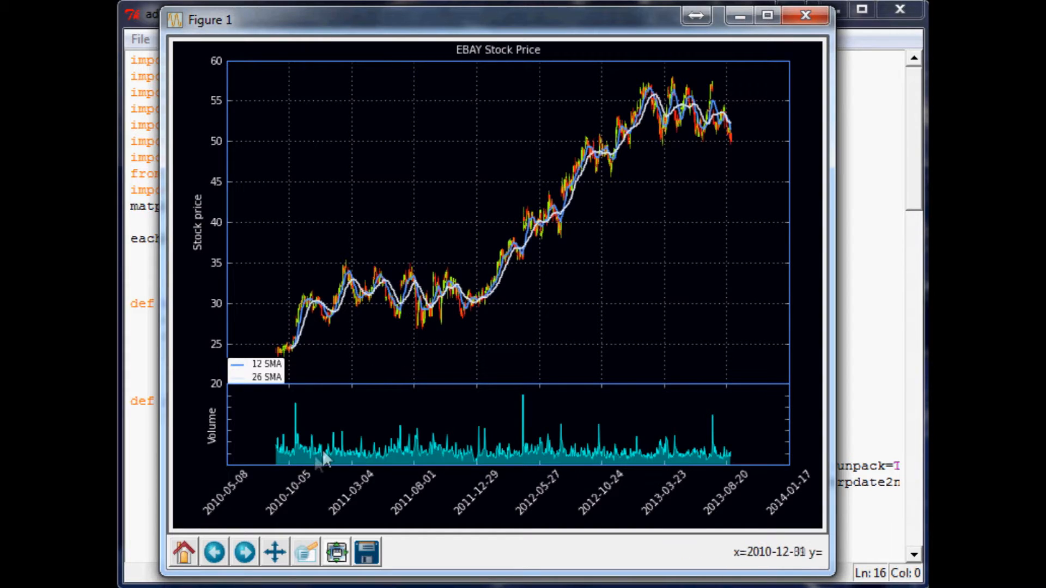
pyautogui.moveTo(340, 464)
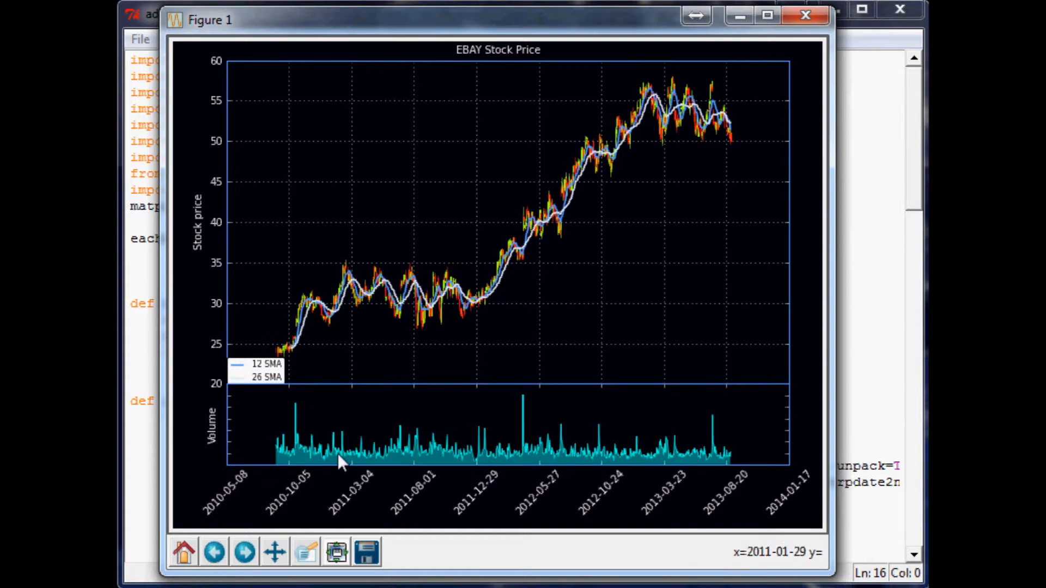
pyautogui.moveTo(613, 330)
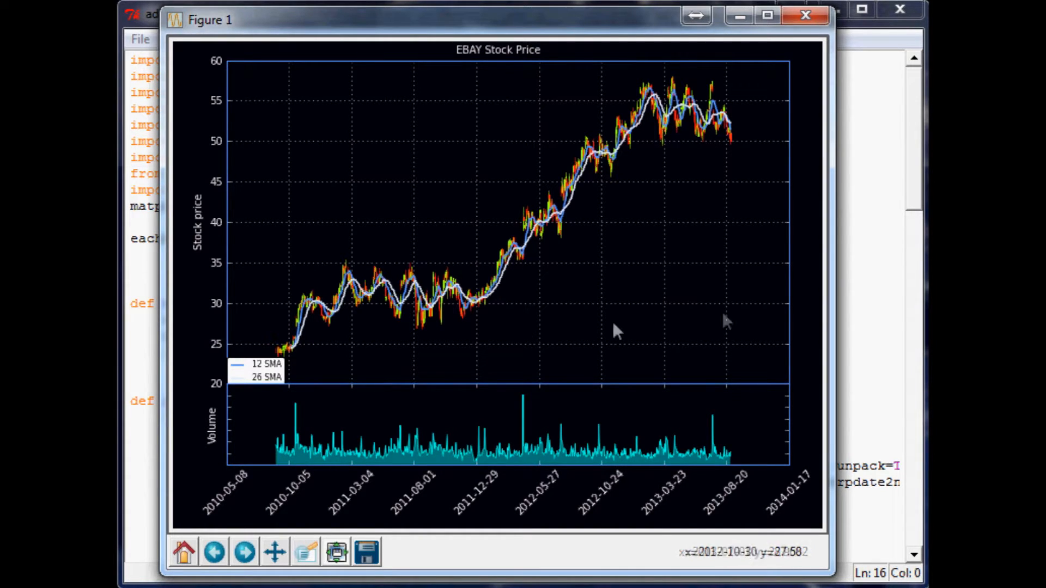
pyautogui.moveTo(807, 319)
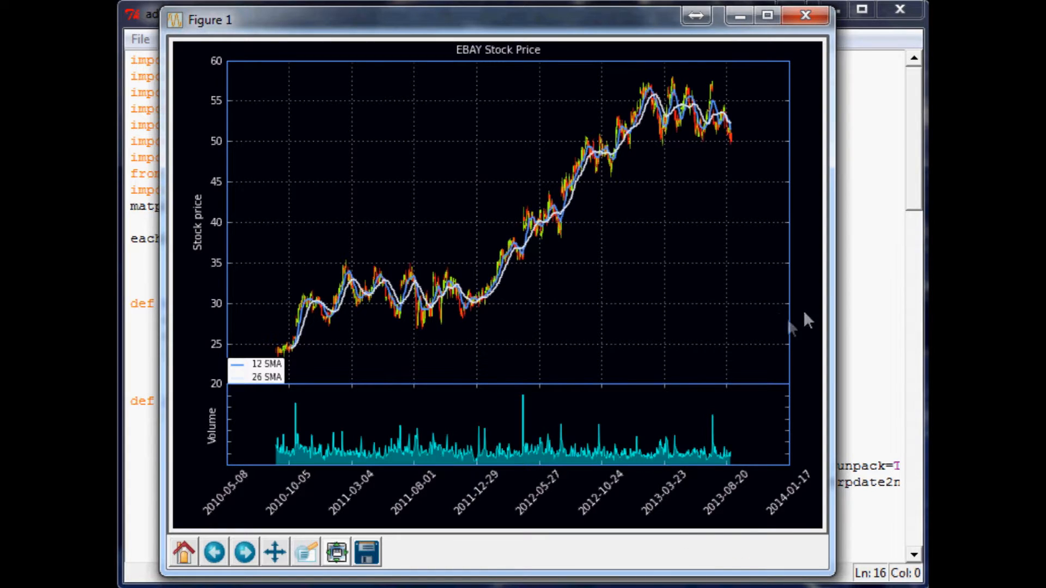
pyautogui.moveTo(393, 467)
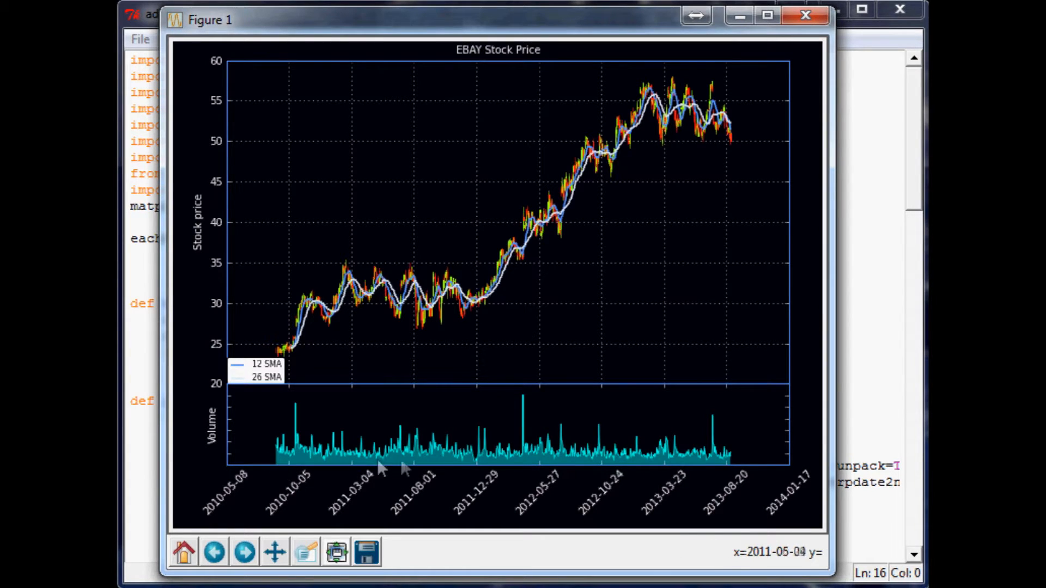
pyautogui.moveTo(379, 310)
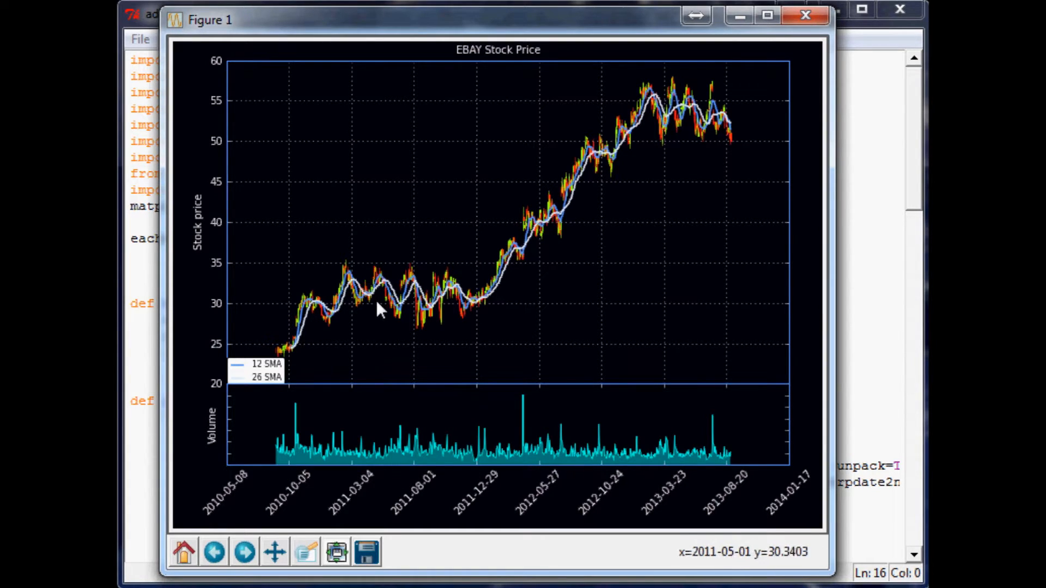
pyautogui.moveTo(290, 360)
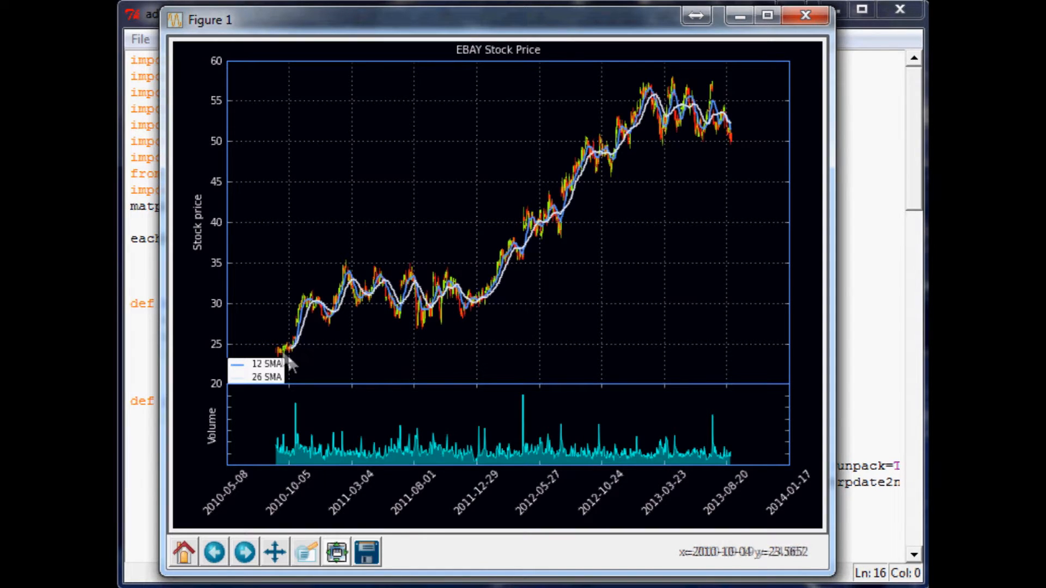
pyautogui.moveTo(260, 346)
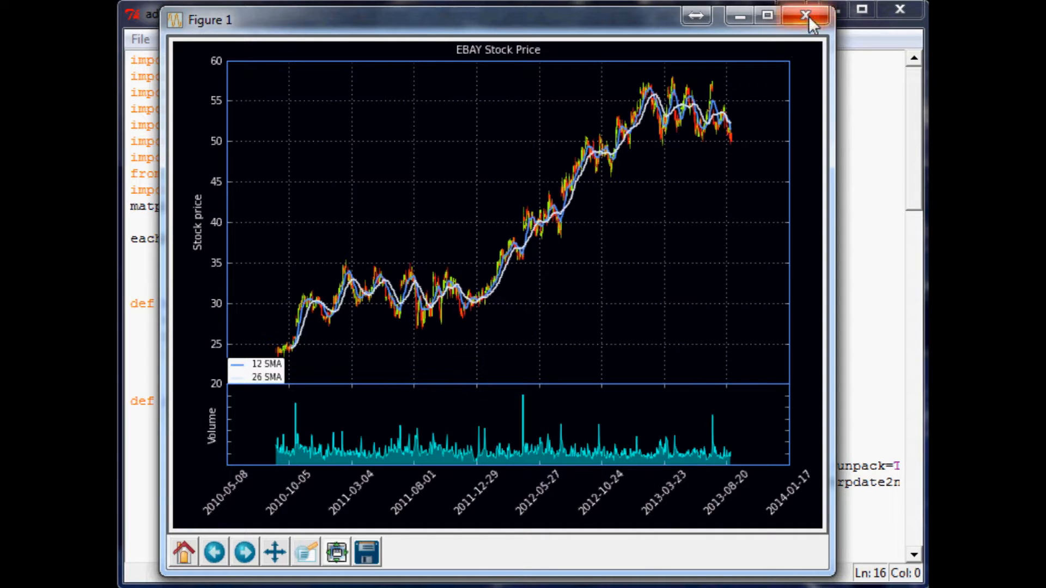
# Step: Close the figure and change ax1's subplot2grid position from (0,0) to (1,0)
pyautogui.click(805, 14)
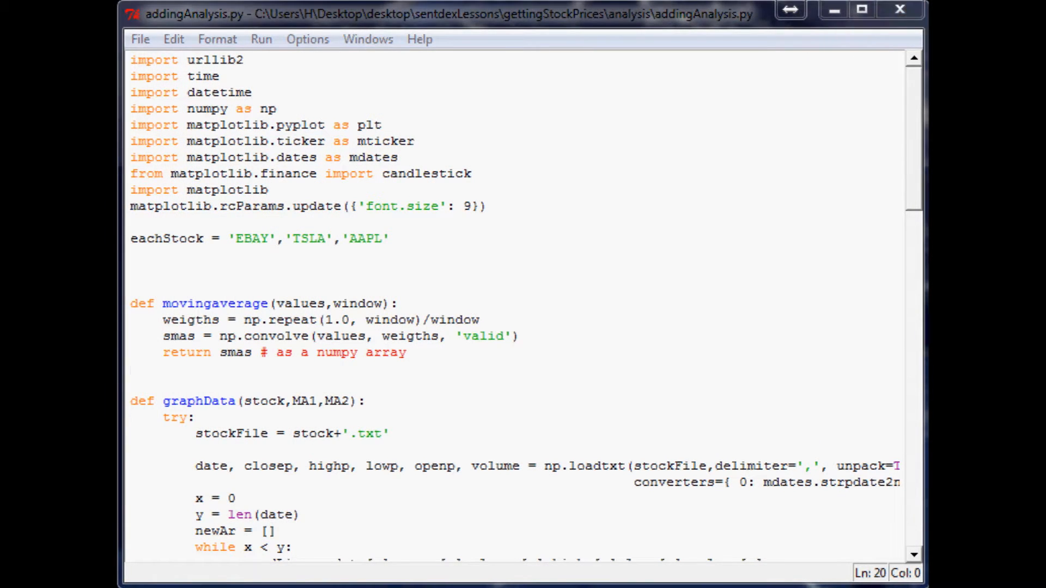
pyautogui.scroll(-3)
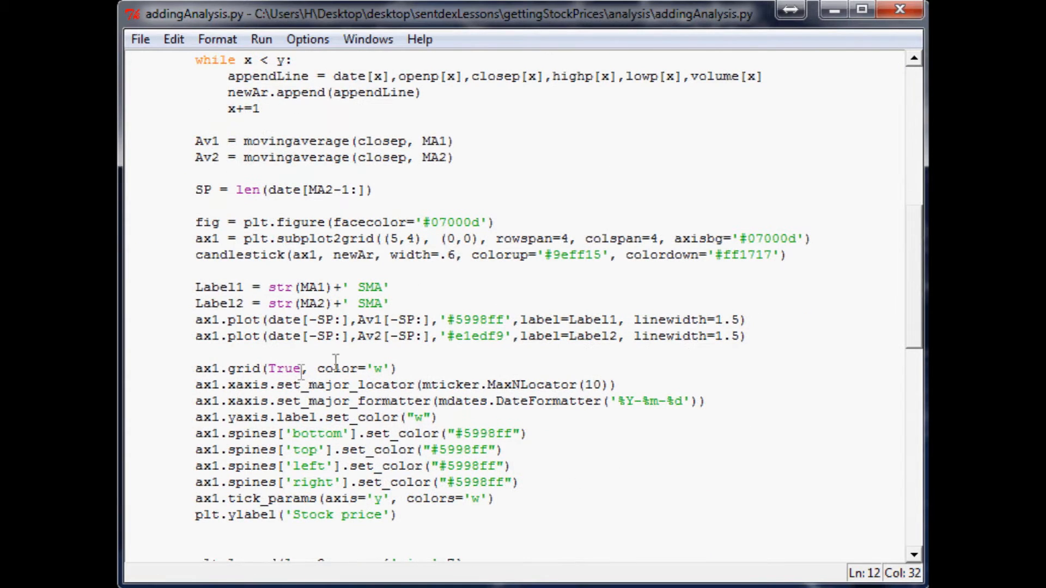
pyautogui.scroll(3)
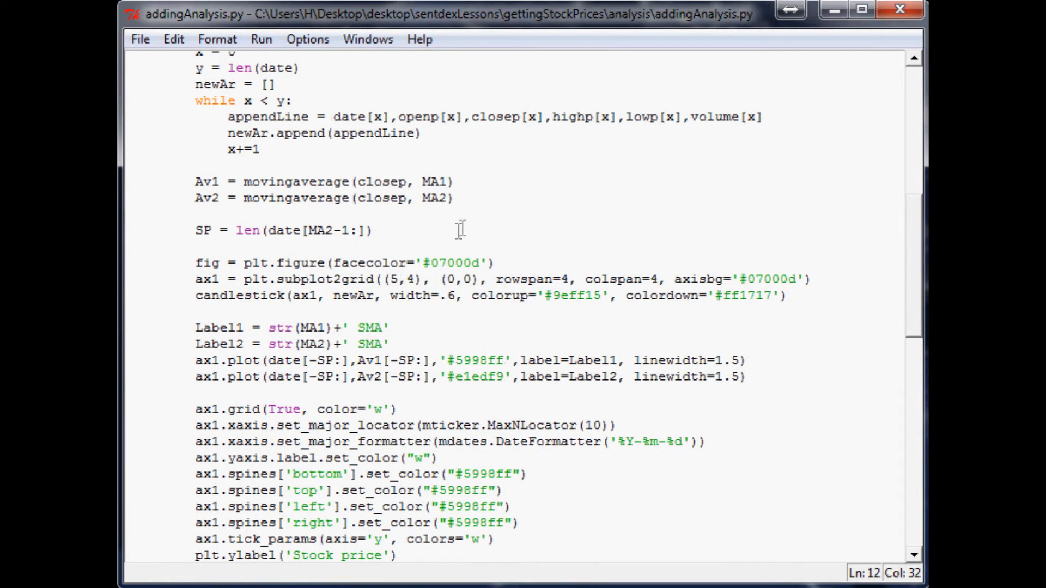
pyautogui.moveTo(456, 234)
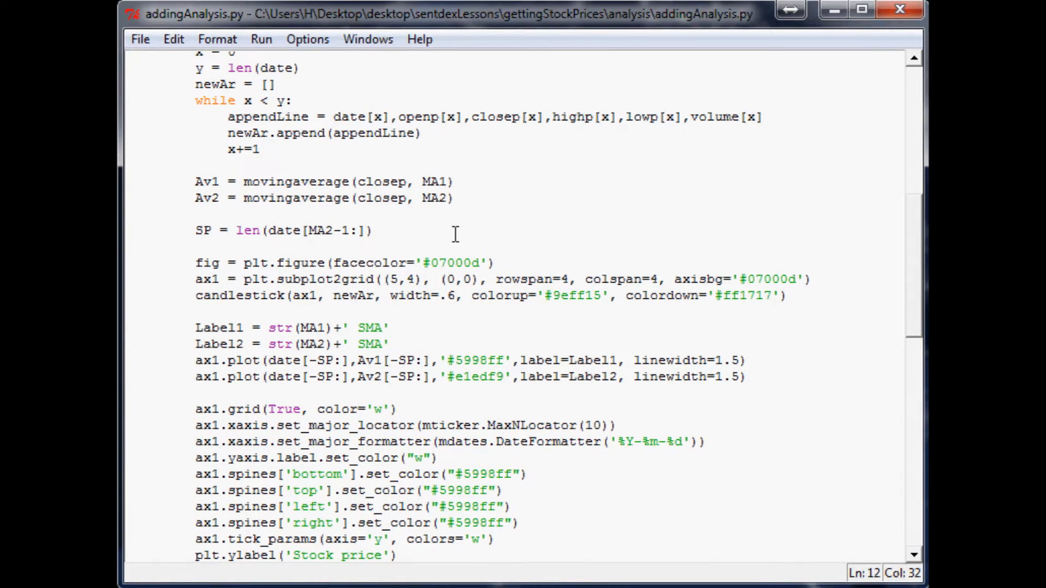
pyautogui.moveTo(197, 278)
pyautogui.write('1')
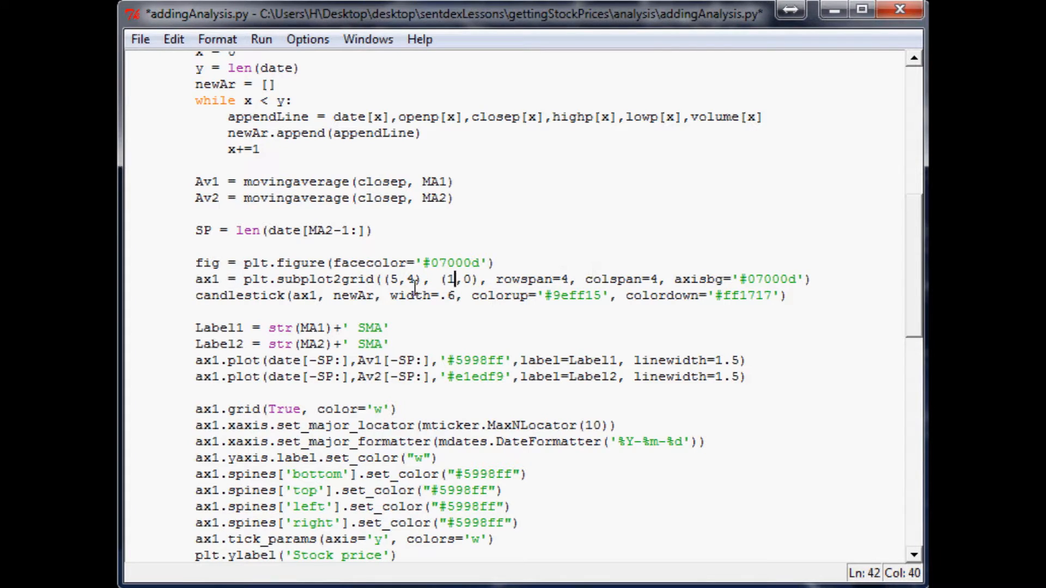
# Step: Wrap the whole ax2 volume-subplot block in ''' comment quotes
pyautogui.scroll(-3)
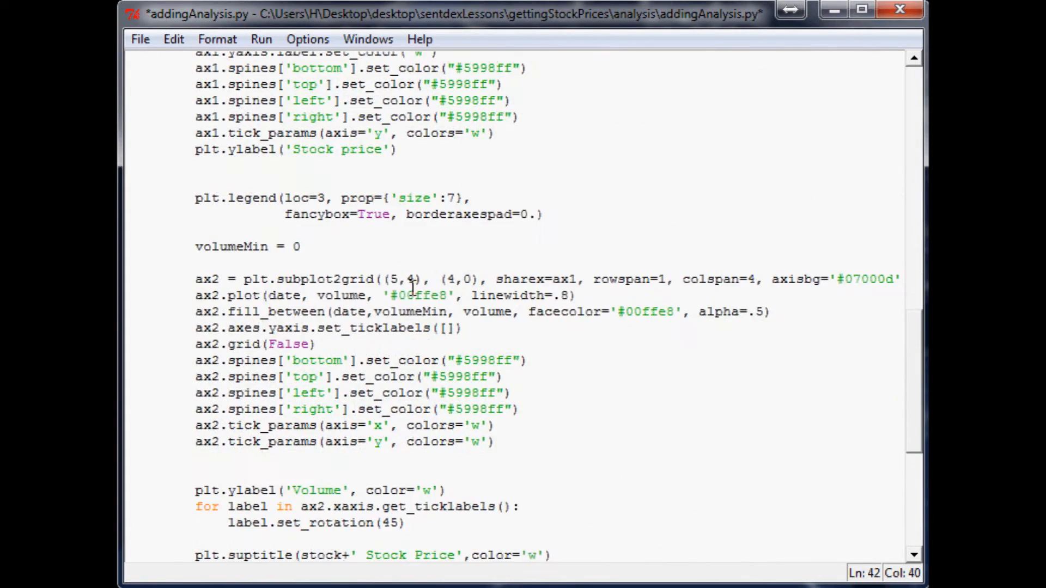
pyautogui.scroll(-3)
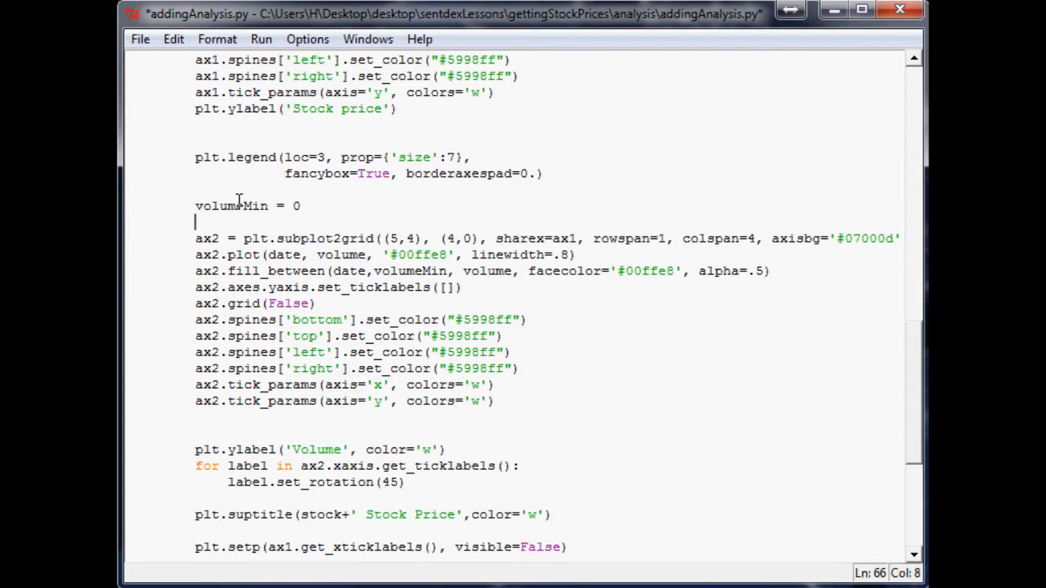
pyautogui.write("'''")
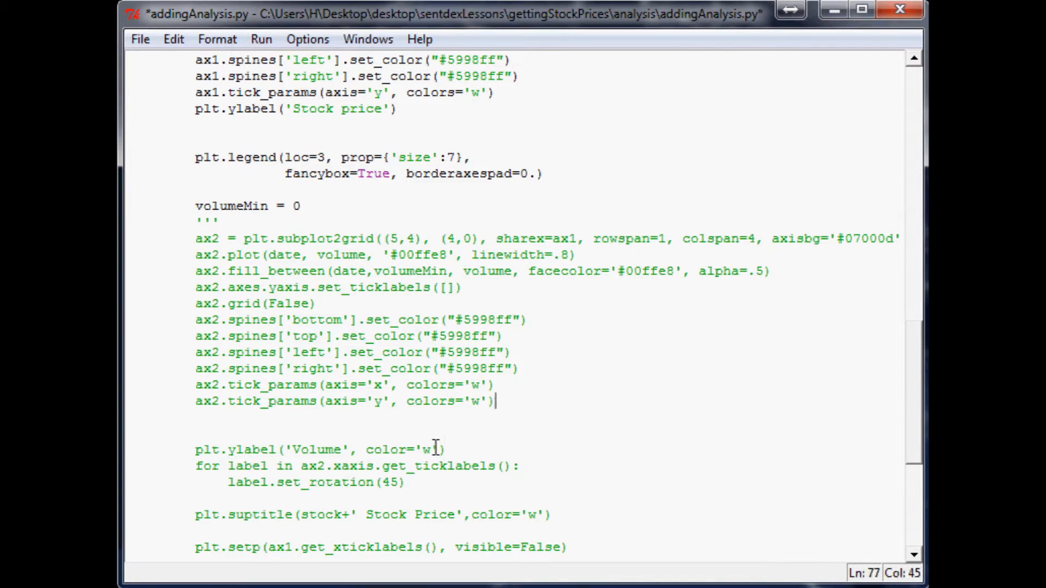
pyautogui.scroll(-3)
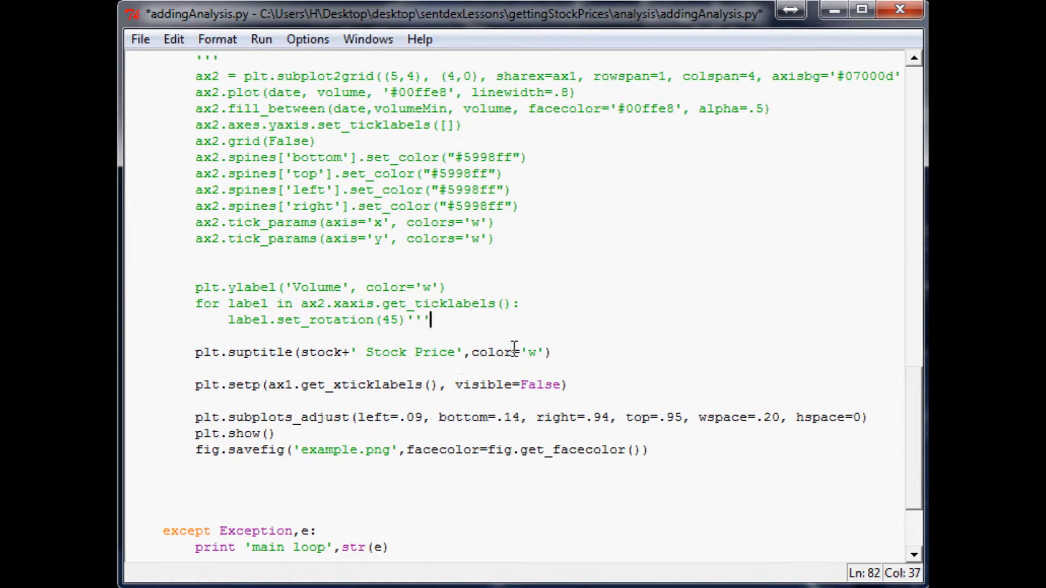
# Step: Rerun the script so the EBAY price chart redraws alone, shifted down a row
pyautogui.press('ctrl+s')
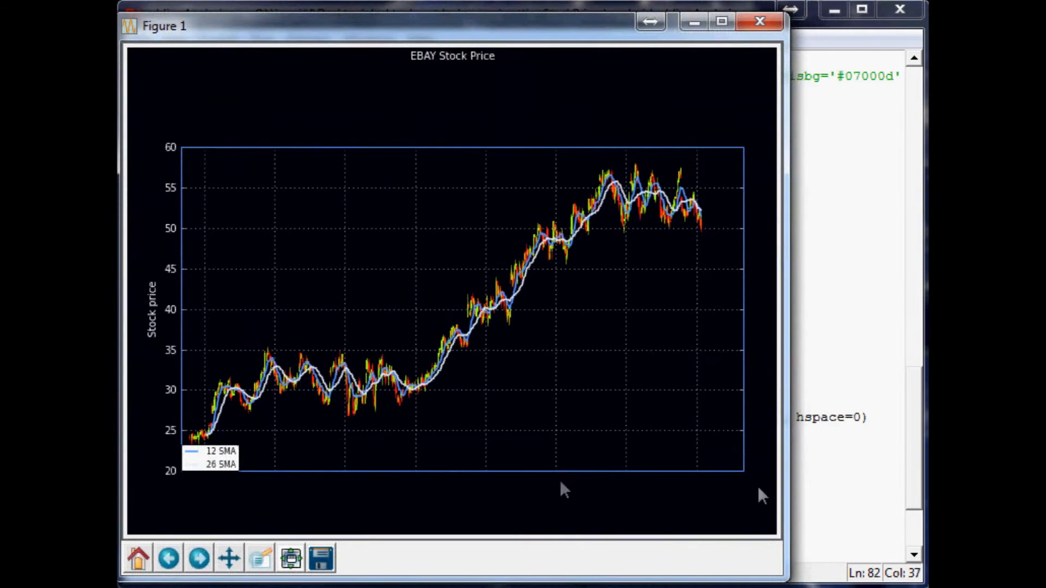
pyautogui.moveTo(195, 112)
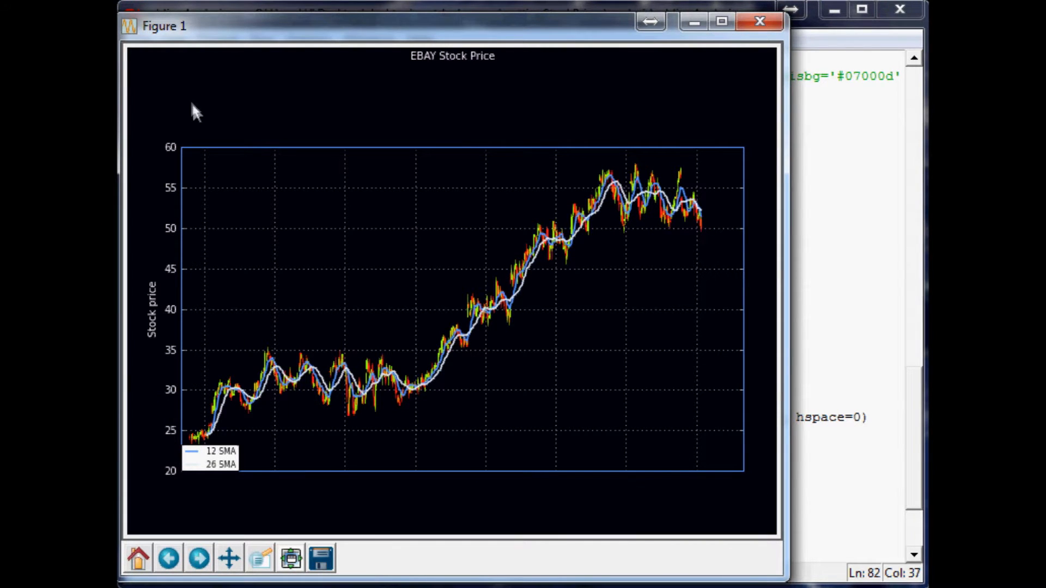
pyautogui.moveTo(211, 85)
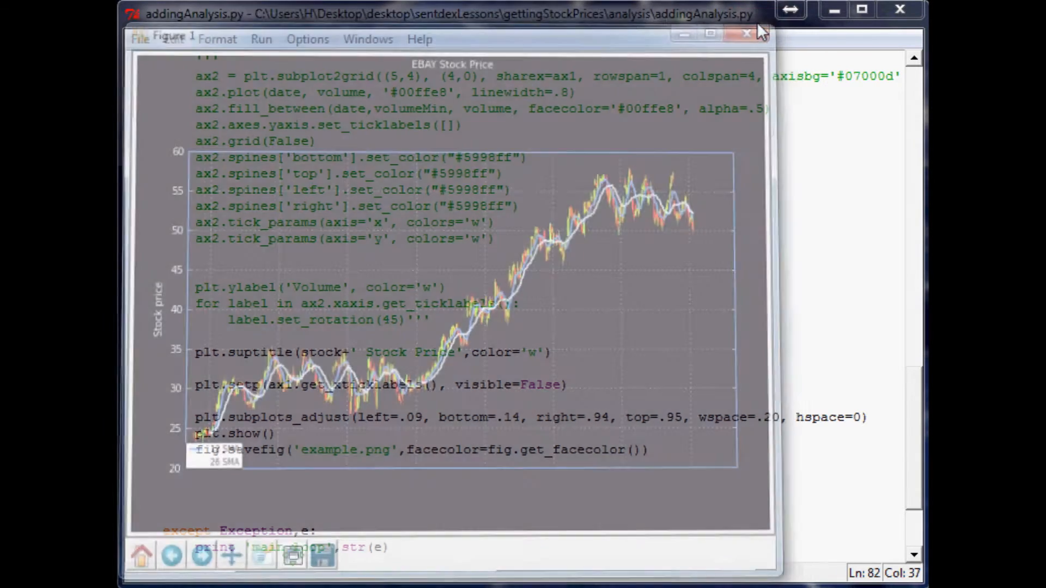
# Step: Close the preview and define ax1v = ax1.twinx() after the commented-out volume block
pyautogui.click(746, 33)
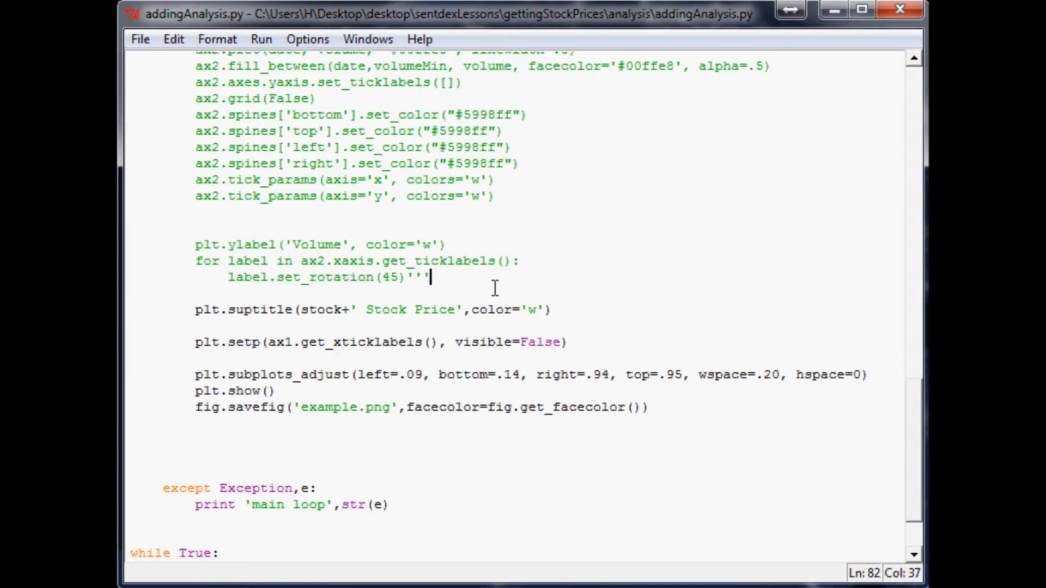
pyautogui.moveTo(464, 286)
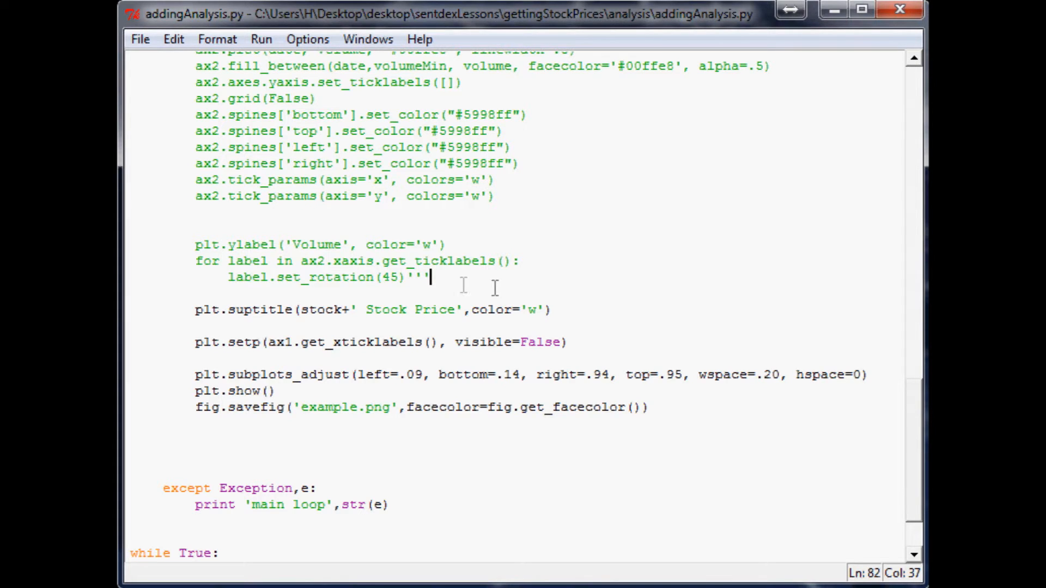
pyautogui.scroll(3)
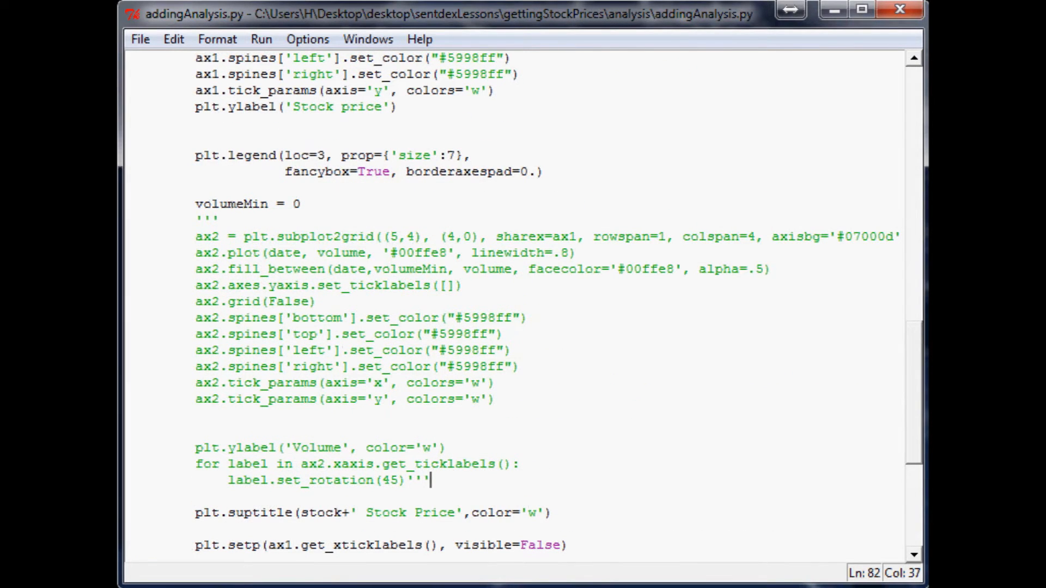
pyautogui.click(434, 252)
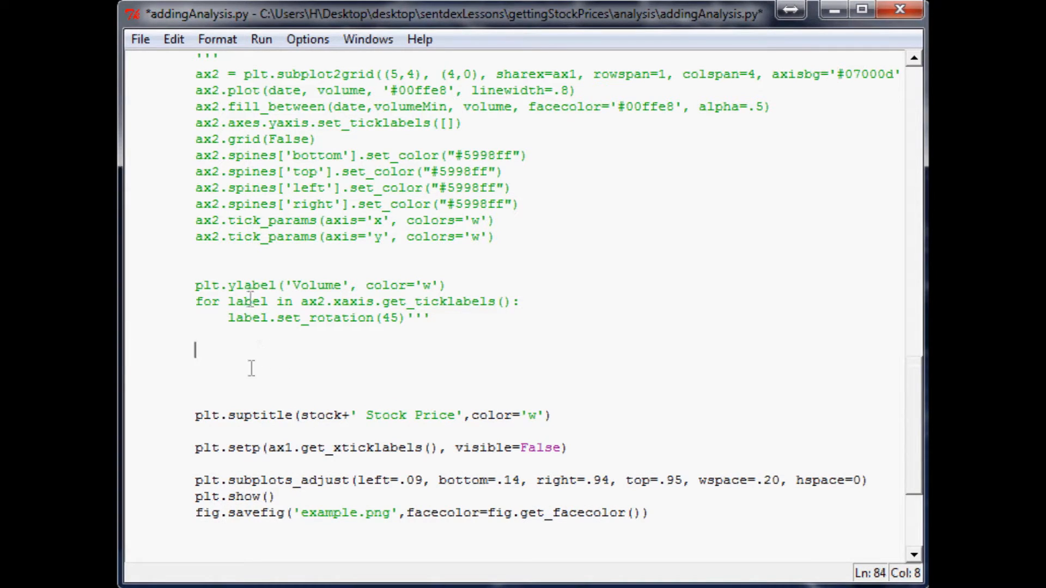
pyautogui.write('a')
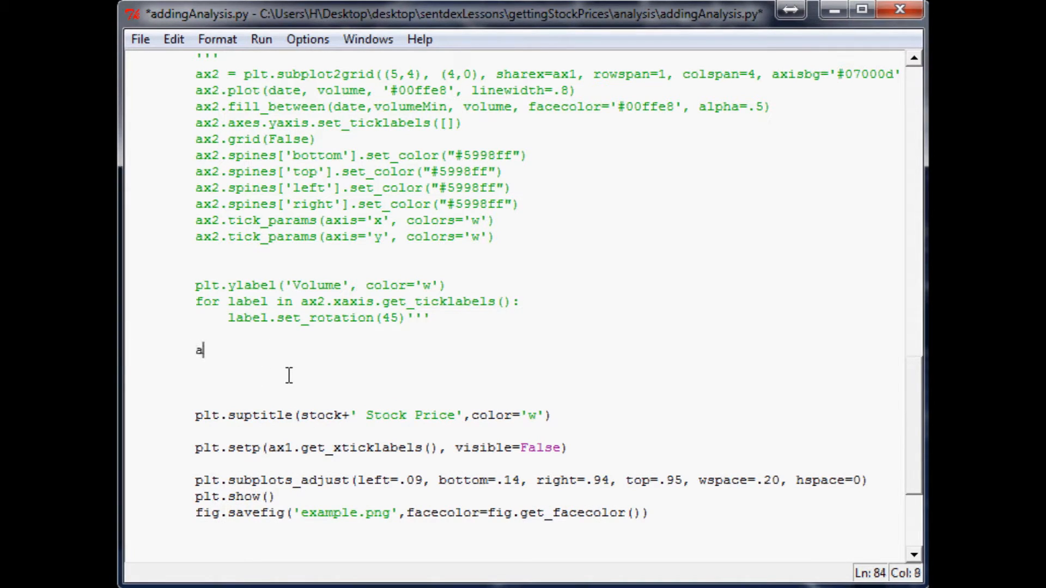
pyautogui.write('x1v')
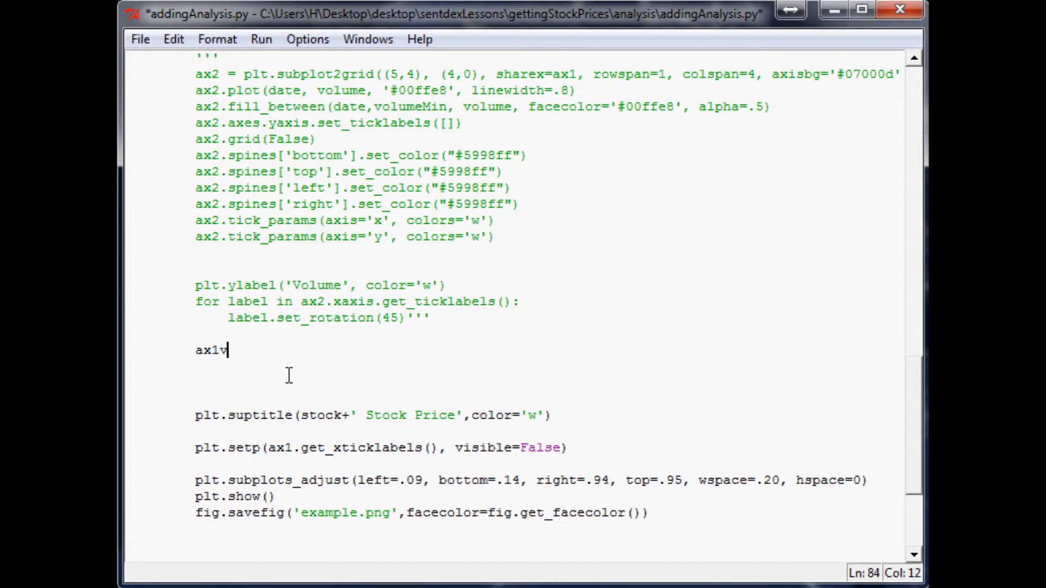
pyautogui.write('=')
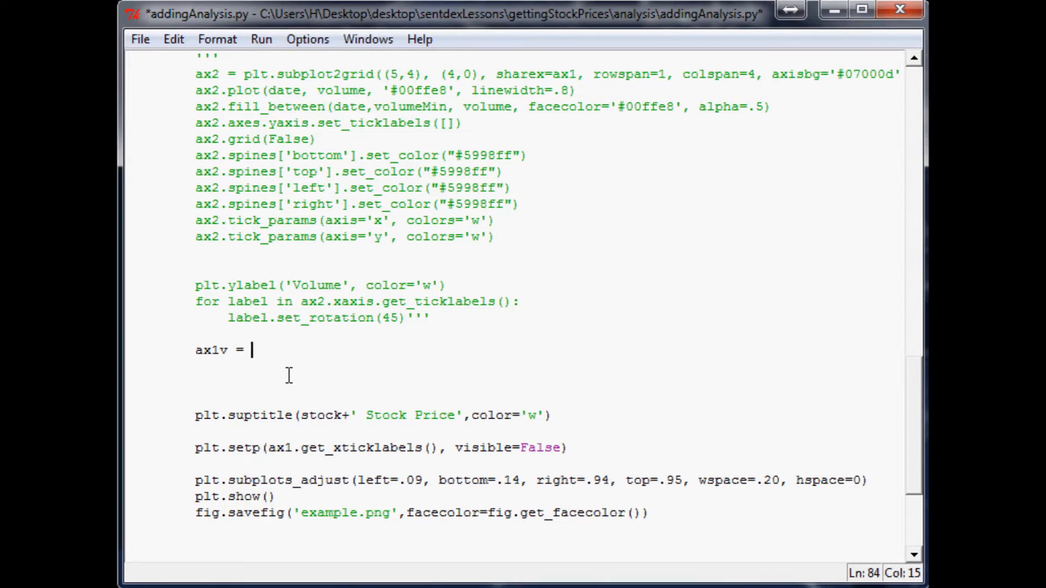
pyautogui.write('ax1')
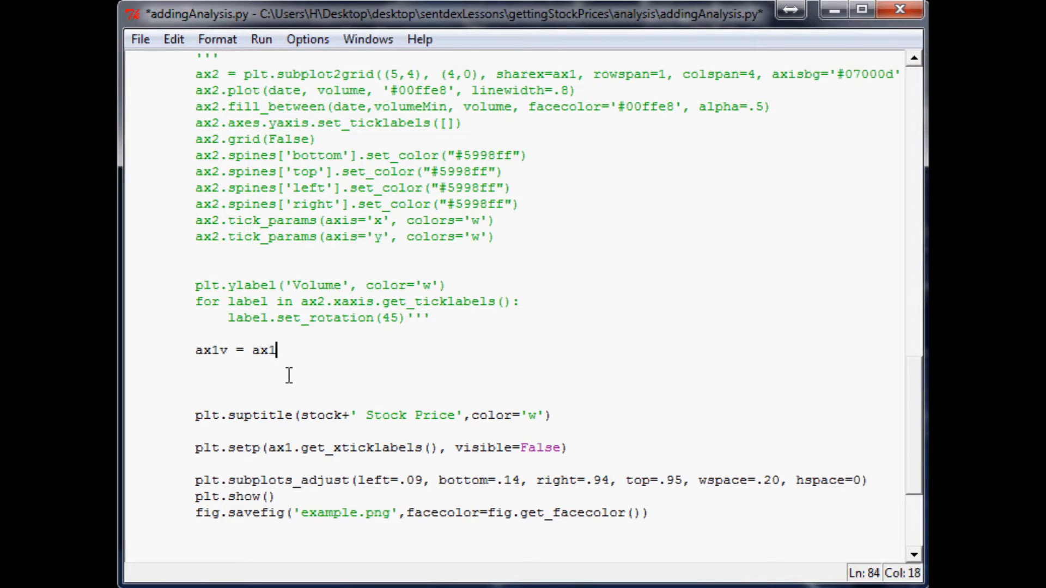
pyautogui.write('.twinx(')
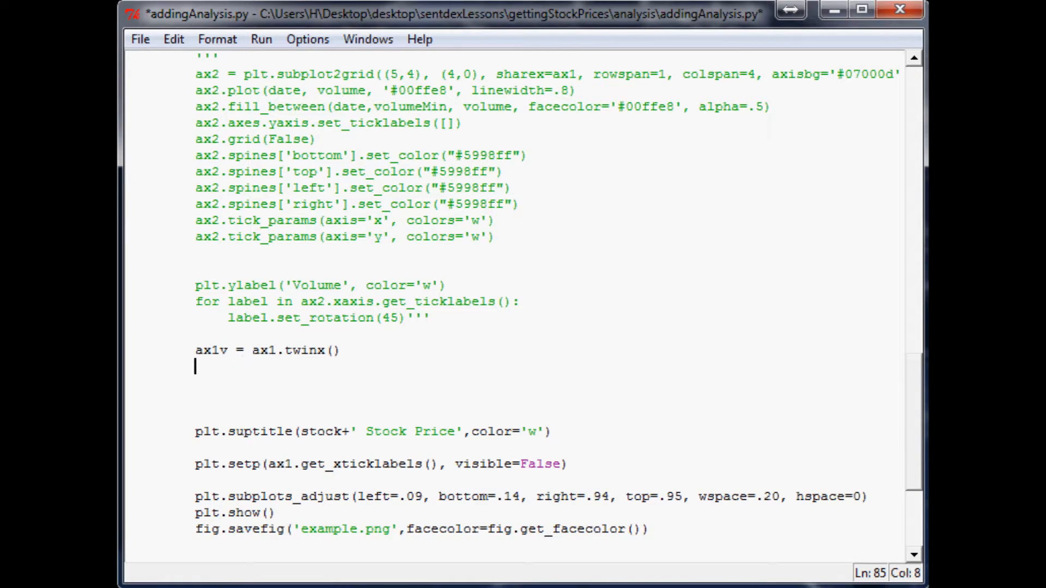
pyautogui.moveTo(285, 236)
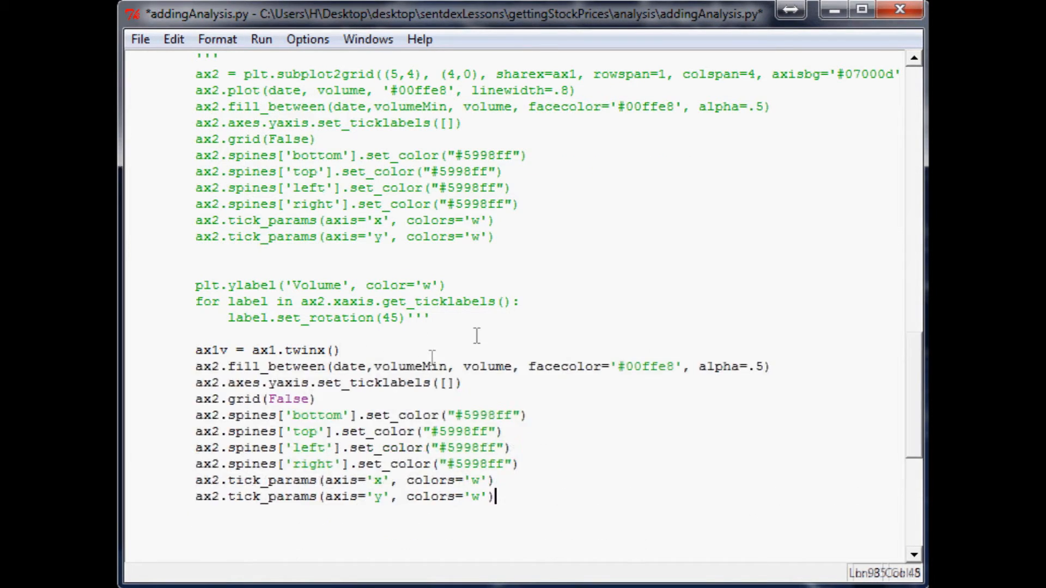
# Step: Rename each ax2 in the pasted volume styling block to ax1v
pyautogui.doubleClick(211, 350)
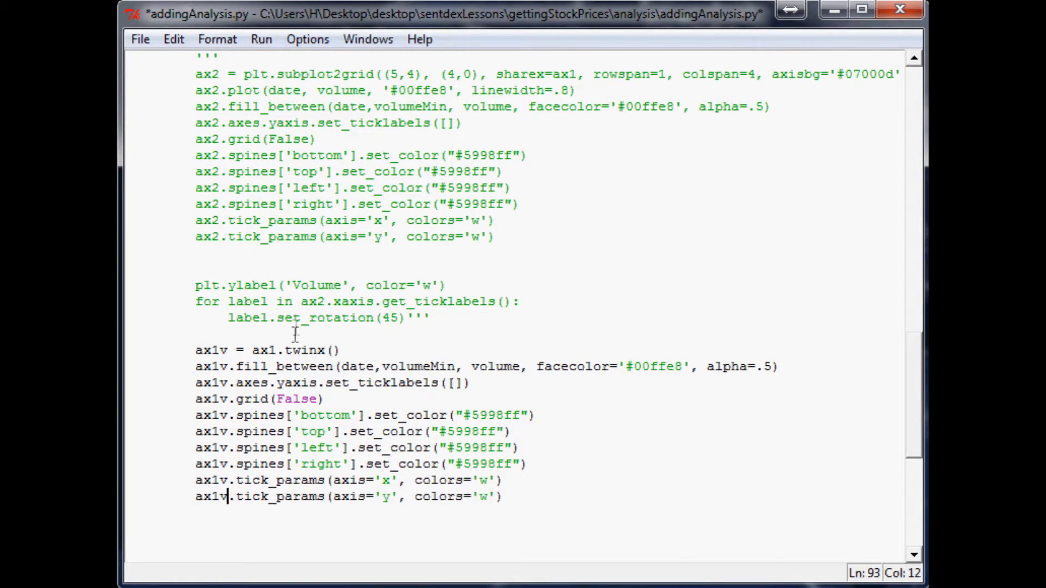
pyautogui.scroll(-3)
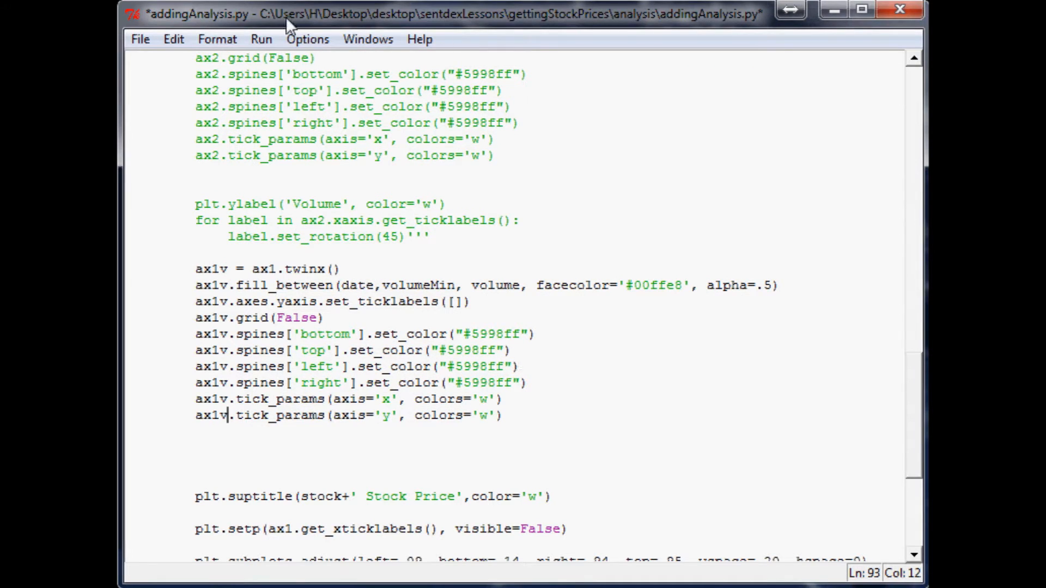
pyautogui.moveTo(332, 348)
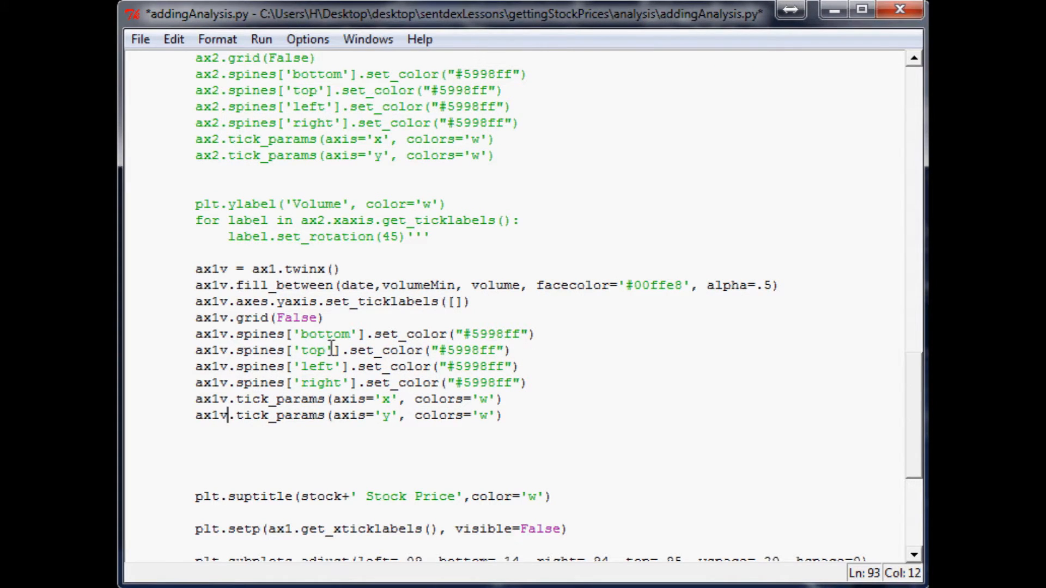
pyautogui.scroll(-3)
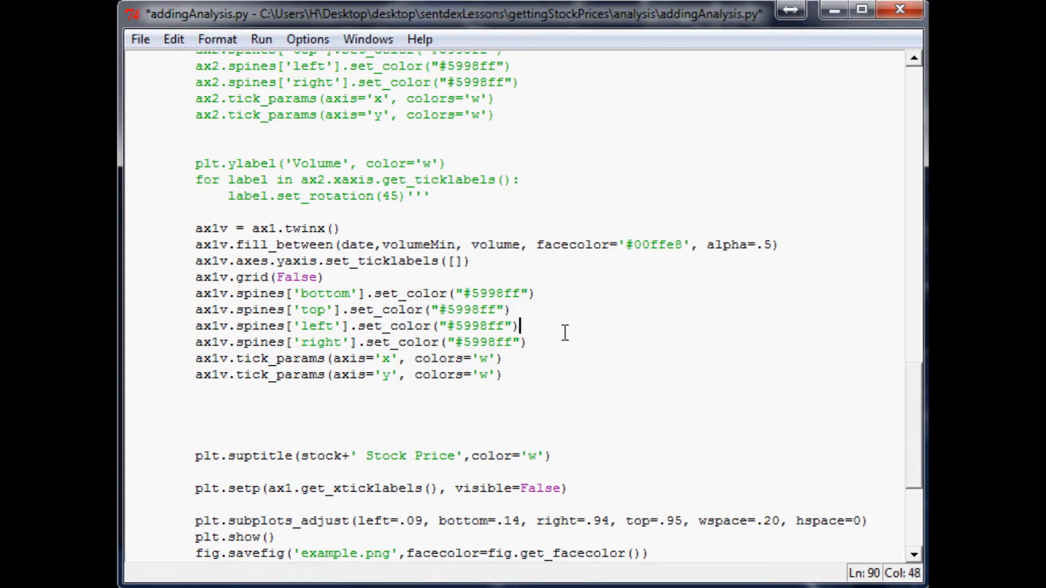
# Step: Redraw the chart, inspect a zoomed region of the volume overlay, then restore the full view
pyautogui.press('ctrl+s')
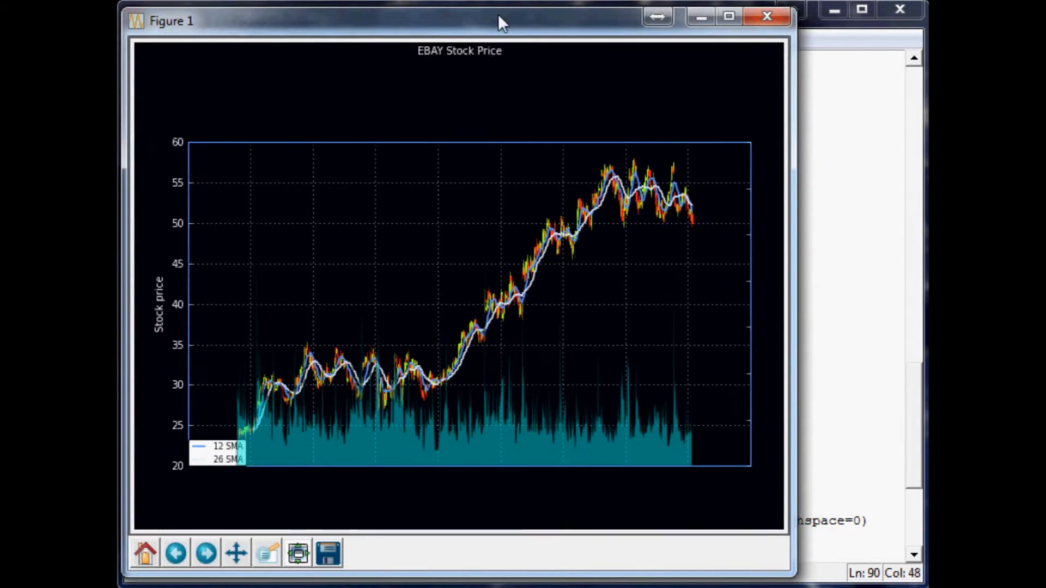
pyautogui.moveTo(434, 443)
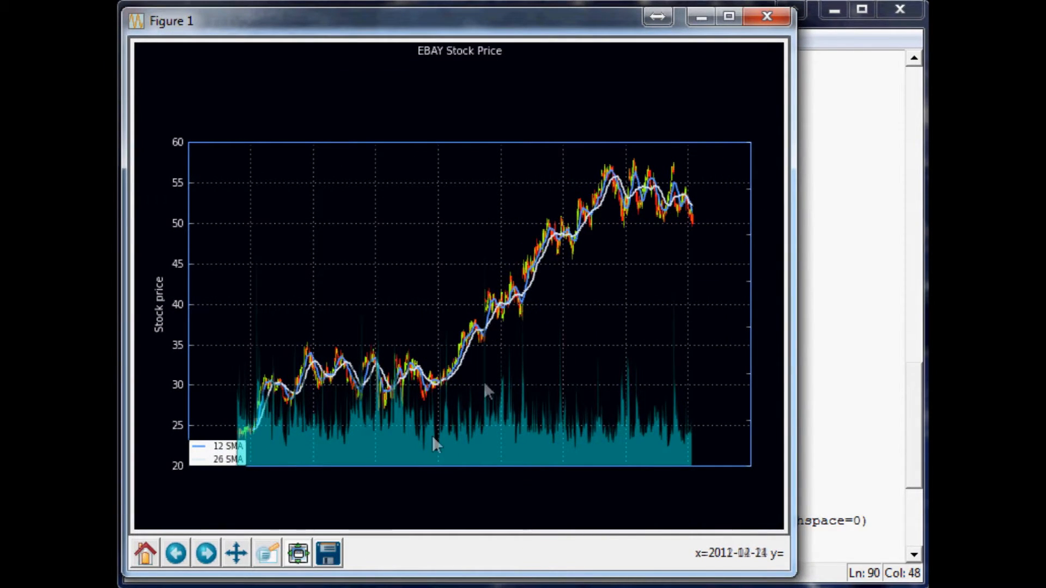
pyautogui.moveTo(557, 344)
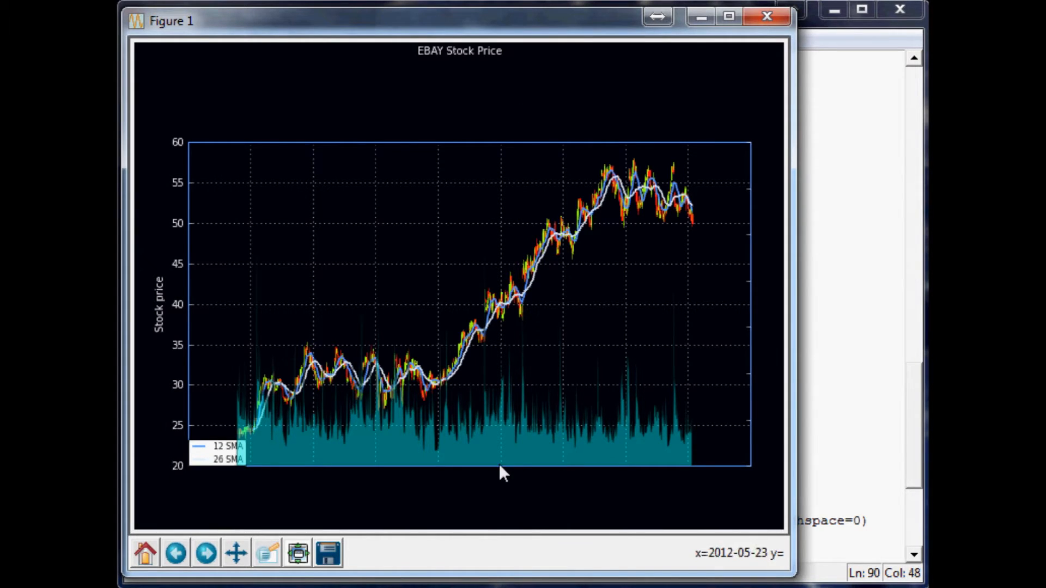
pyautogui.moveTo(197, 407)
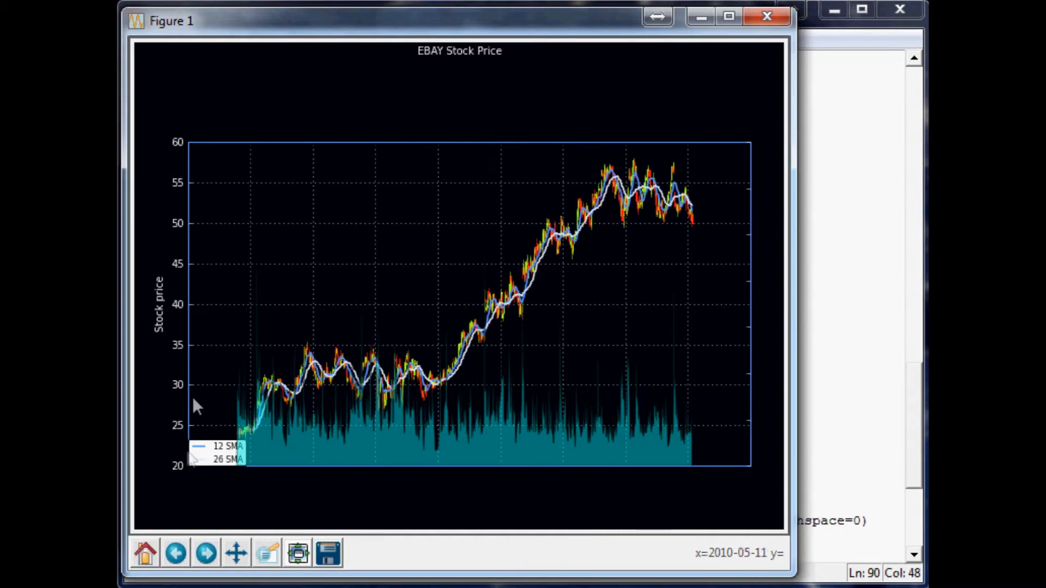
pyautogui.moveTo(697, 403)
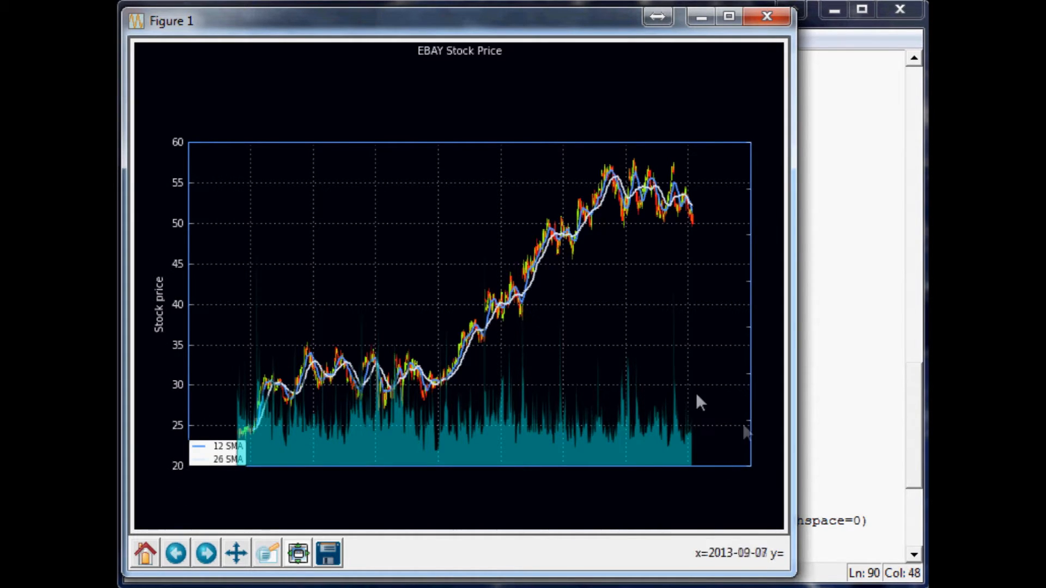
pyautogui.moveTo(277, 350)
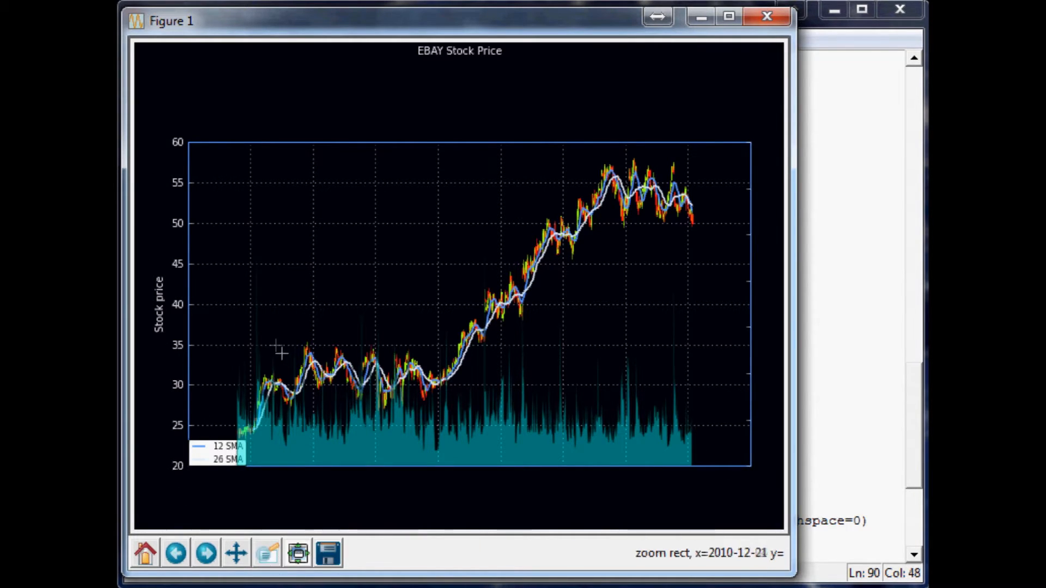
pyautogui.moveTo(279, 342)
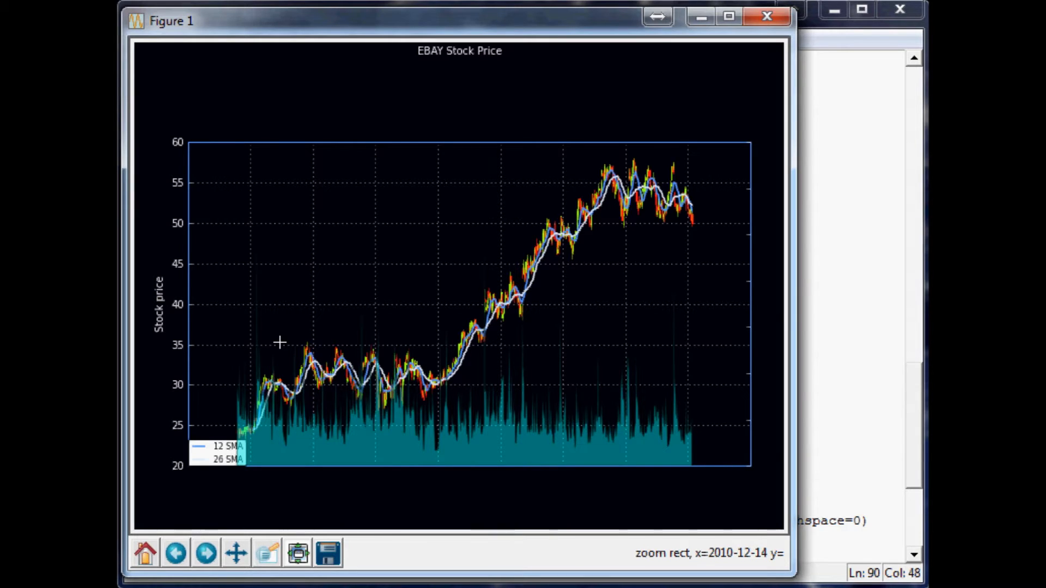
pyautogui.moveTo(257, 297)
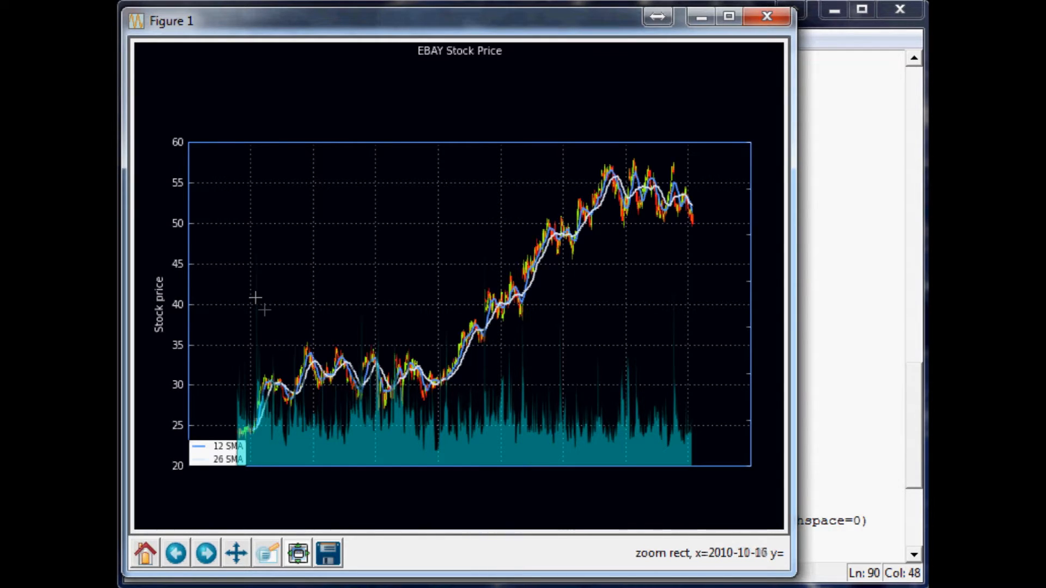
pyautogui.moveTo(272, 370)
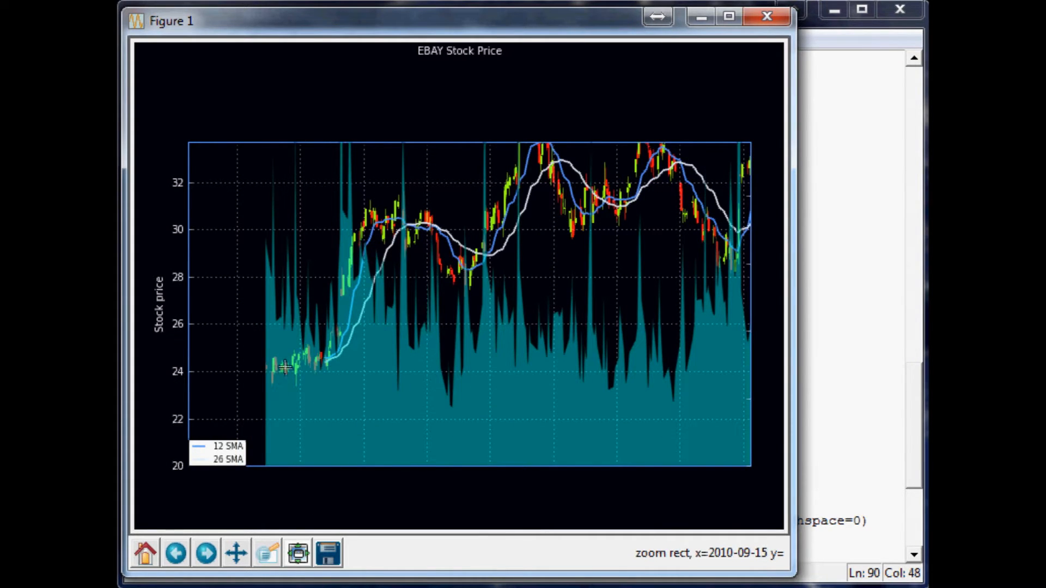
pyautogui.moveTo(383, 293)
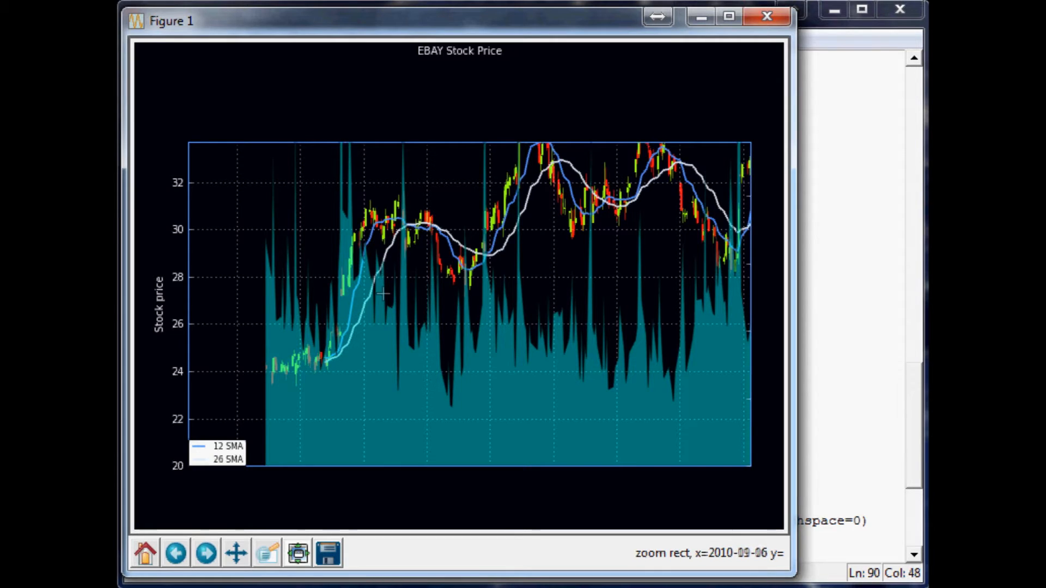
pyautogui.moveTo(468, 327)
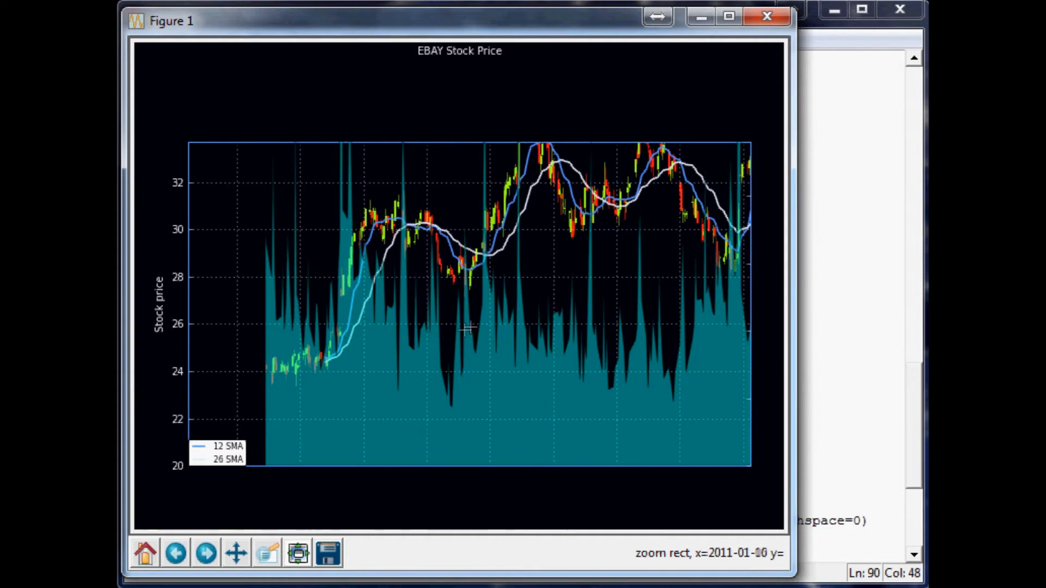
pyautogui.moveTo(146, 552)
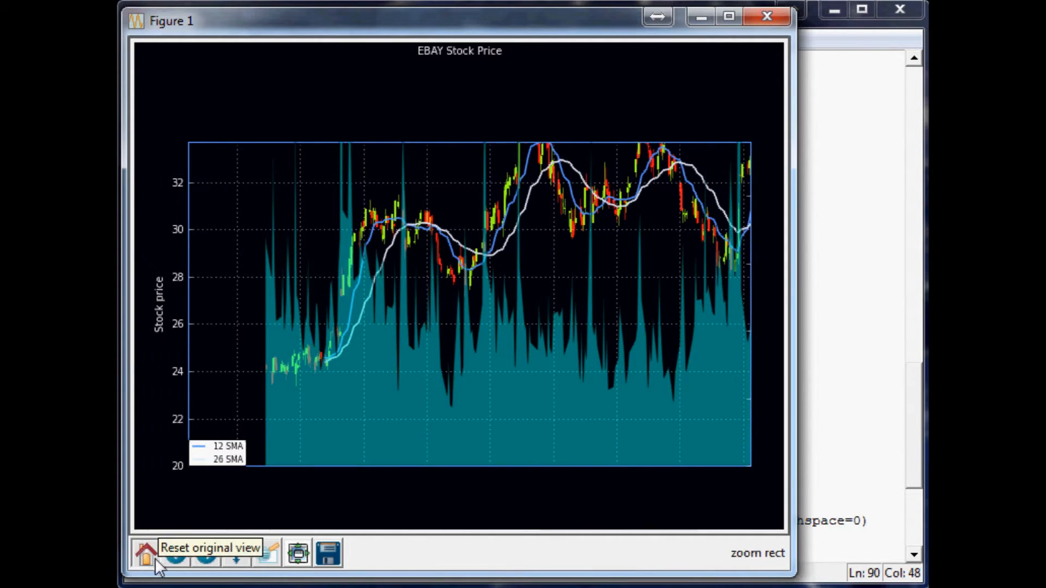
pyautogui.click(145, 552)
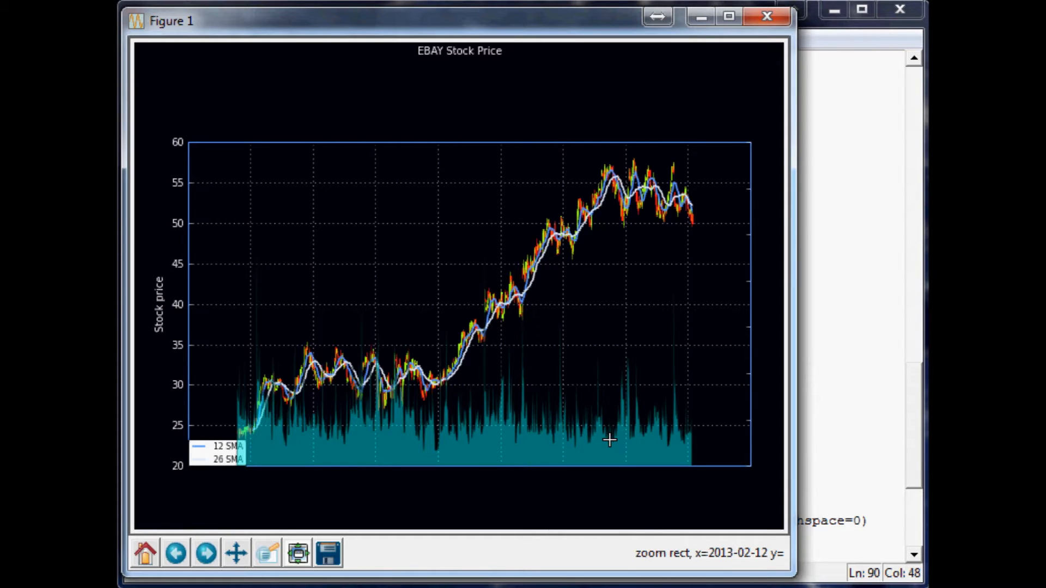
pyautogui.moveTo(123, 409)
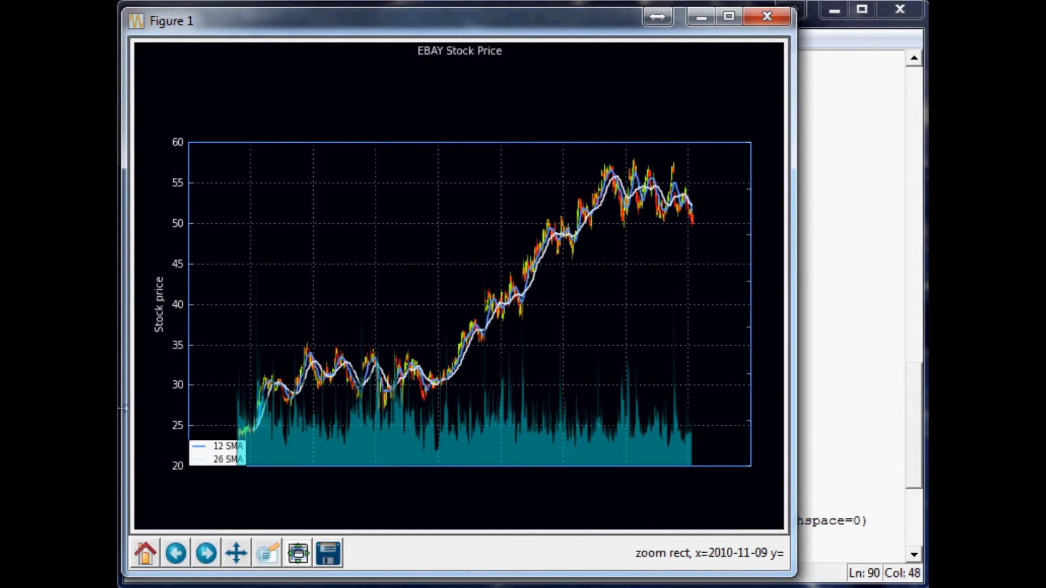
pyautogui.moveTo(869, 393)
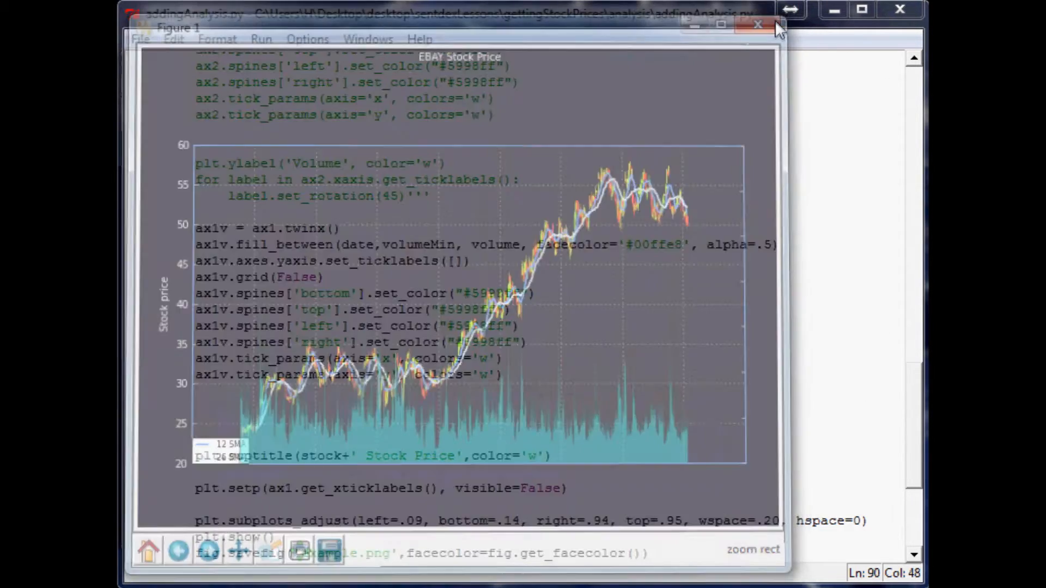
# Step: Add ax1v.set_ylim(0, 2*volume.max()) below the spine colour lines and rerun the script
pyautogui.click(757, 25)
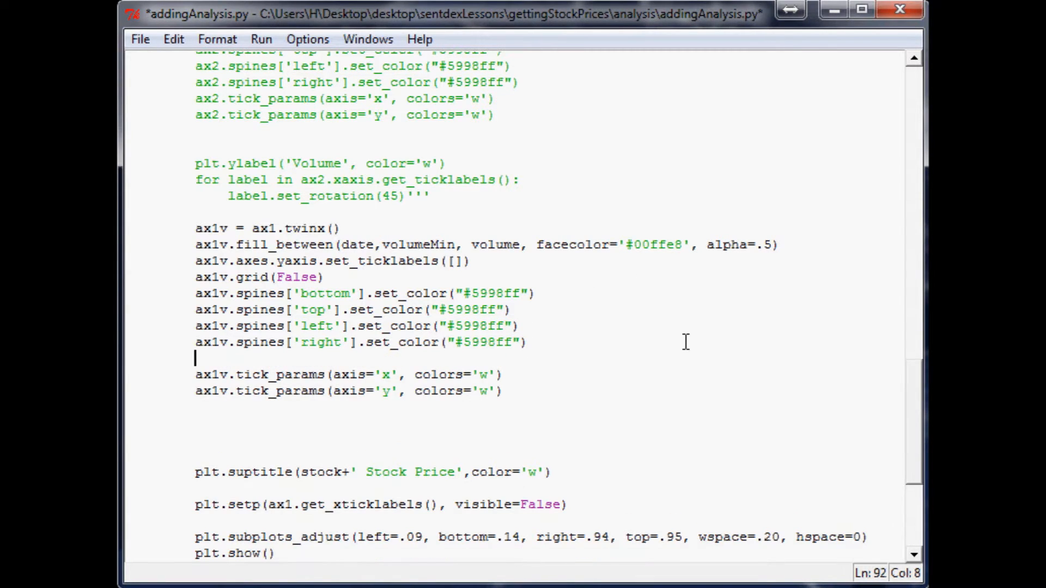
pyautogui.write('a')
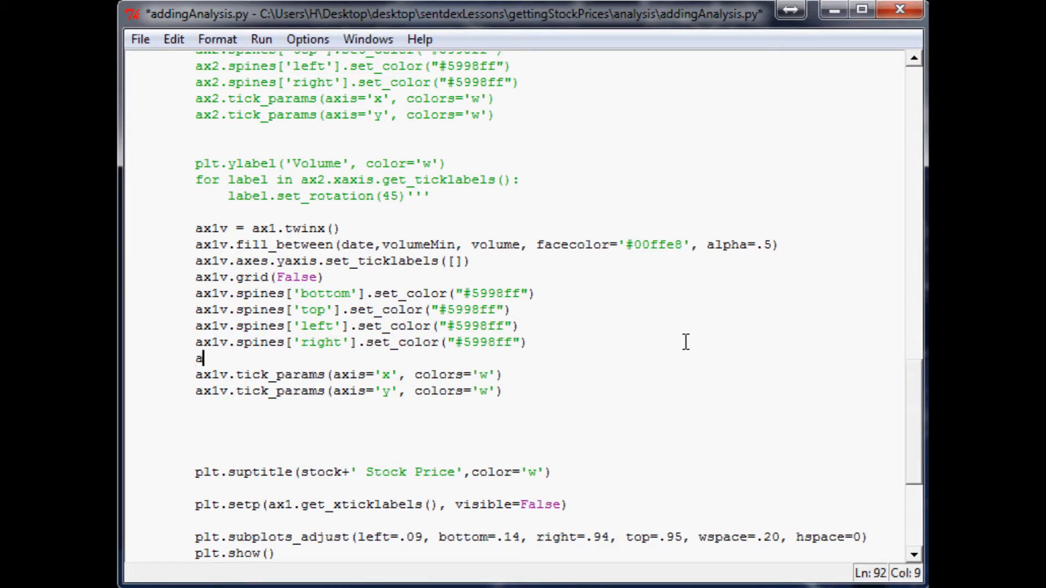
pyautogui.write('x1v')
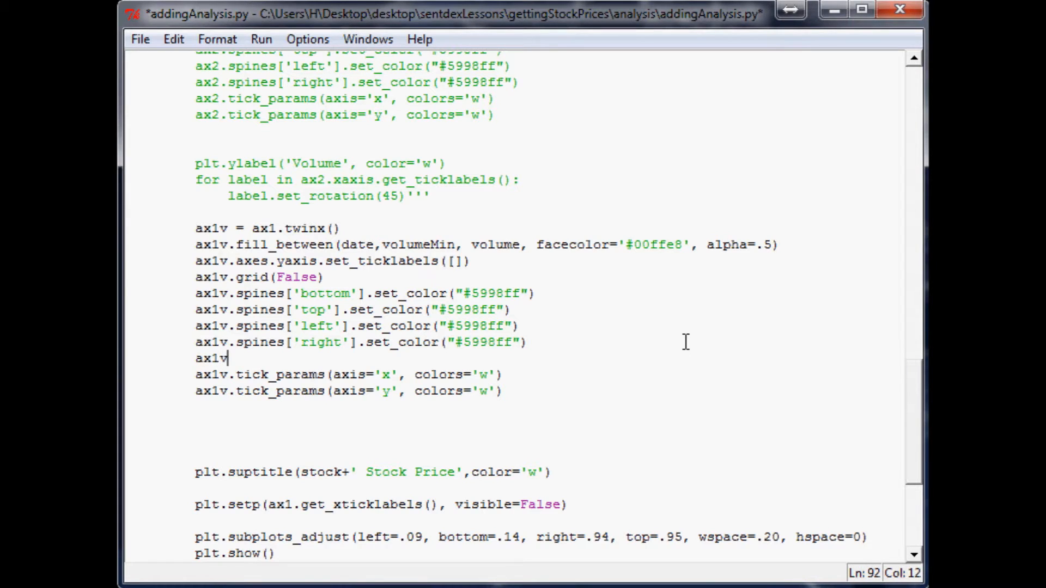
pyautogui.write('.set')
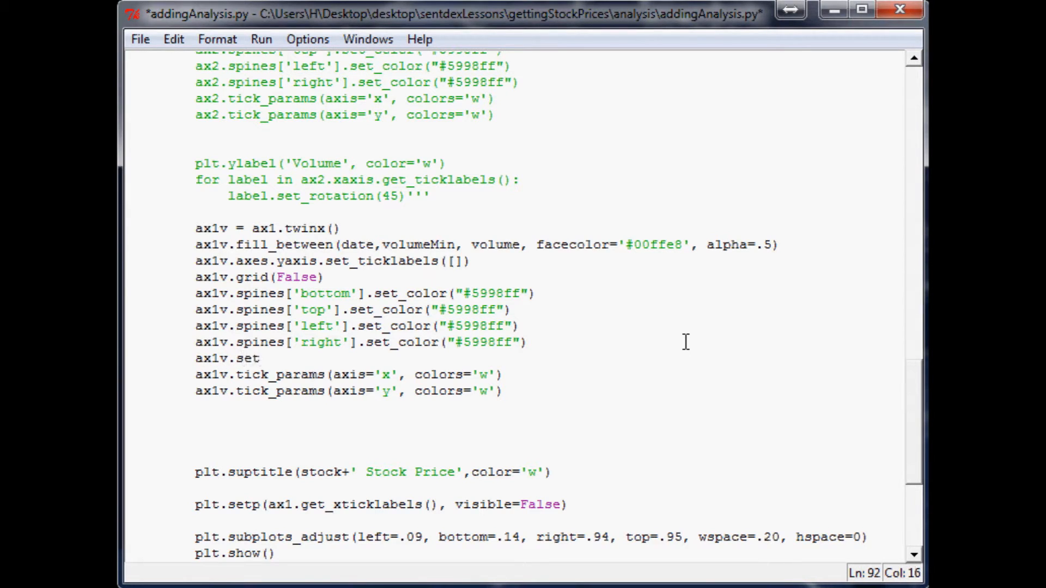
pyautogui.write('_ylim')
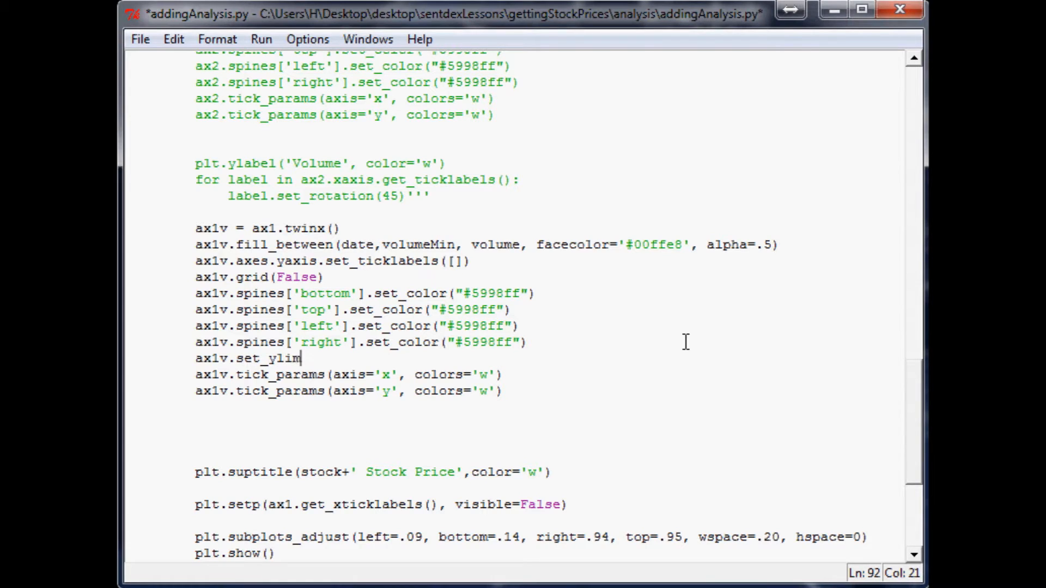
pyautogui.write('(0')
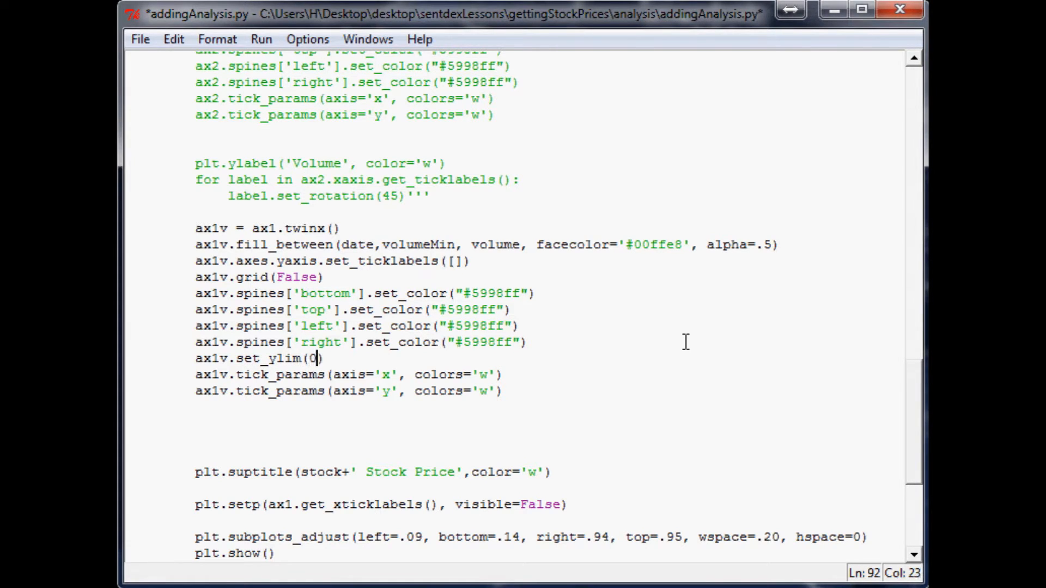
pyautogui.write(', 5')
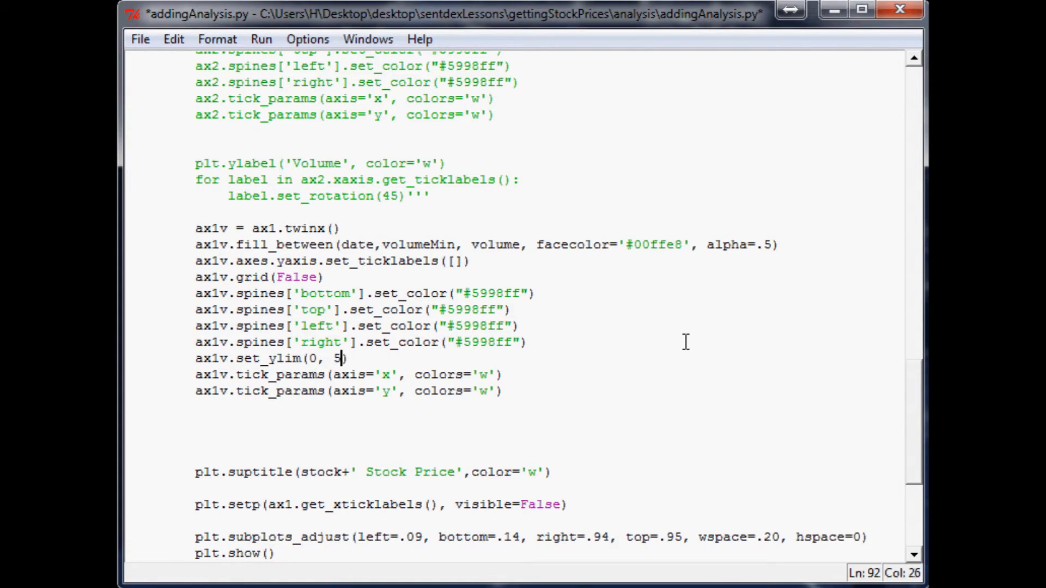
pyautogui.write('*')
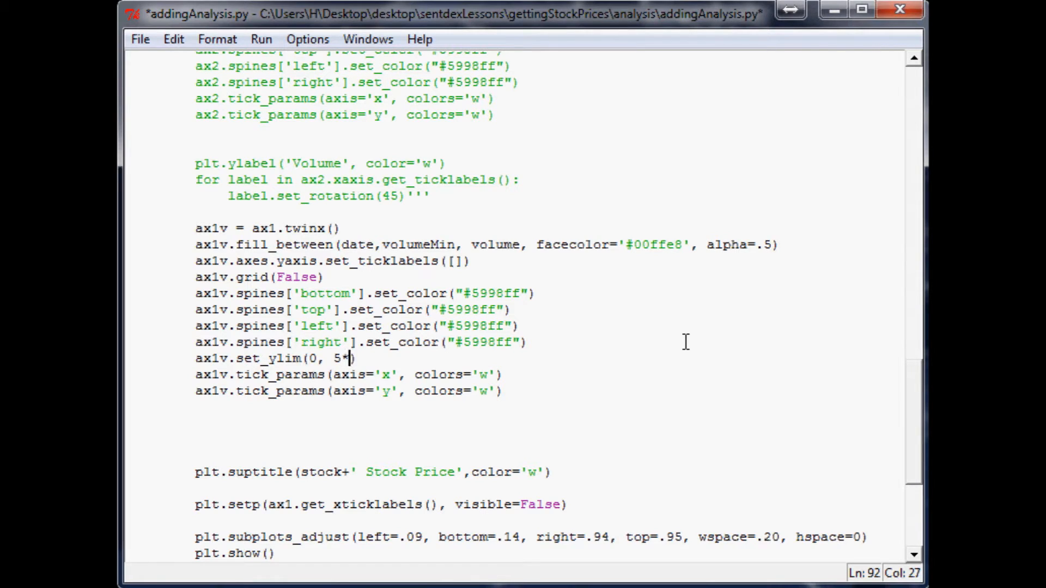
pyautogui.write('volum')
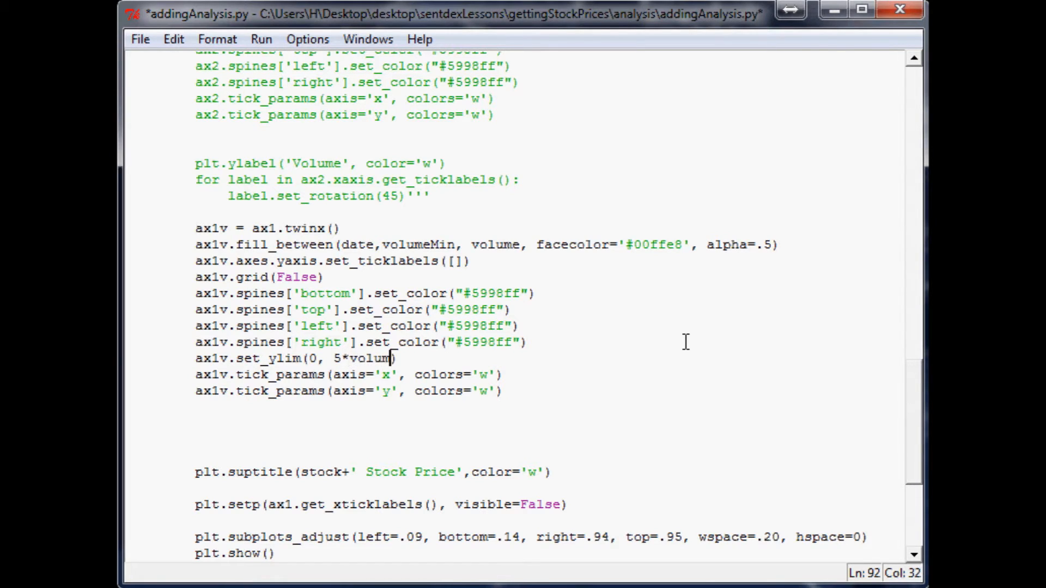
pyautogui.write('.max()')
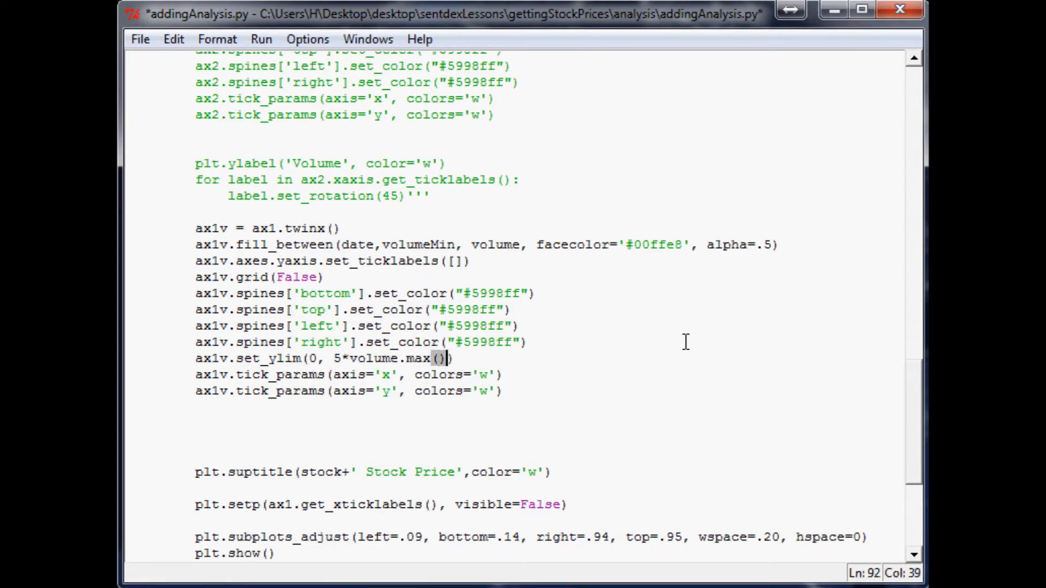
pyautogui.press('ctrl+s')
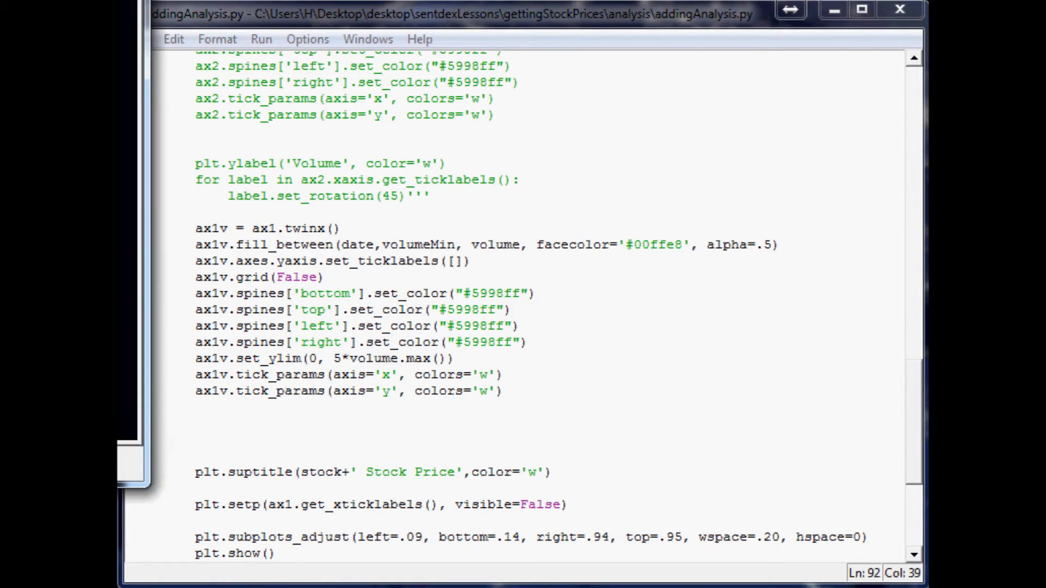
pyautogui.click(260, 39)
pyautogui.write('2')
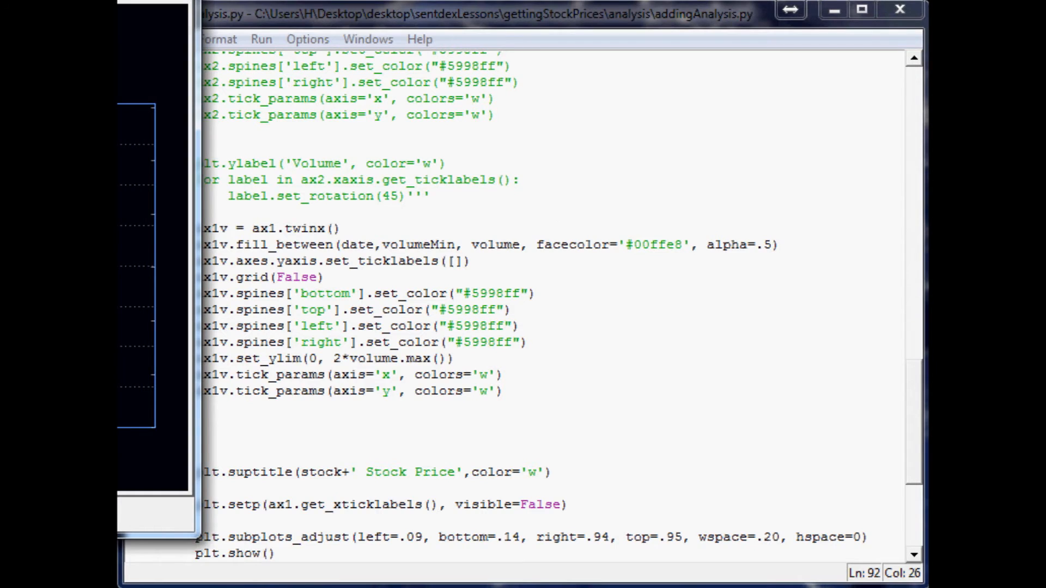
# Step: Bring the redrawn chart forward to check the volume fill sits low under the price line
pyautogui.click(260, 39)
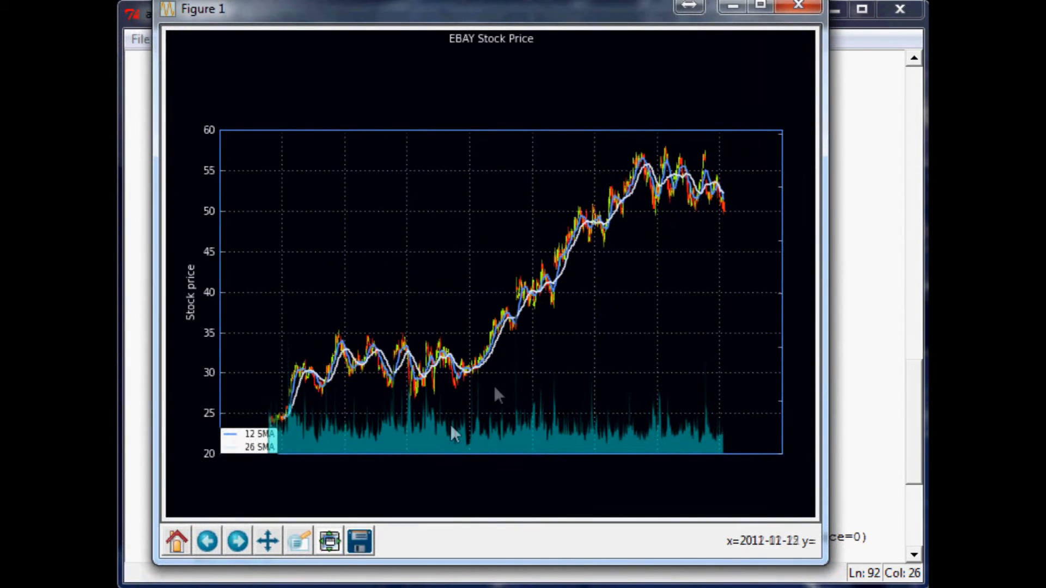
pyautogui.moveTo(497, 396)
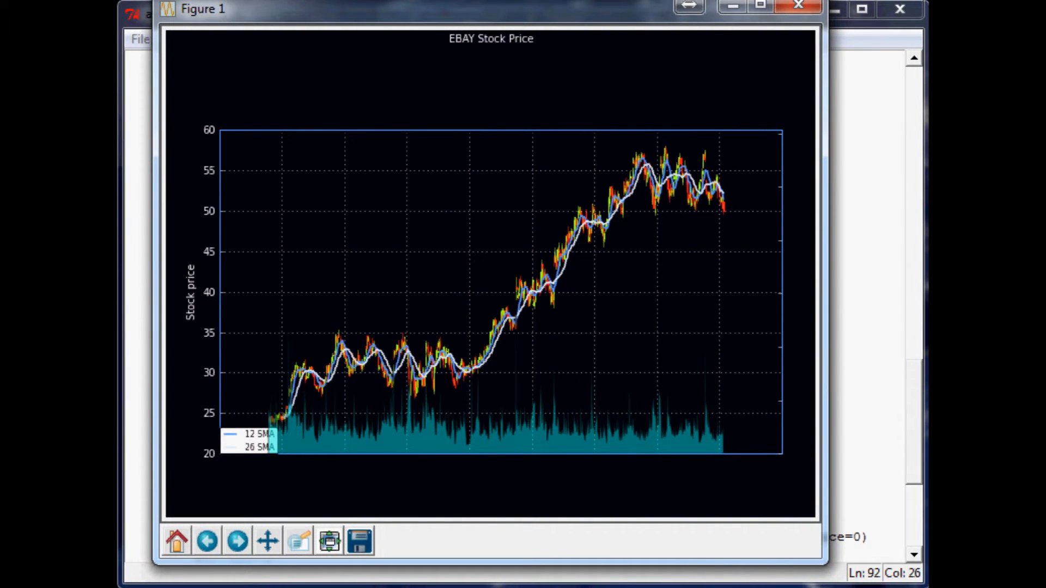
pyautogui.moveTo(236, 151)
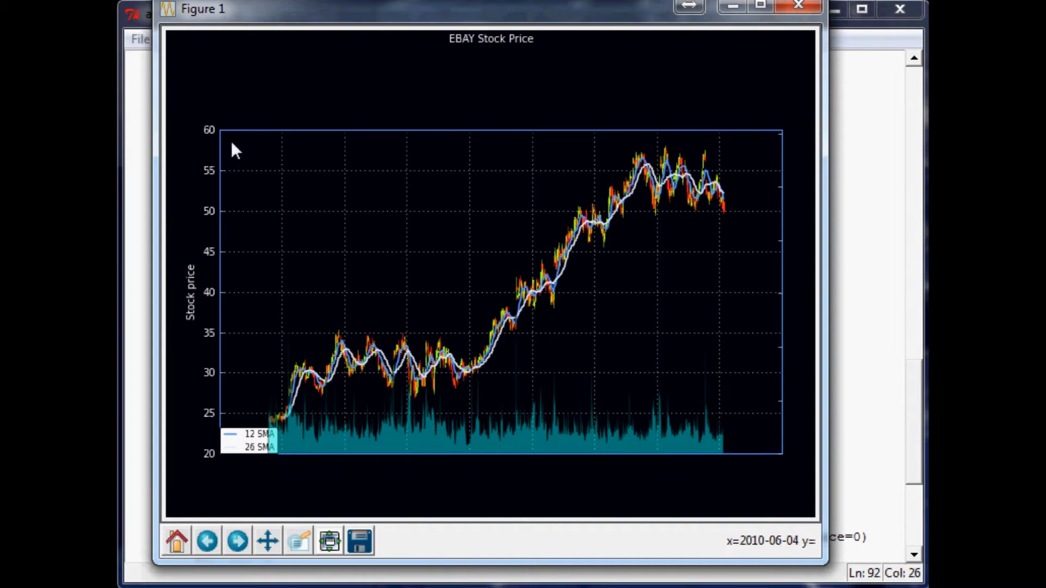
pyautogui.moveTo(231, 151)
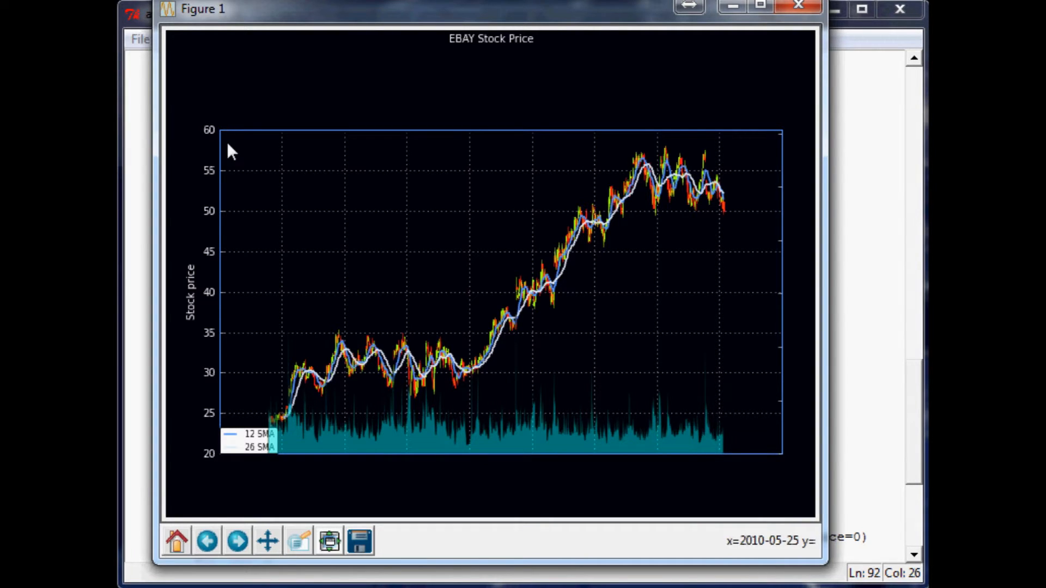
pyautogui.moveTo(242, 31)
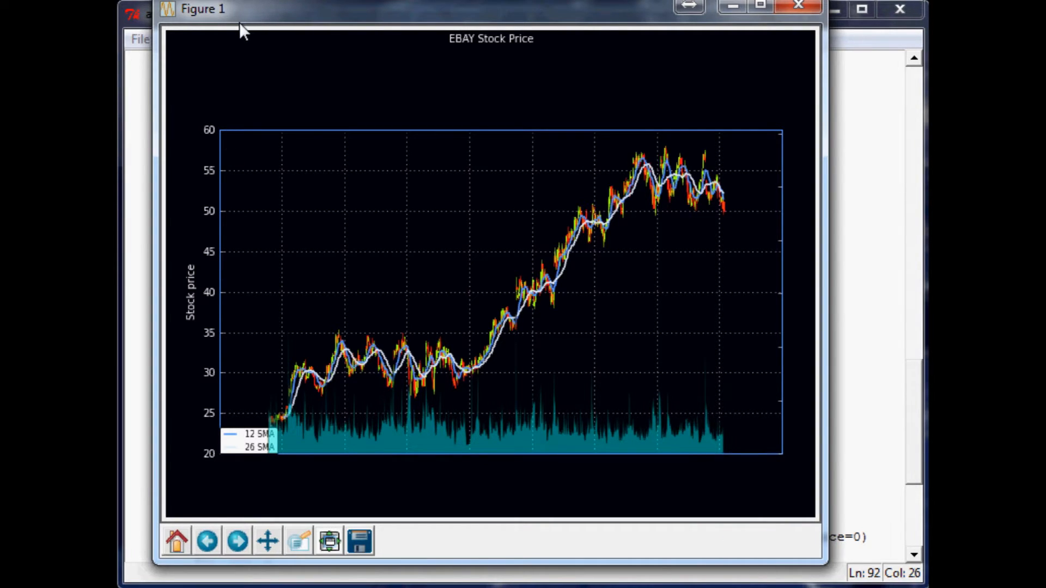
pyautogui.moveTo(204, 280)
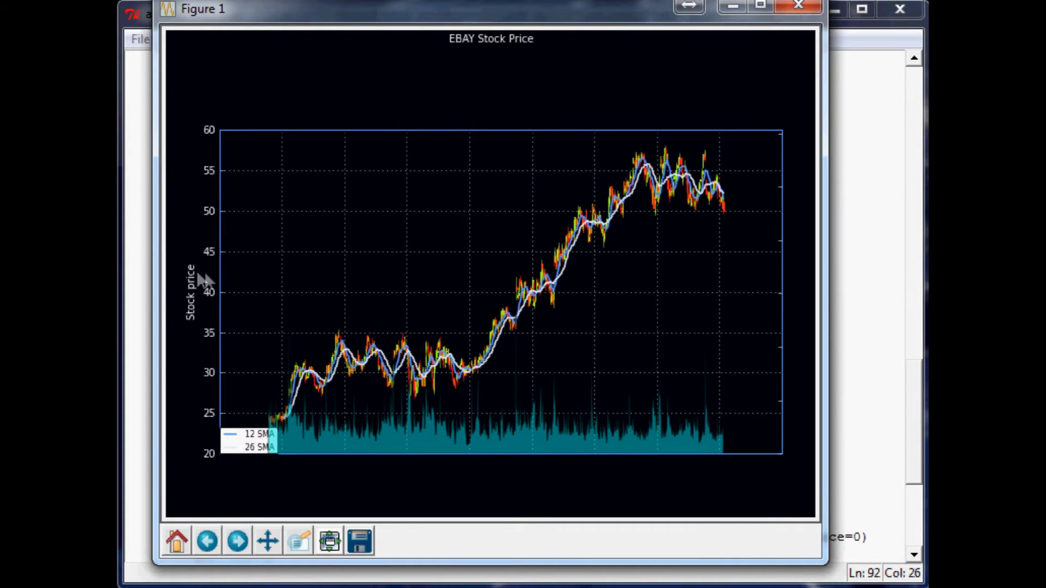
pyautogui.moveTo(266, 252)
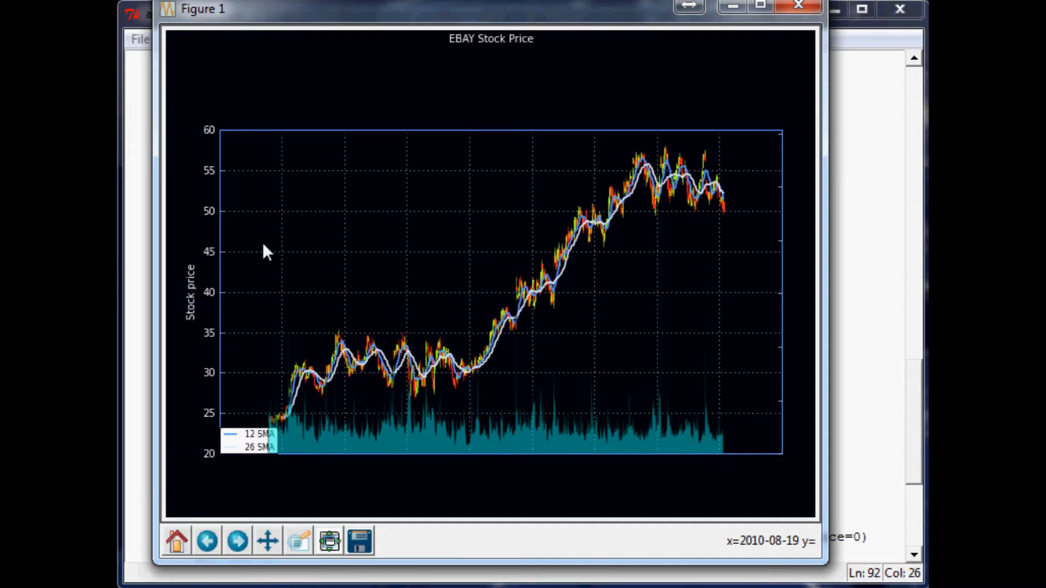
pyautogui.moveTo(263, 252)
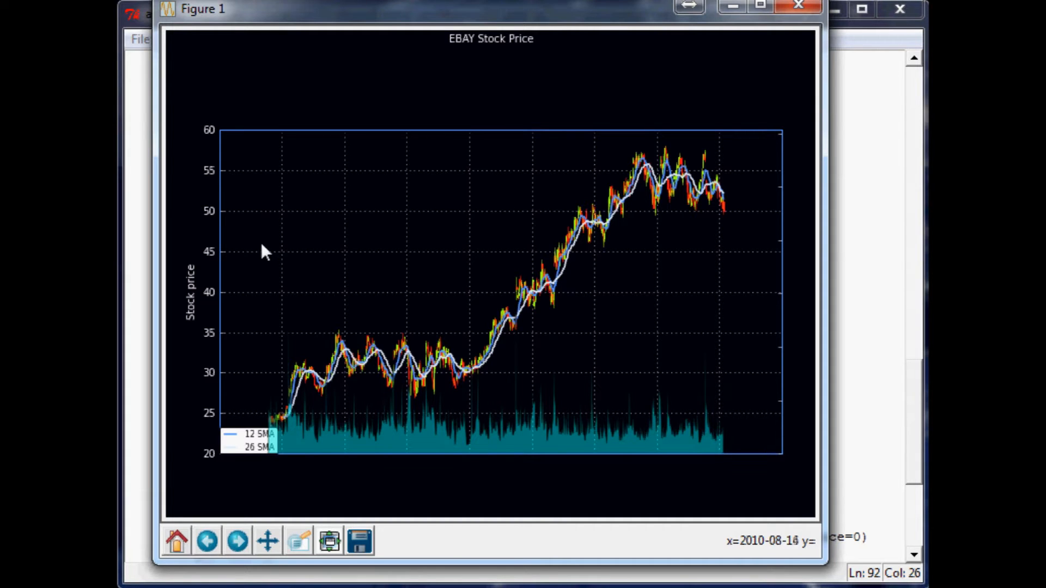
pyautogui.moveTo(733, 437)
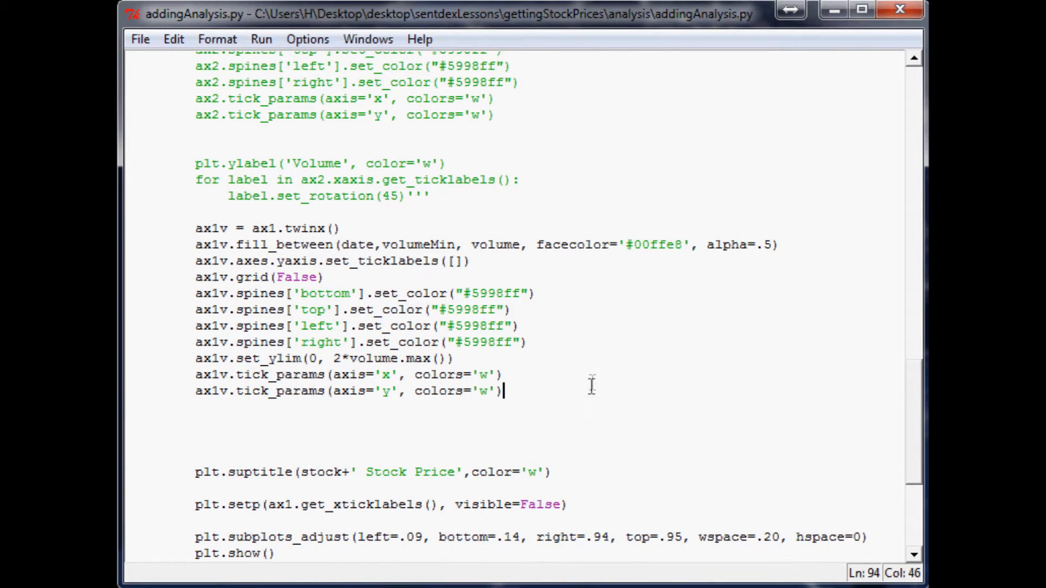
# Step: Comment out the plt.setp line hiding ax1's x tick labels with a leading #
pyautogui.click(340, 359)
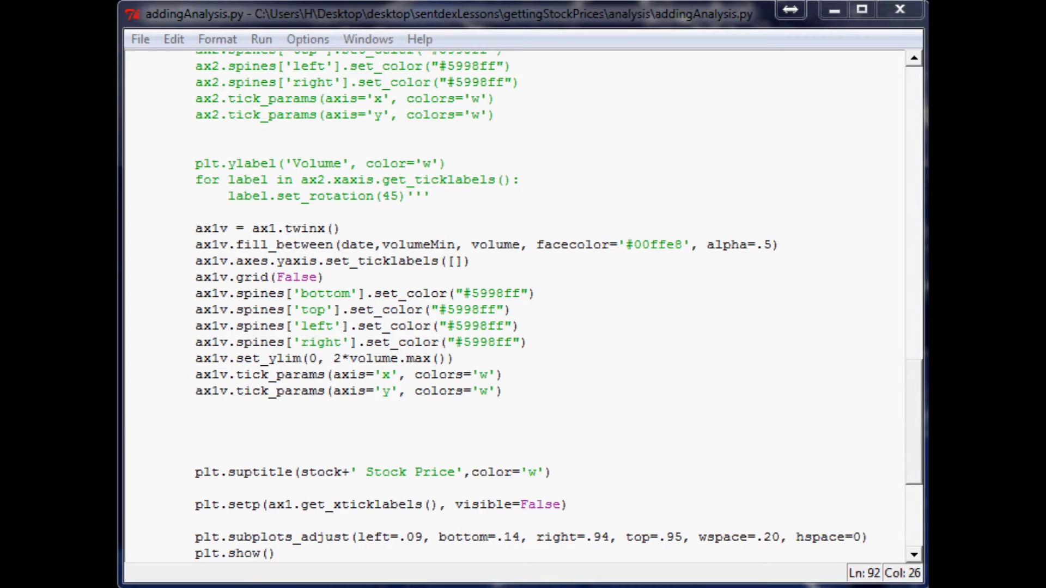
pyautogui.click(471, 260)
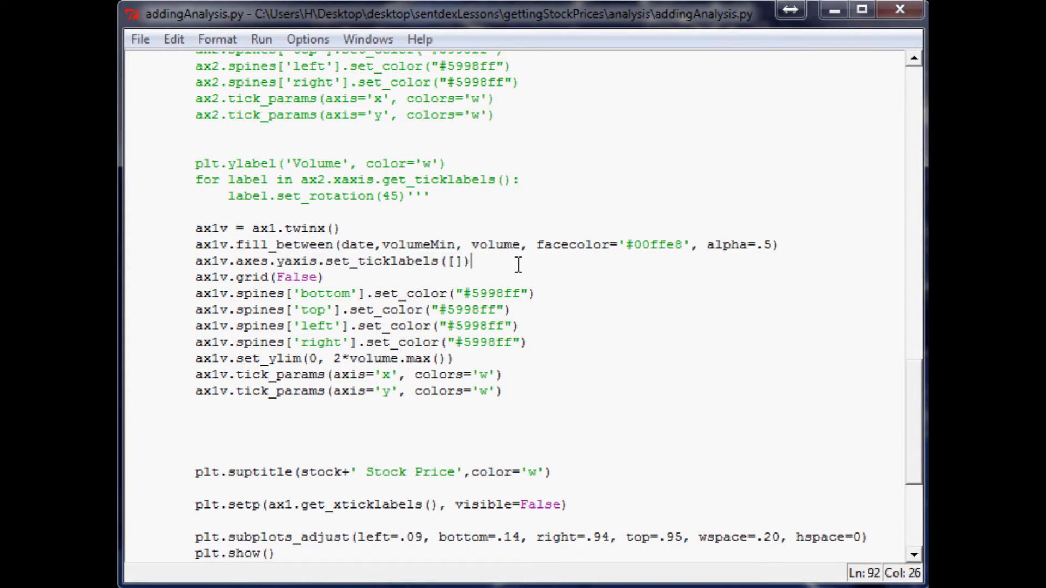
pyautogui.scroll(-3)
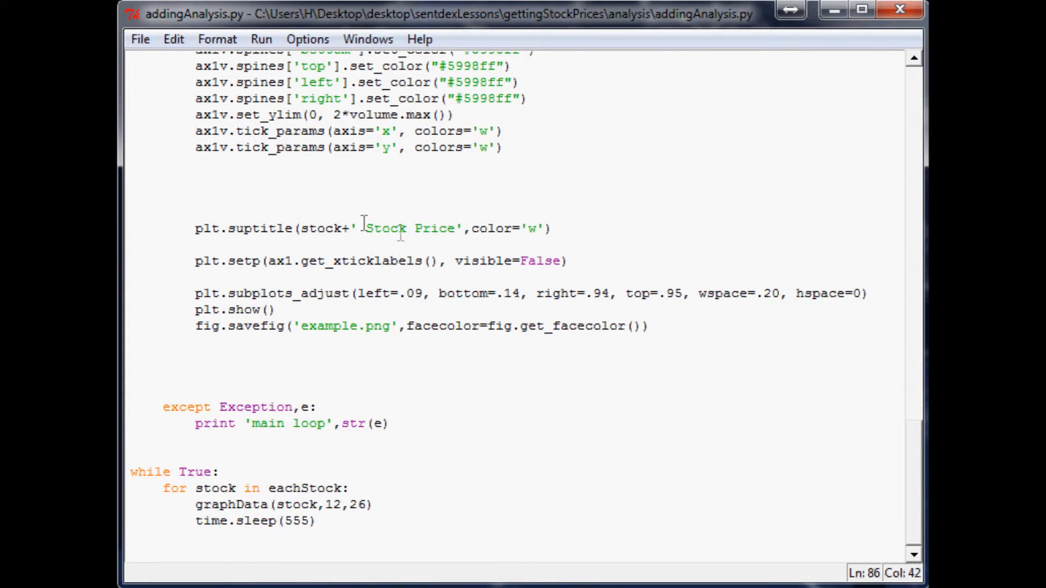
pyautogui.click(197, 260)
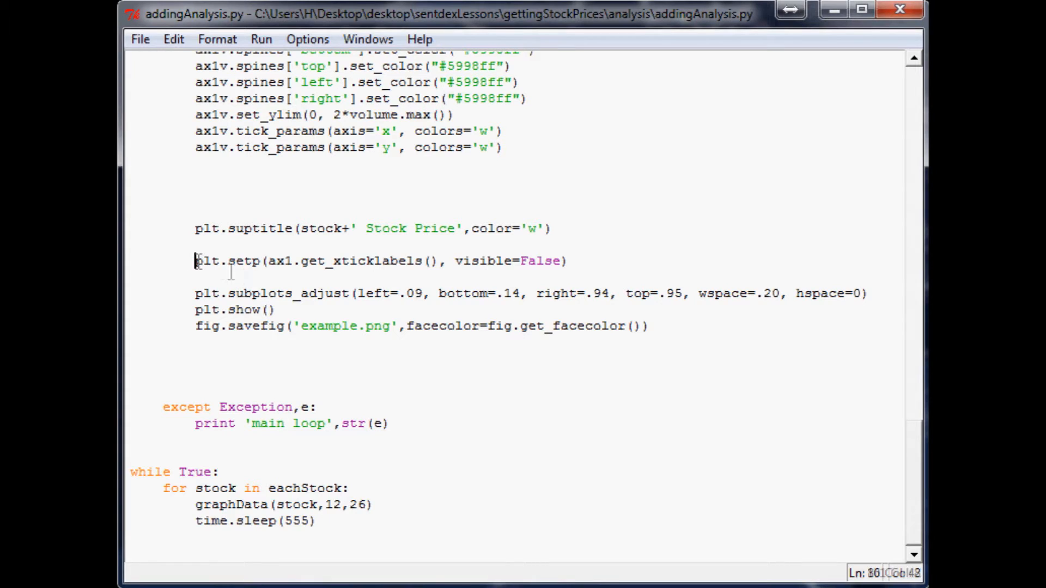
pyautogui.write('#')
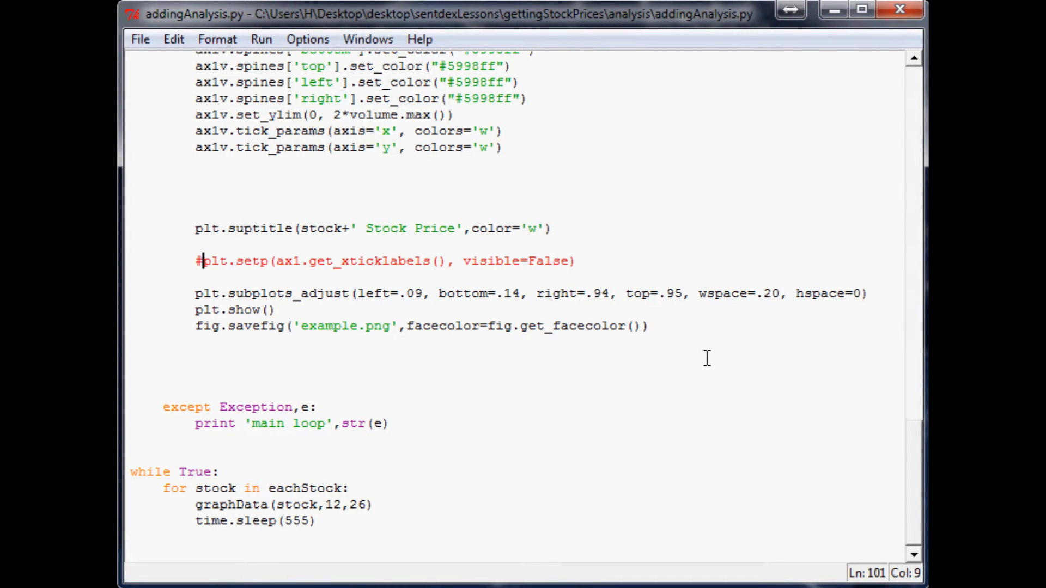
# Step: Rerun the script and review the redrawn EBAY chart, which still shows no dates
pyautogui.click(217, 40)
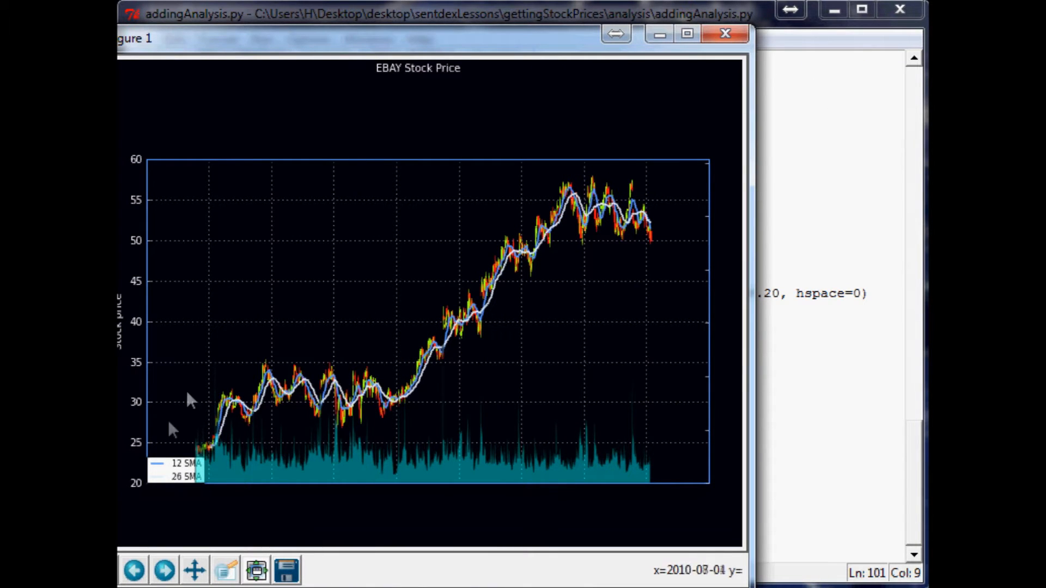
pyautogui.moveTo(383, 42)
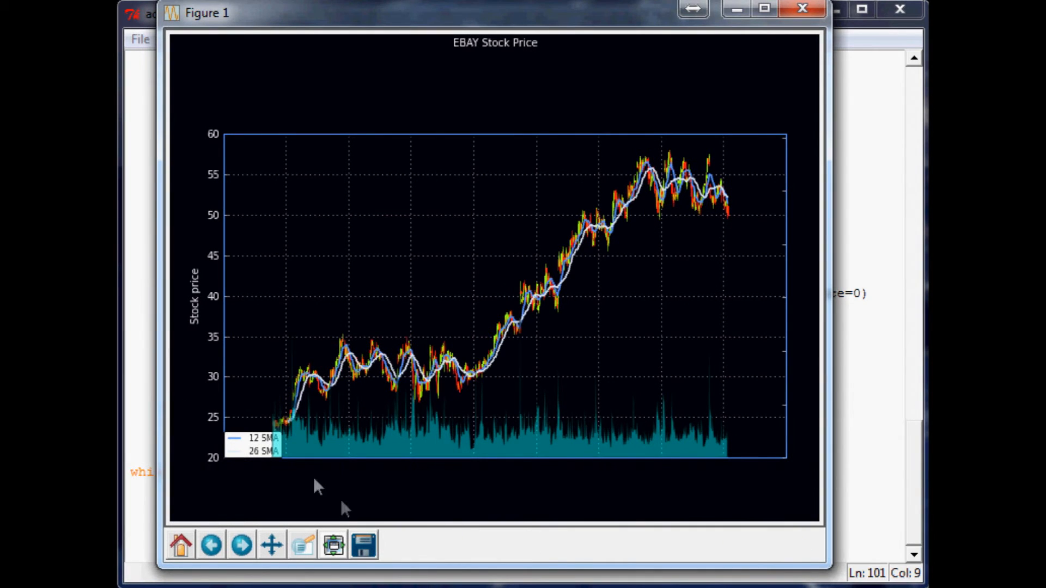
pyautogui.moveTo(698, 494)
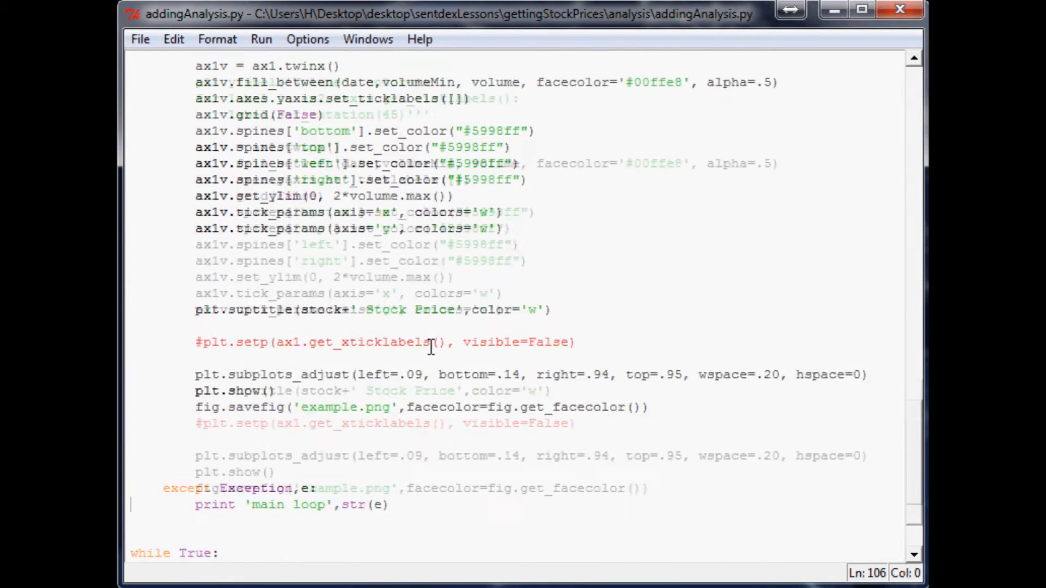
# Step: Duplicate the ax1.tick_params(axis='y', colors='w') line below and change 'y' to 'x'
pyautogui.scroll(3)
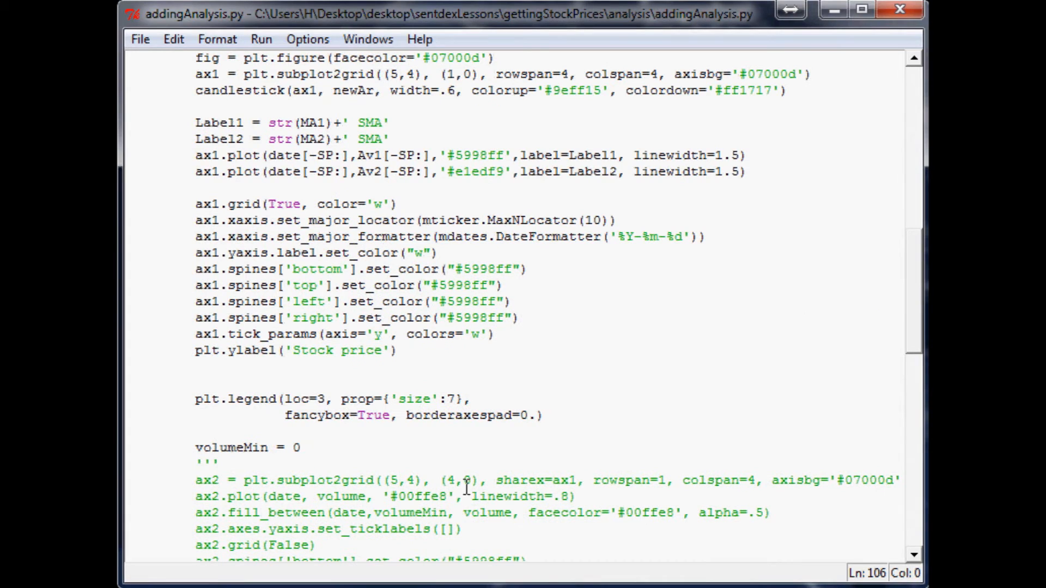
pyautogui.click(503, 335)
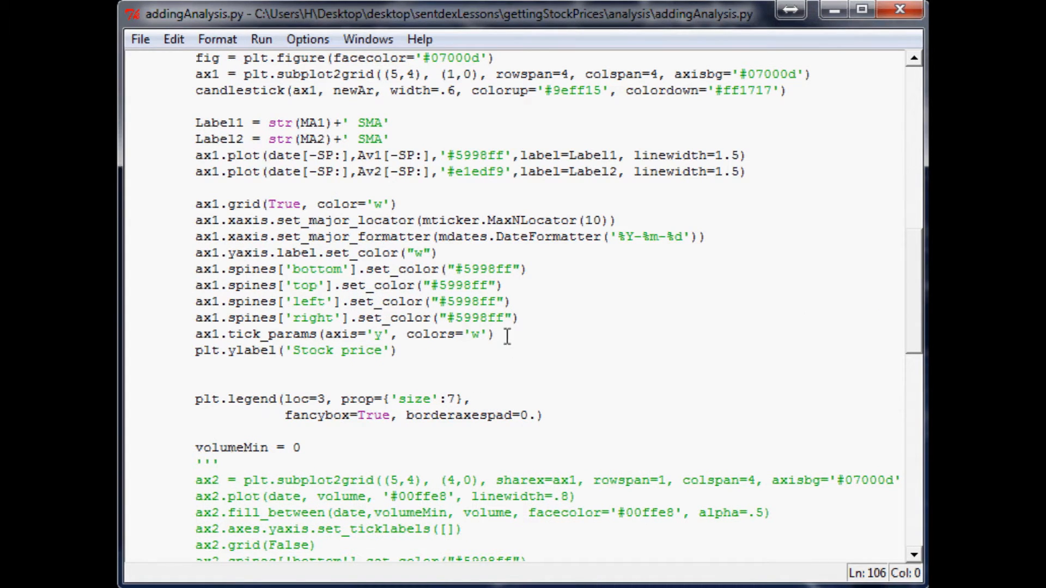
pyautogui.tripleClick(334, 335)
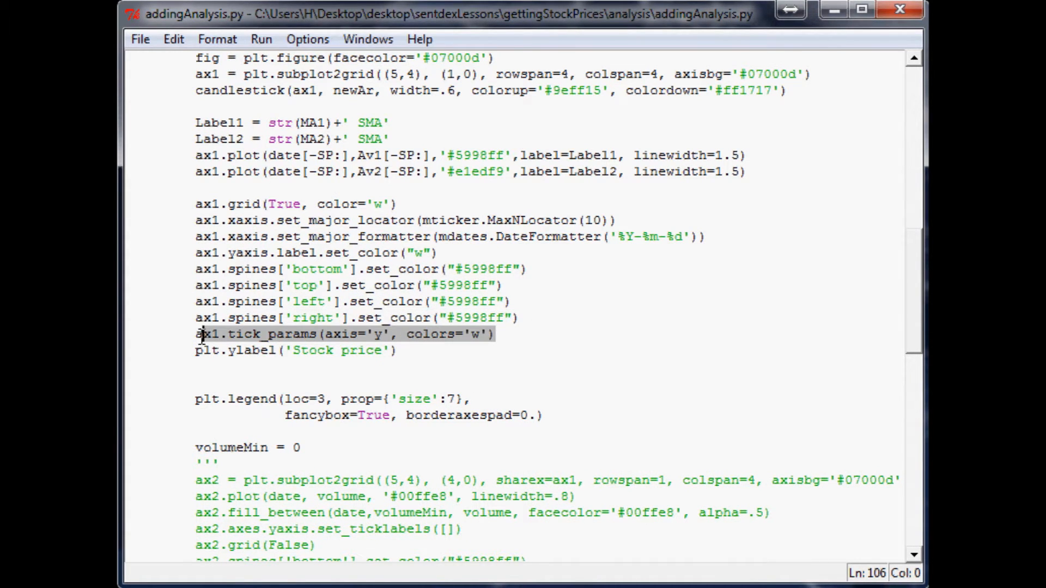
pyautogui.click(497, 334)
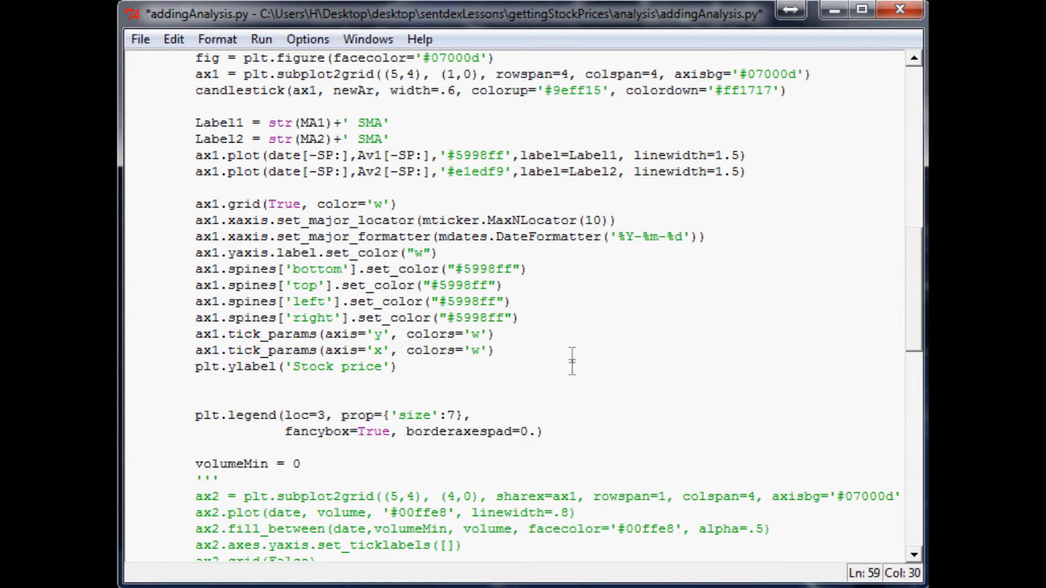
# Step: Rerun the script, confirm dates appear along the bottom, and close the figure
pyautogui.press('ctrl+s')
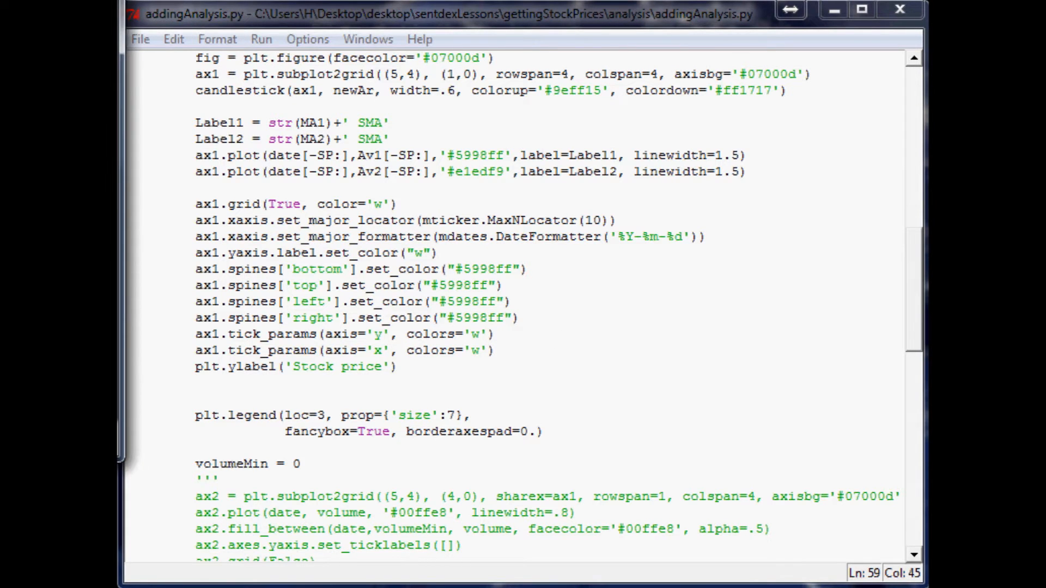
pyautogui.click(260, 39)
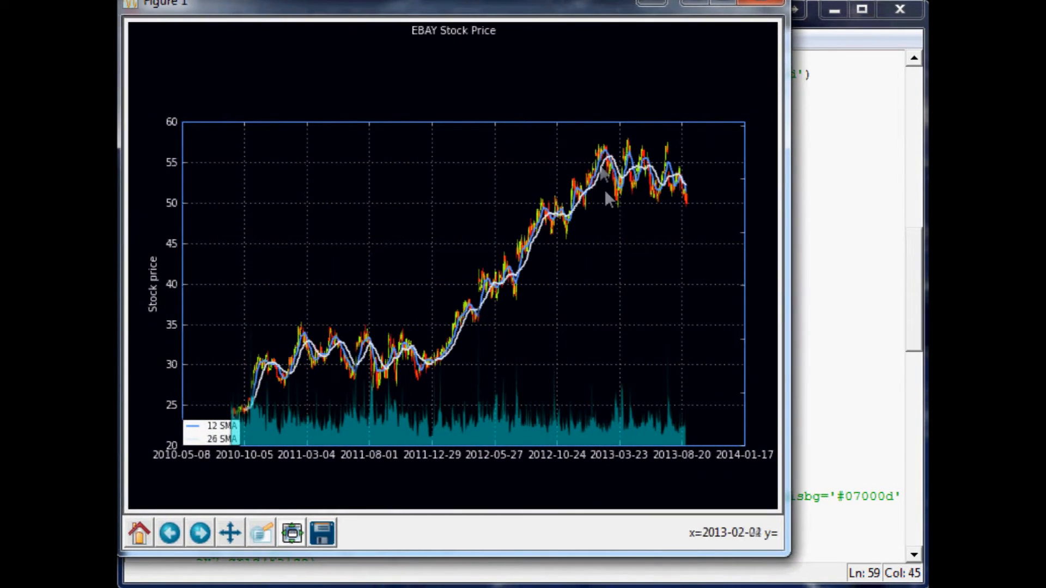
pyautogui.moveTo(610, 262)
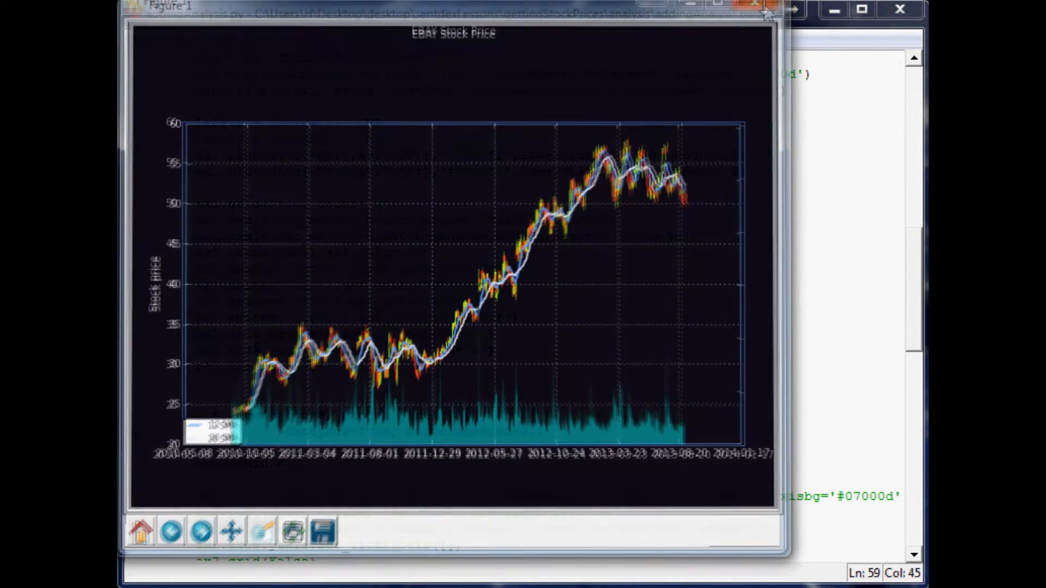
pyautogui.click(756, 7)
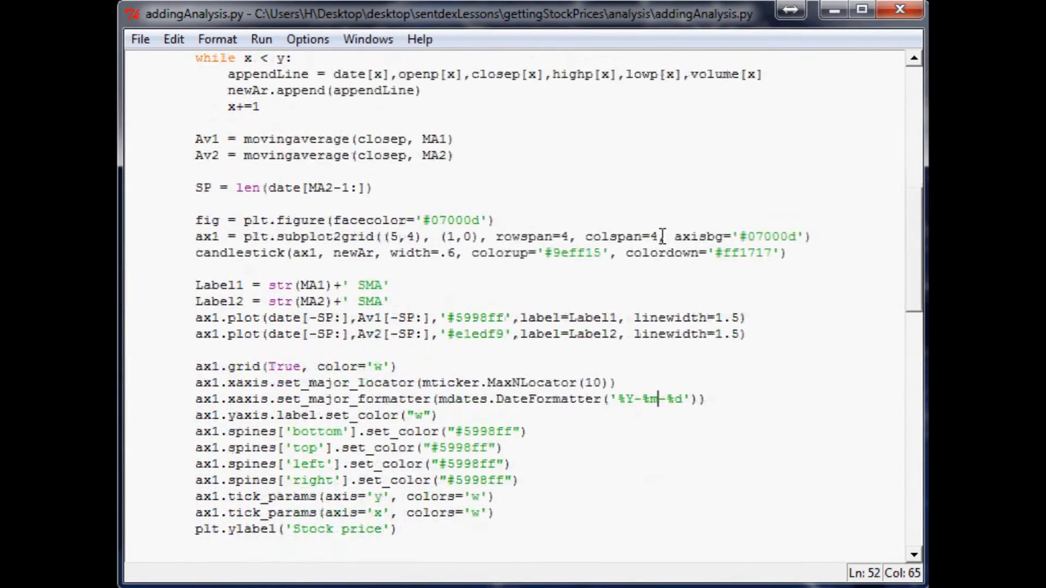
# Step: Add the set_rotation(45) label loop and move the opening ''' to after it
pyautogui.scroll(-3)
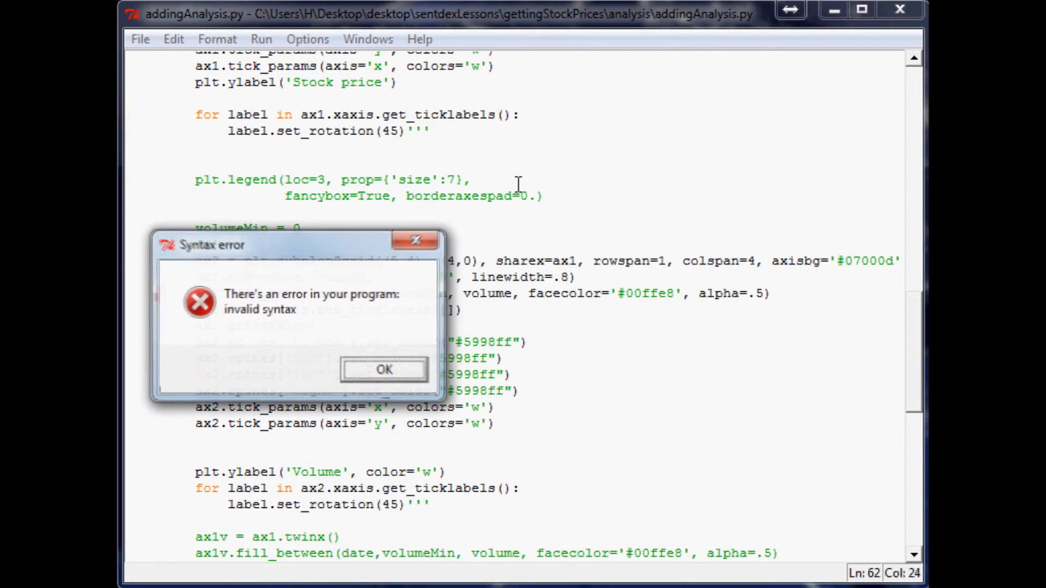
pyautogui.click(384, 369)
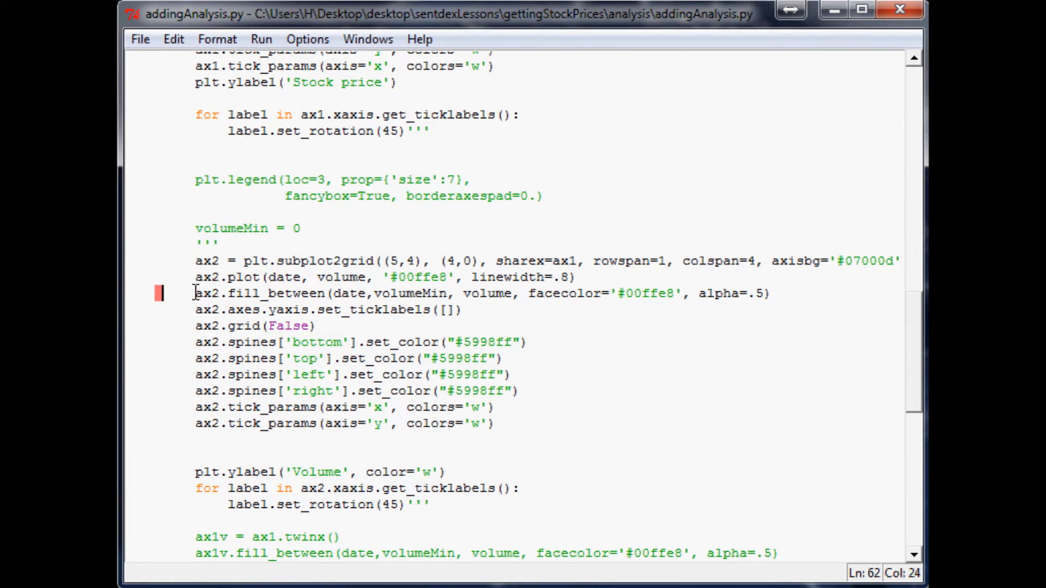
pyautogui.moveTo(266, 260)
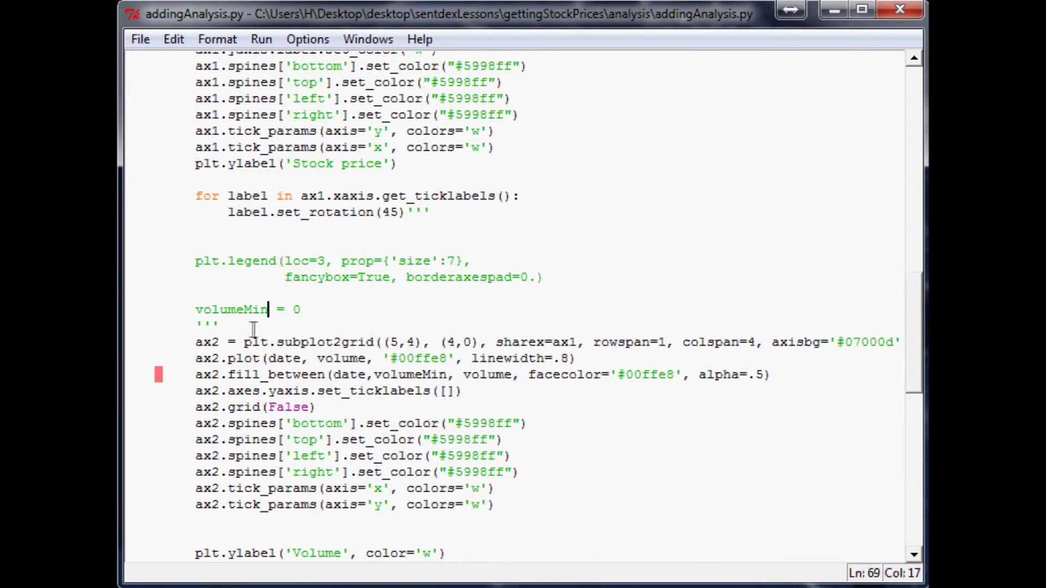
pyautogui.click(408, 212)
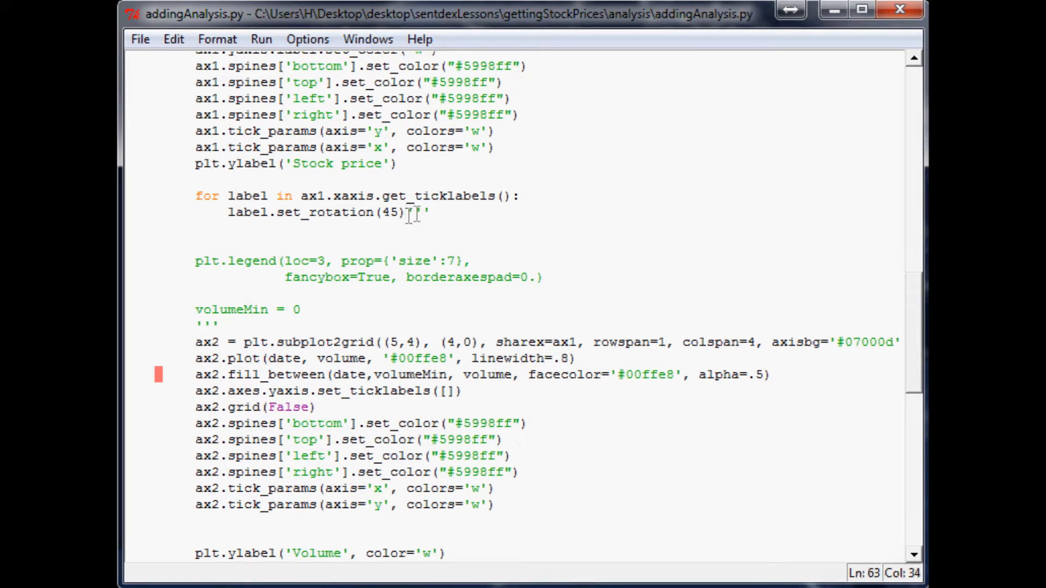
pyautogui.press('Backspace')
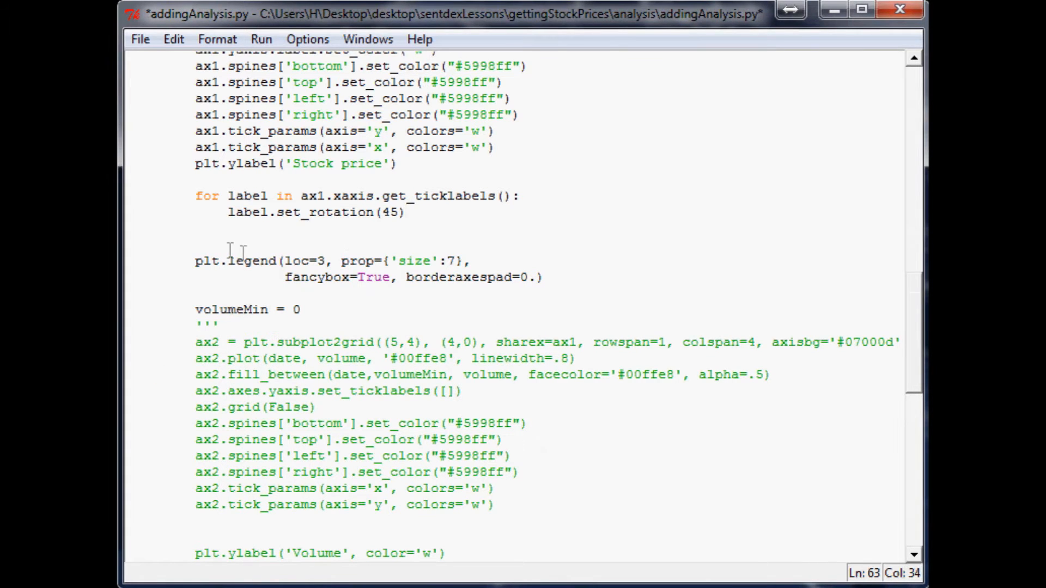
pyautogui.write("'''")
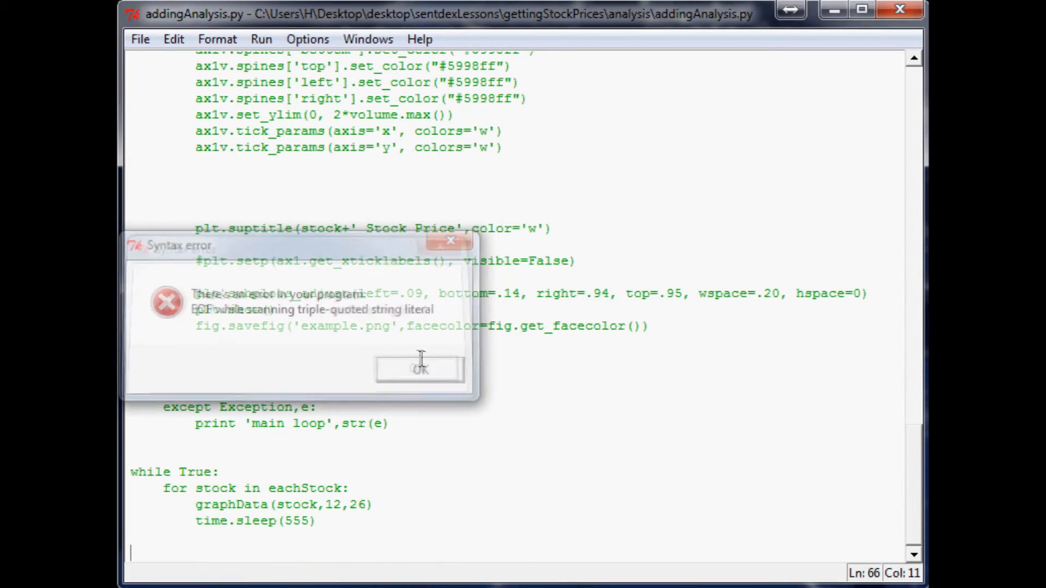
# Step: Dismiss the string-literal error and remove the stray ''' before plt.legend
pyautogui.click(419, 369)
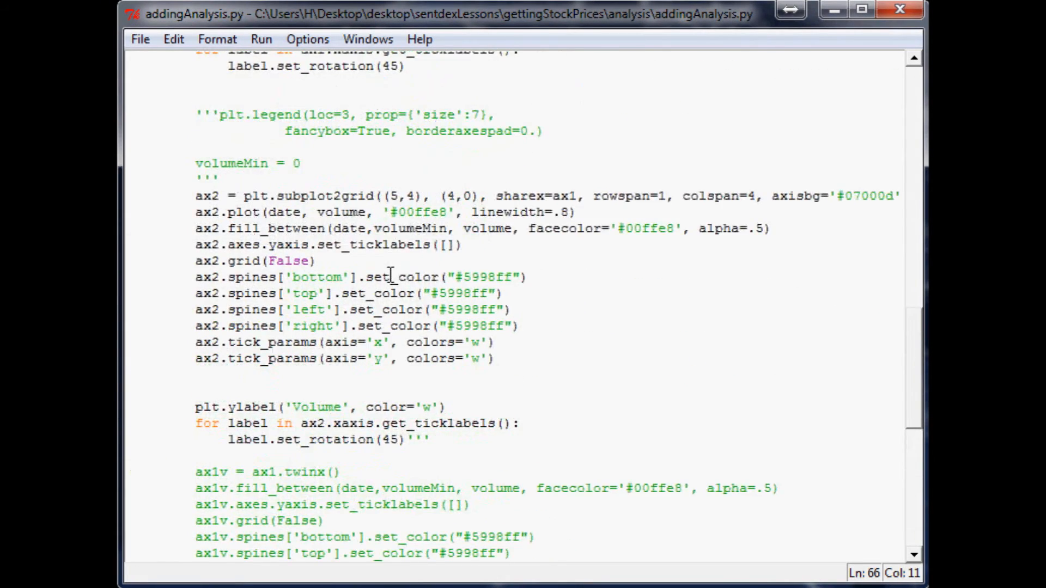
pyautogui.scroll(-3)
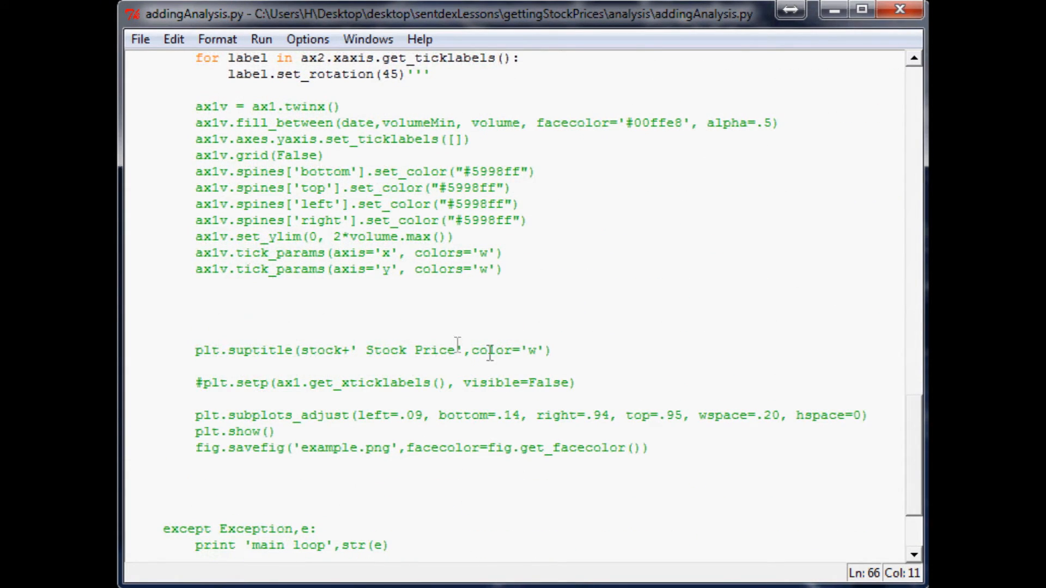
pyautogui.scroll(3)
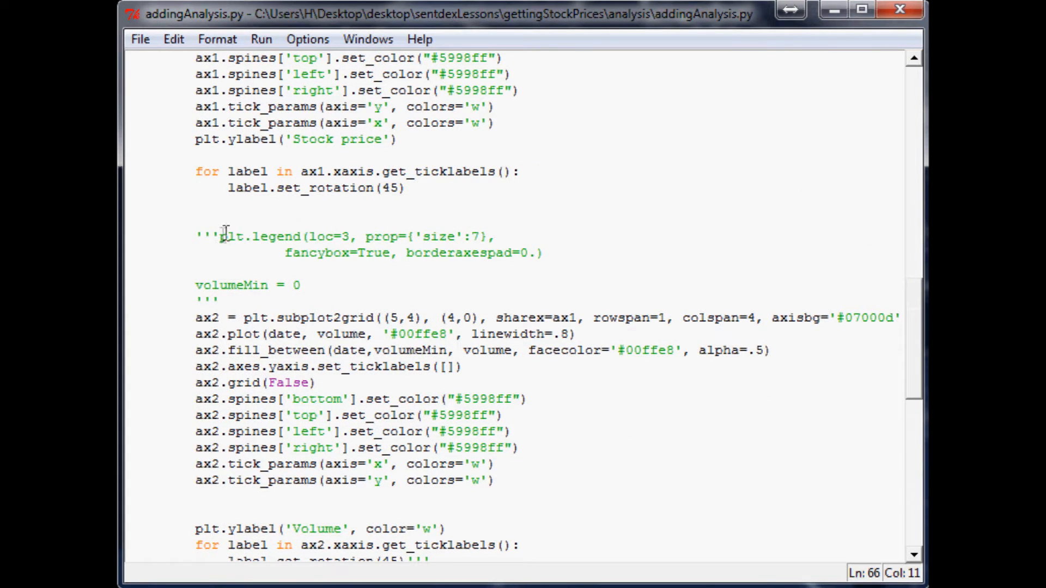
pyautogui.press('BackSpace')
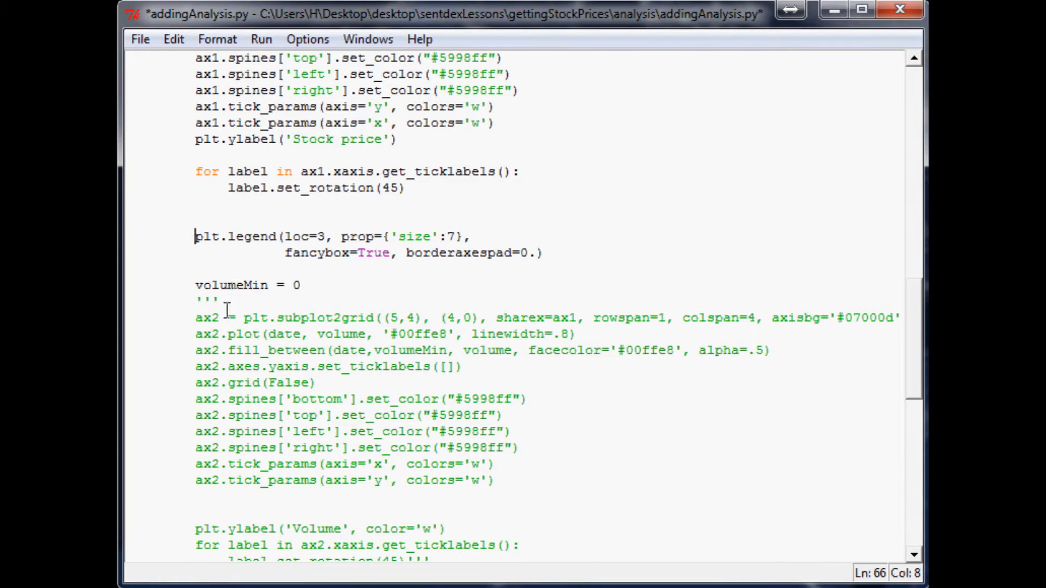
pyautogui.moveTo(592, 261)
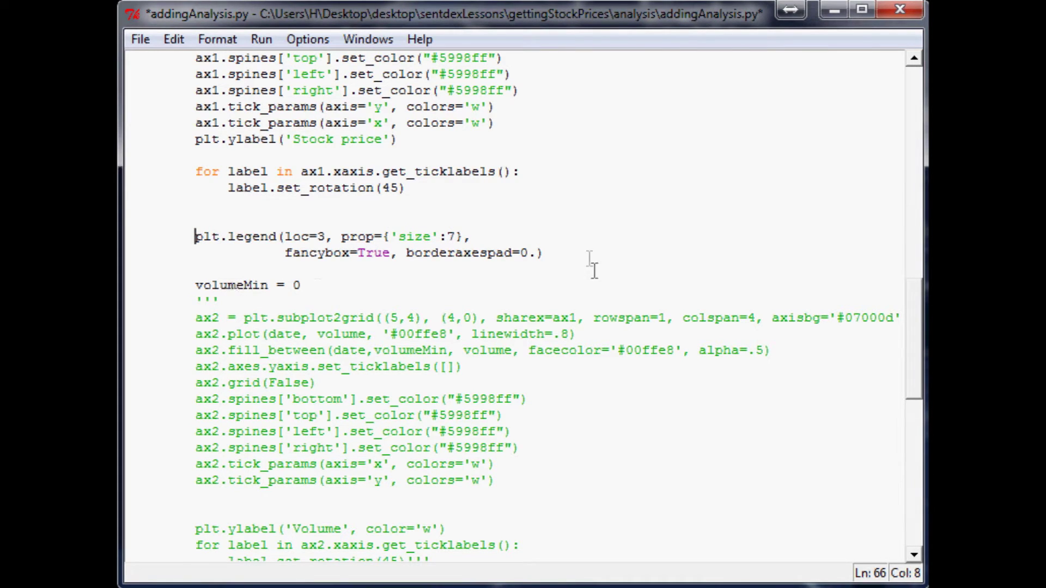
# Step: Review the EBAY chart's angled date labels in the Figure window
pyautogui.scroll(-3)
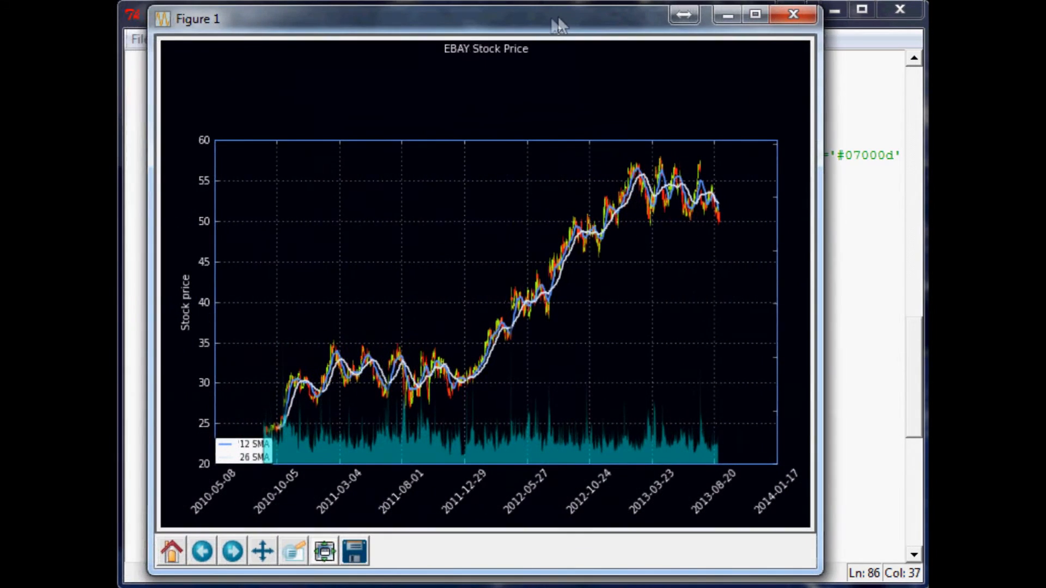
pyautogui.moveTo(217, 507)
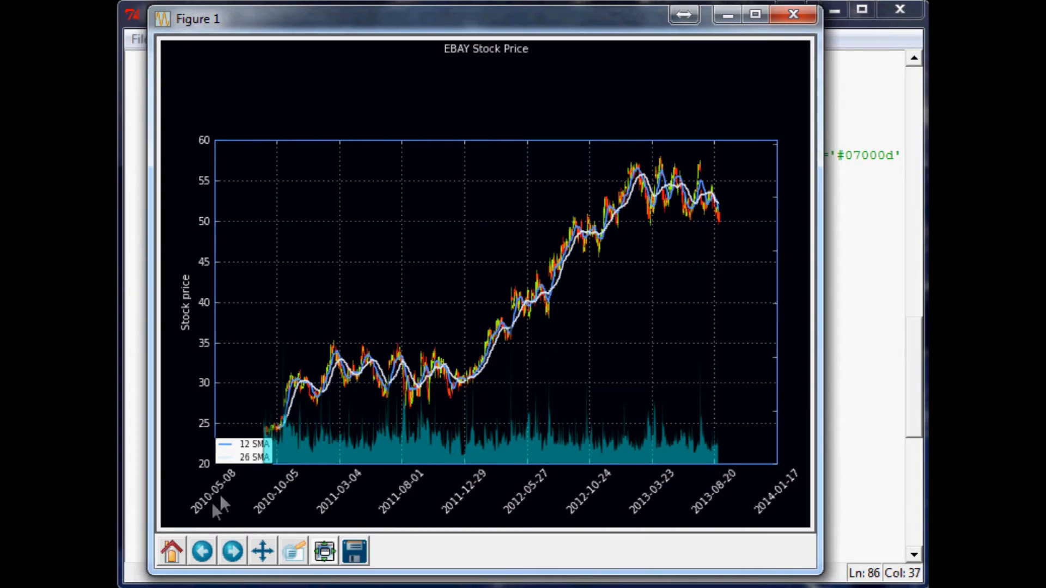
pyautogui.moveTo(779, 118)
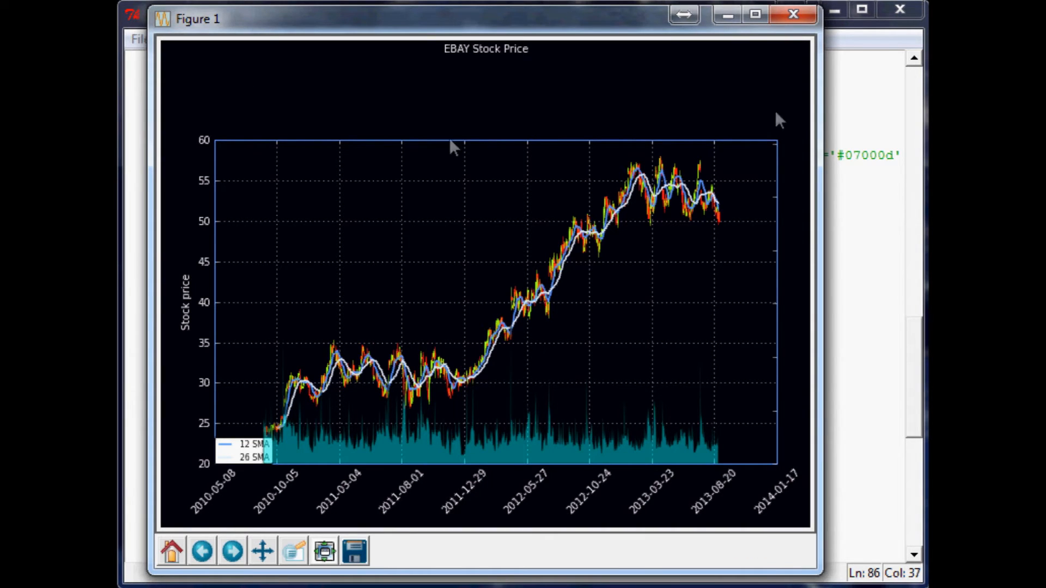
pyautogui.moveTo(243, 130)
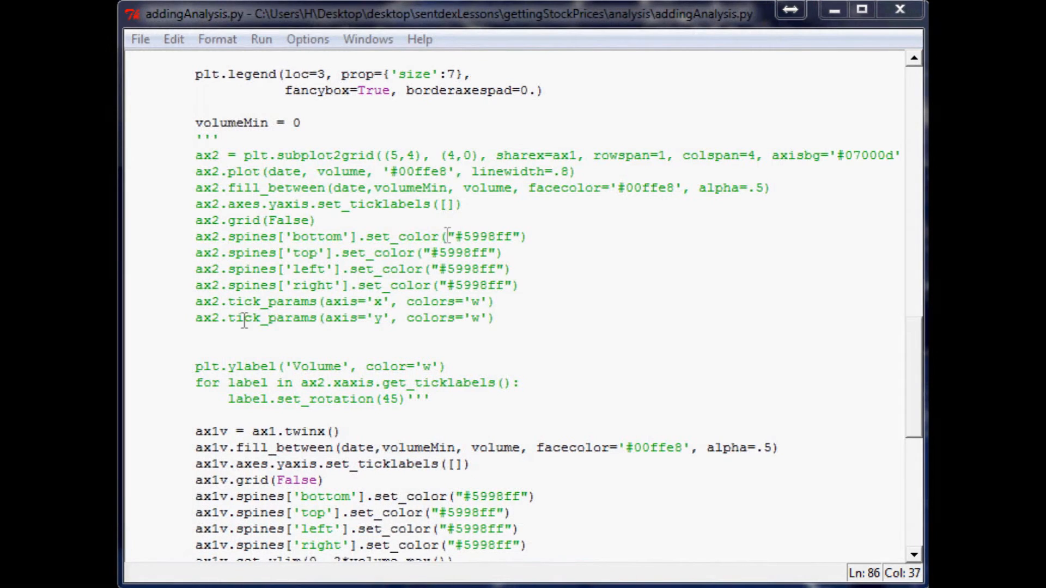
# Step: Delete the old ax2 block and copy the ax1v spines/ylim/tick_params lines up to the figure creation
pyautogui.scroll(-3)
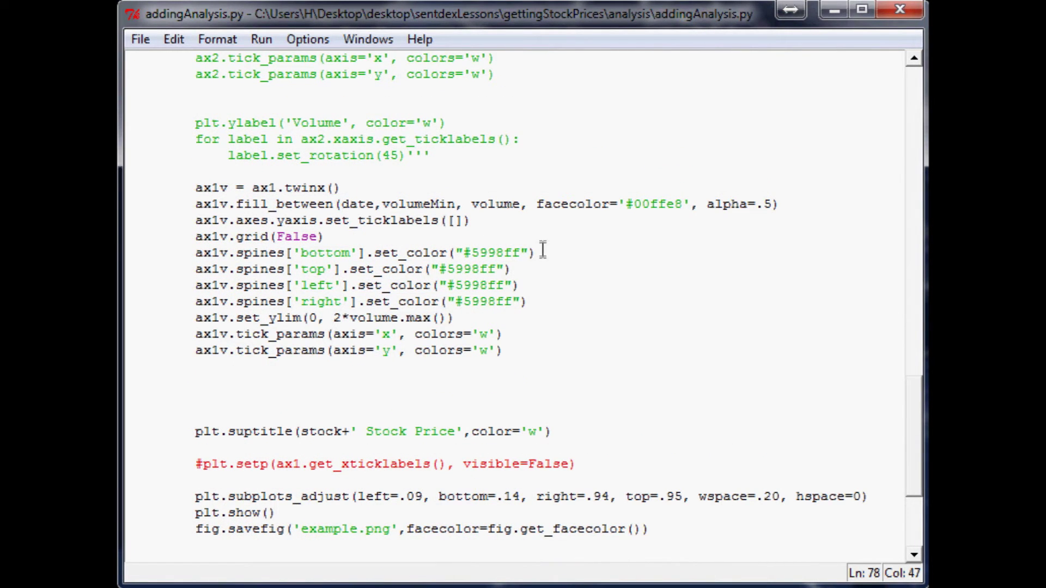
pyautogui.moveTo(474, 207)
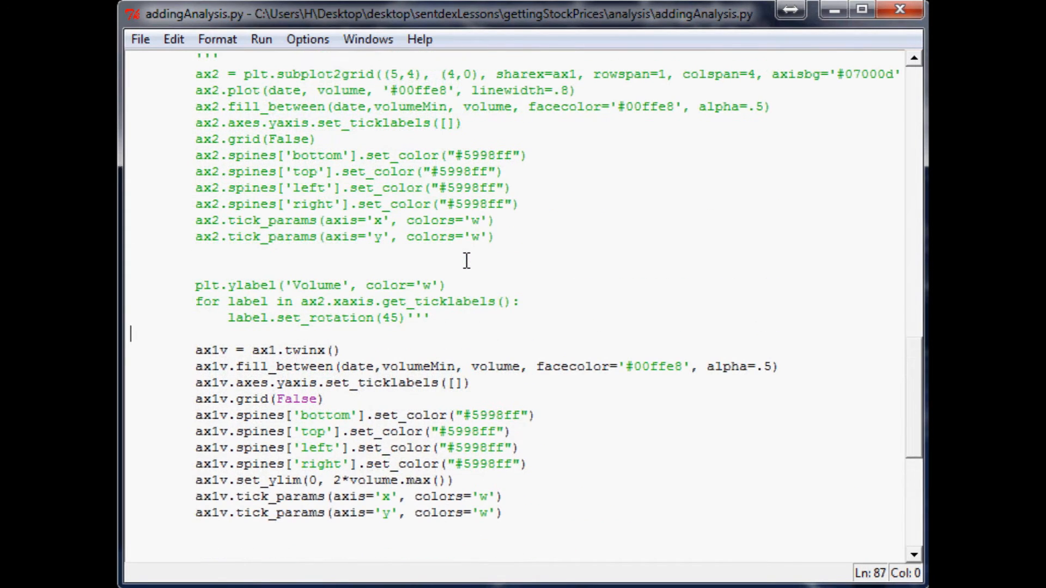
pyautogui.moveTo(439, 333)
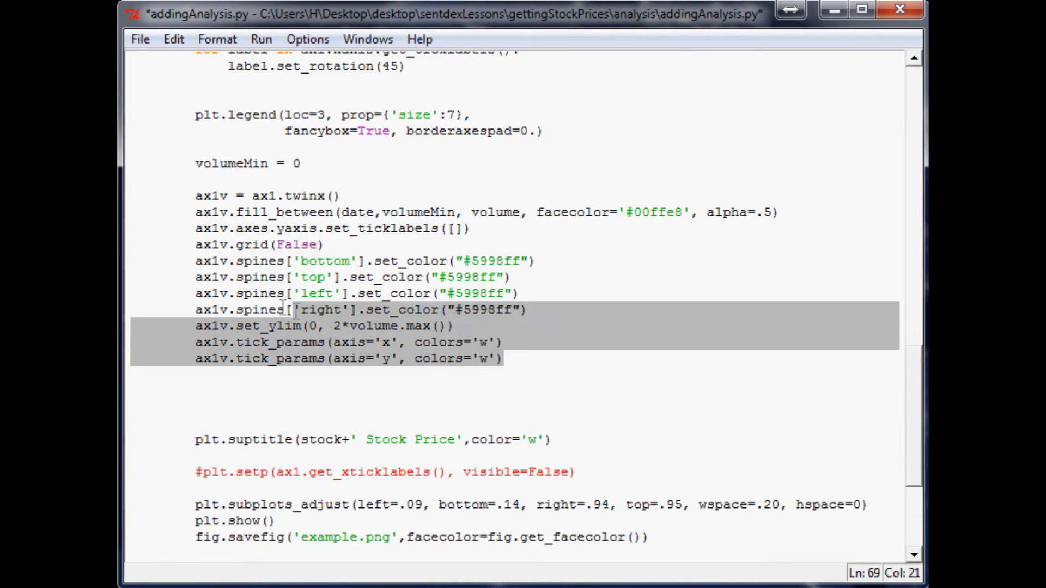
pyautogui.click(465, 260)
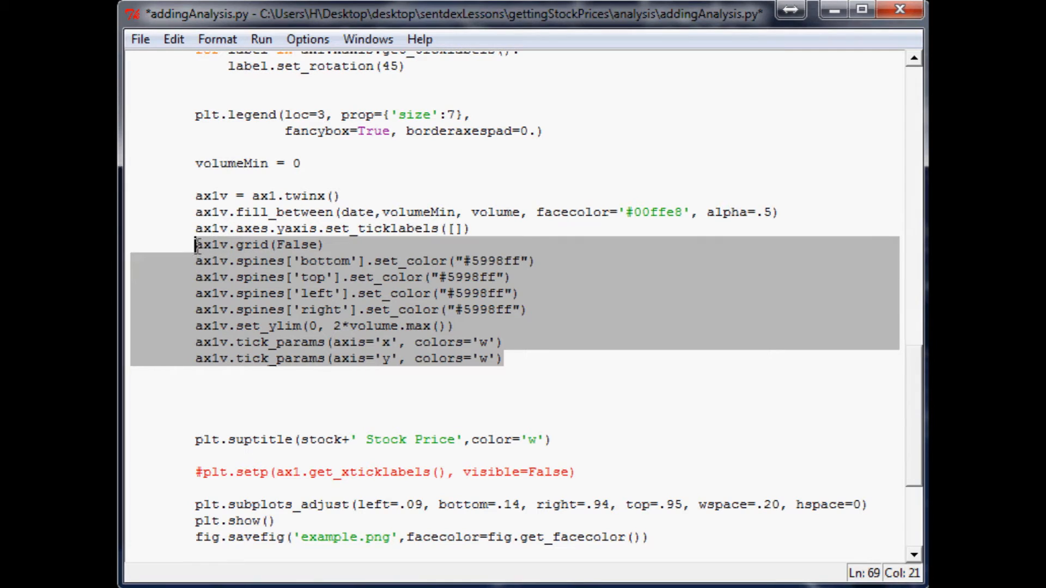
pyautogui.click(506, 359)
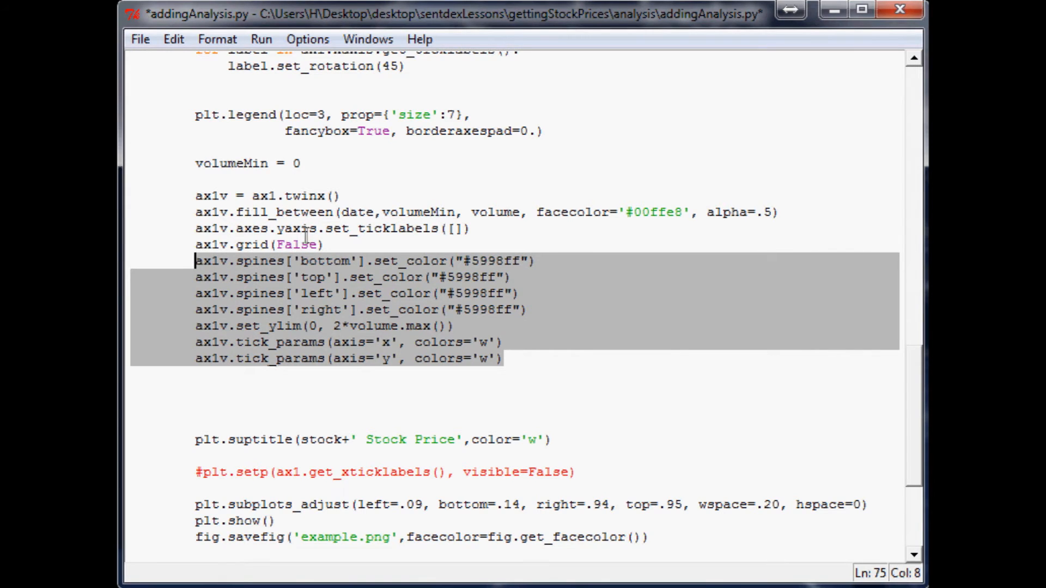
pyautogui.scroll(3)
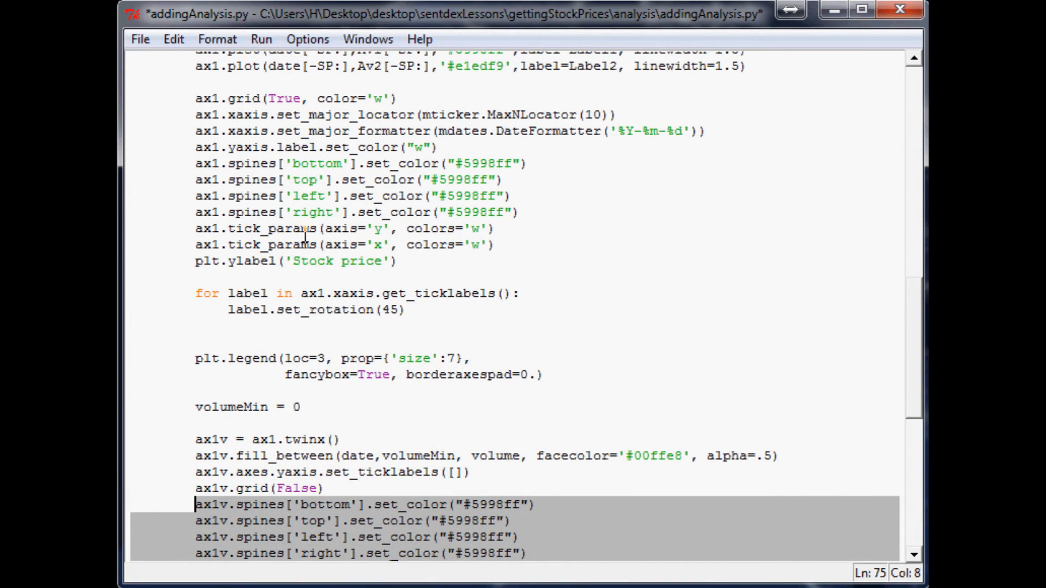
pyautogui.moveTo(189, 226)
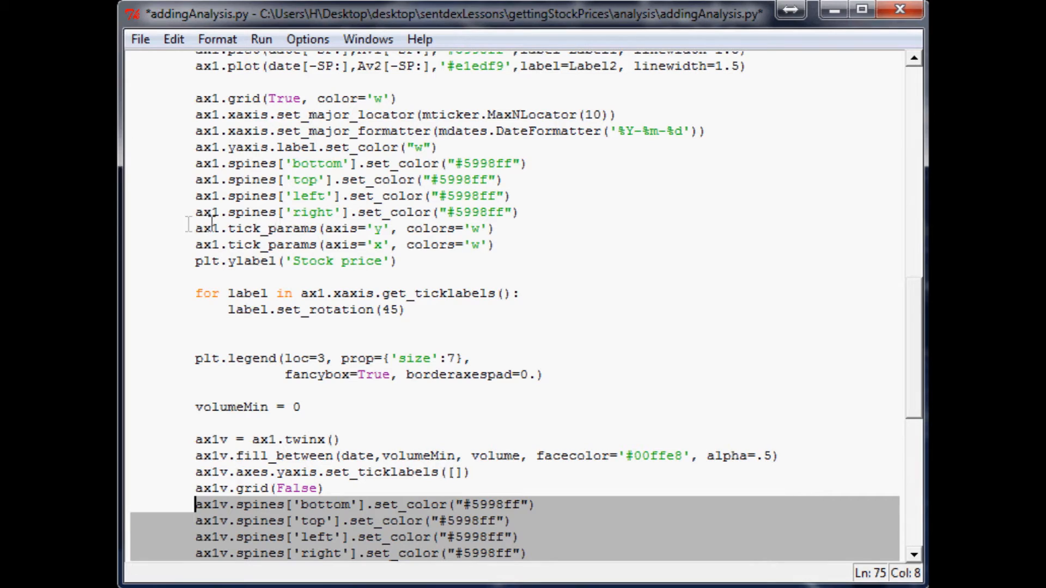
pyautogui.moveTo(630, 248)
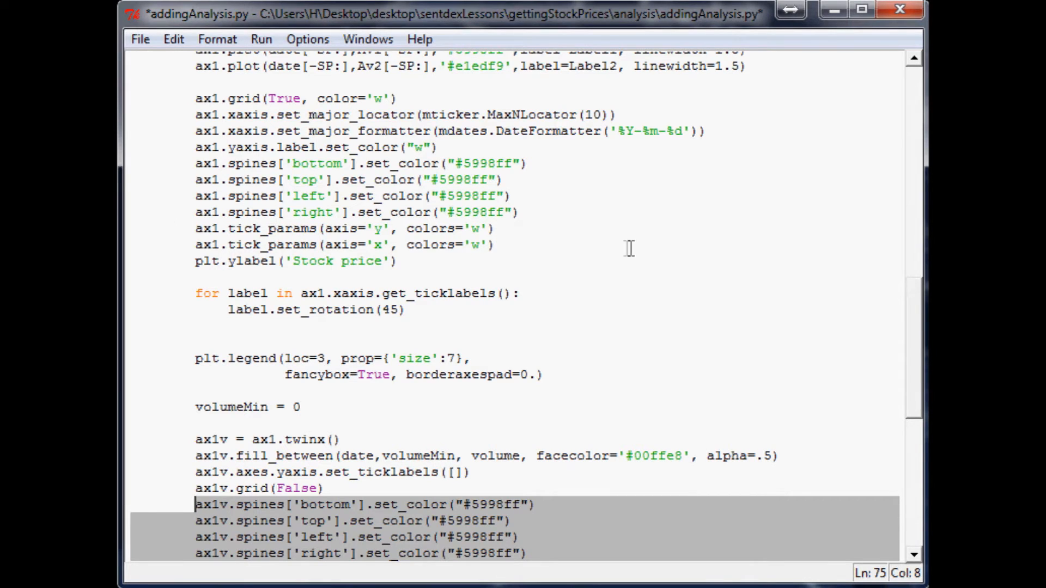
pyautogui.moveTo(266, 493)
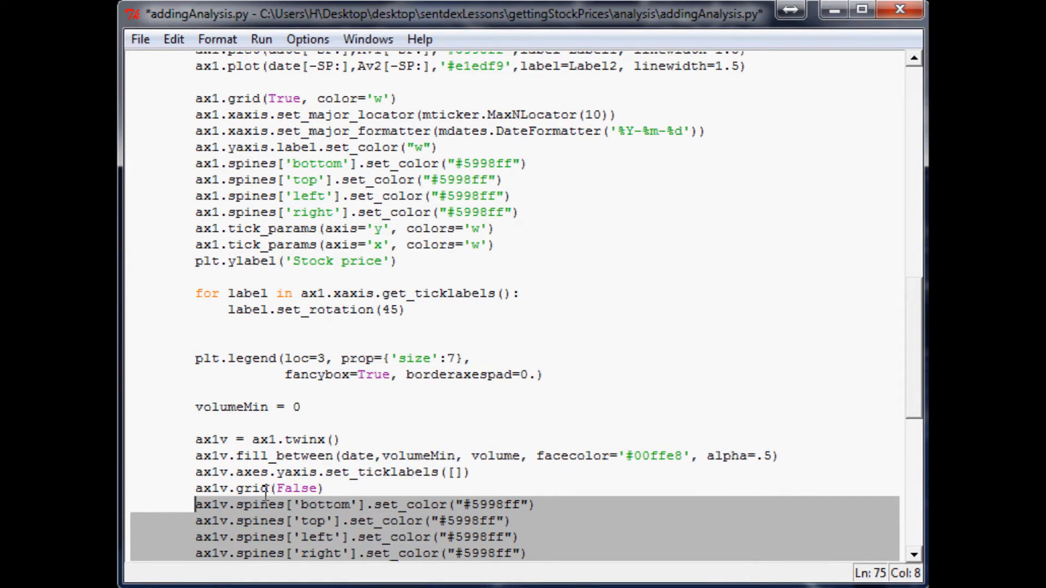
pyautogui.moveTo(186, 393)
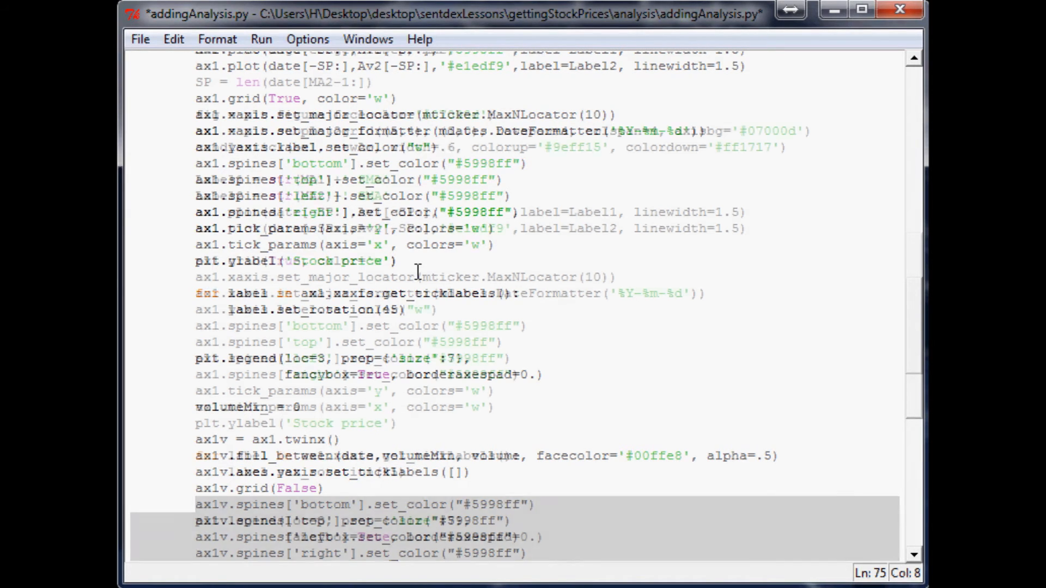
pyautogui.scroll(3)
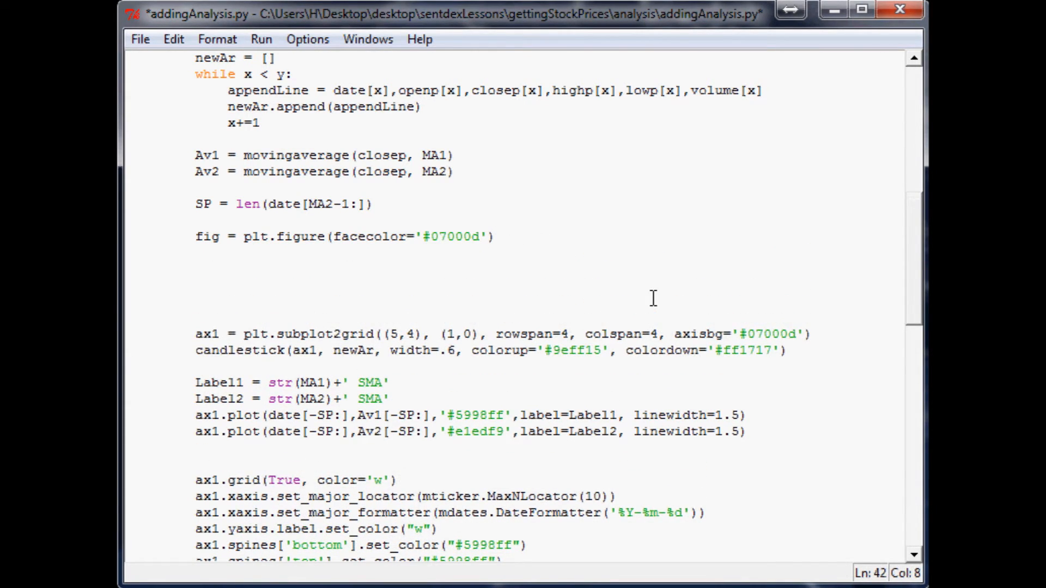
# Step: Add ax0 = plt.subplot2grid(5,4,(0,0), rowspan=1, colspan=4, axisbg='#07000d') above ax1
pyautogui.write('ax')
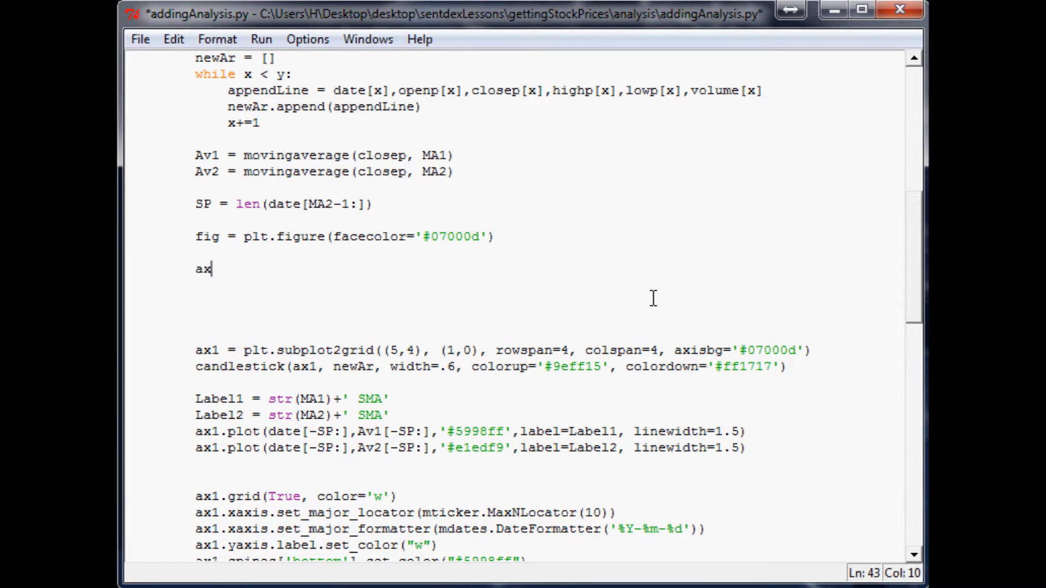
pyautogui.write('0=')
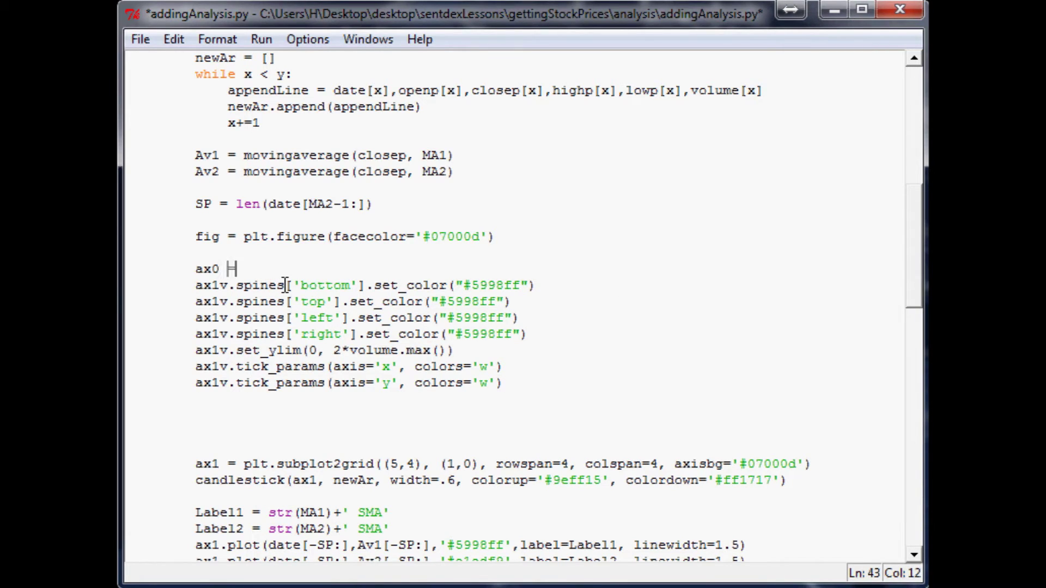
pyautogui.write('= plt.')
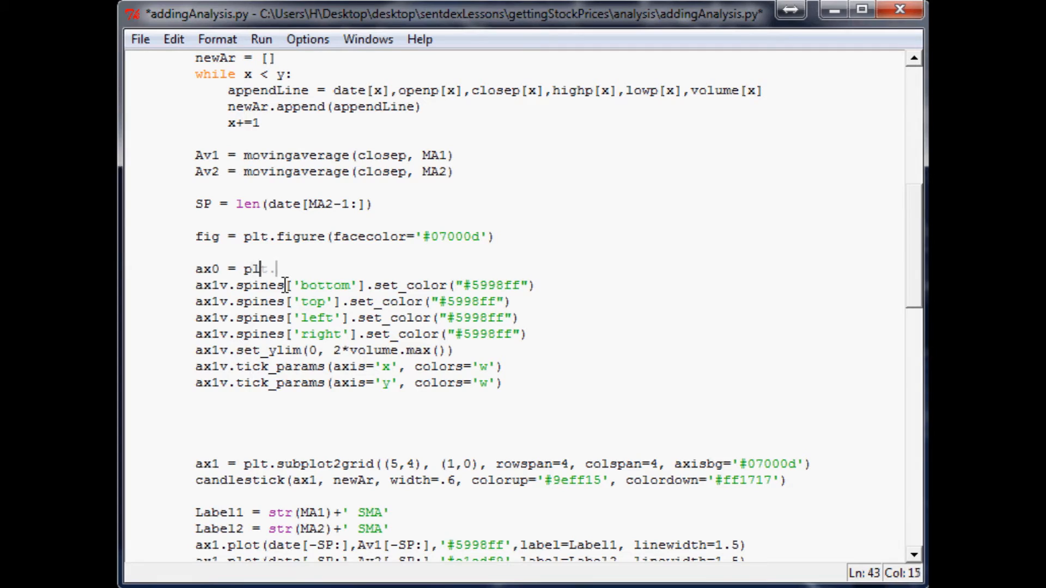
pyautogui.write('t.subplot2gri')
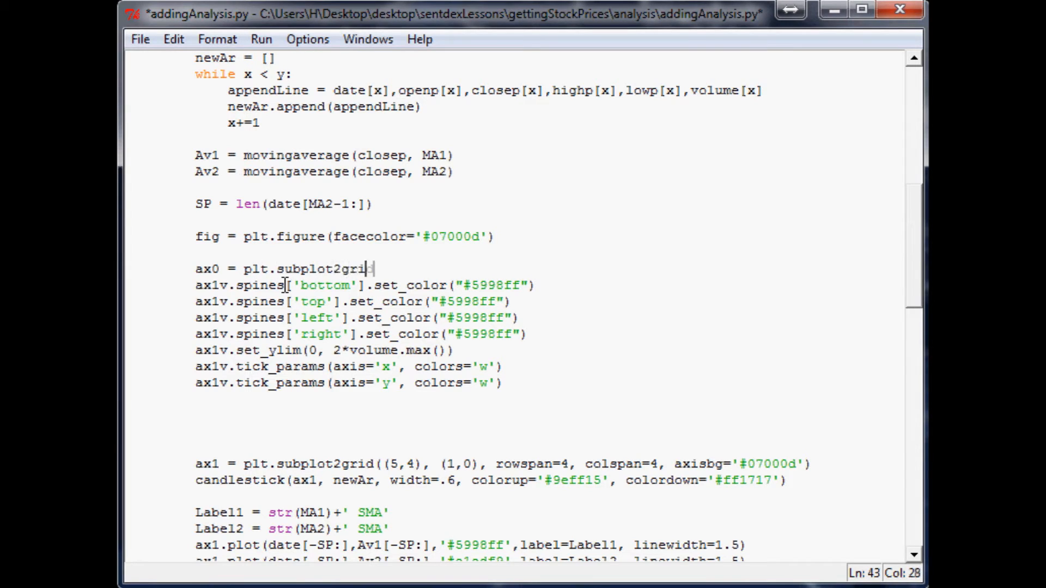
pyautogui.write('d(')
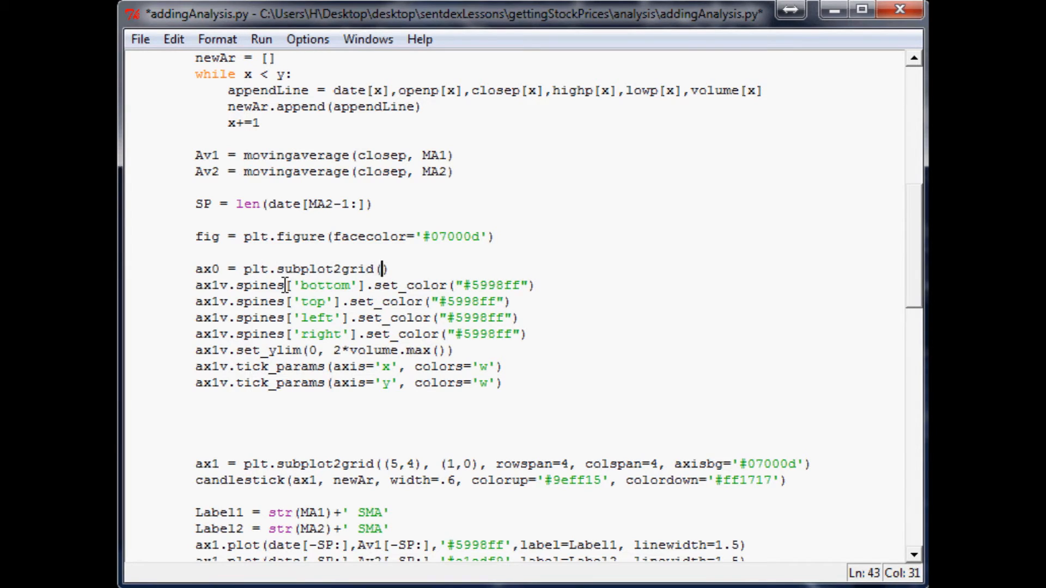
pyautogui.write('5,4,')
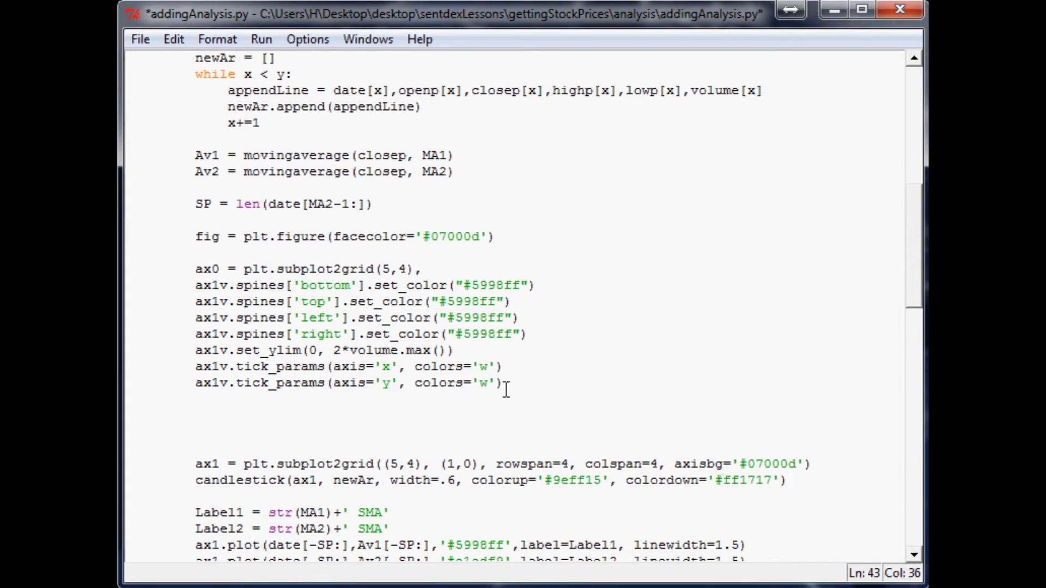
pyautogui.write('(')
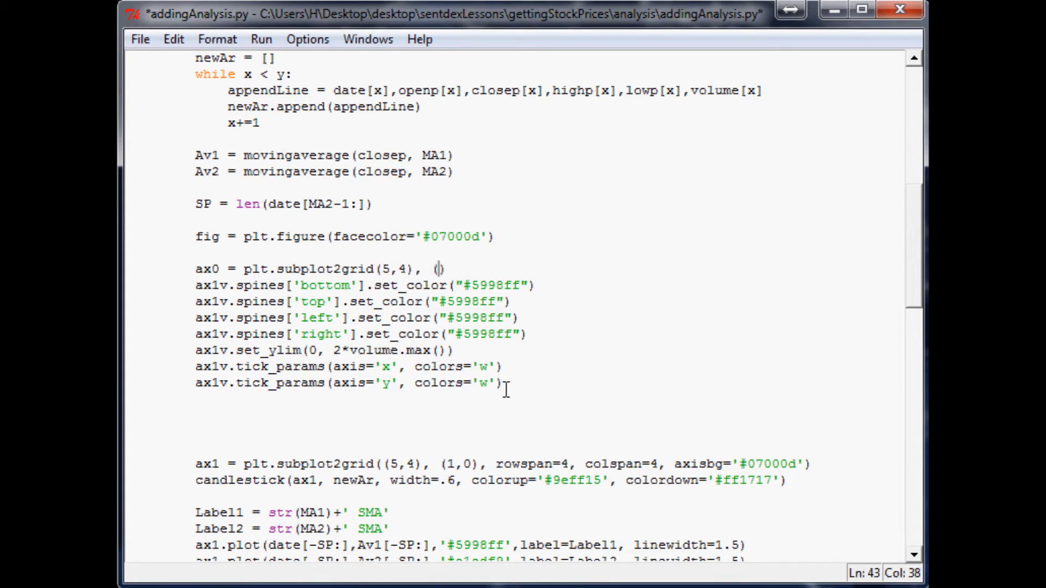
pyautogui.write('0,0')
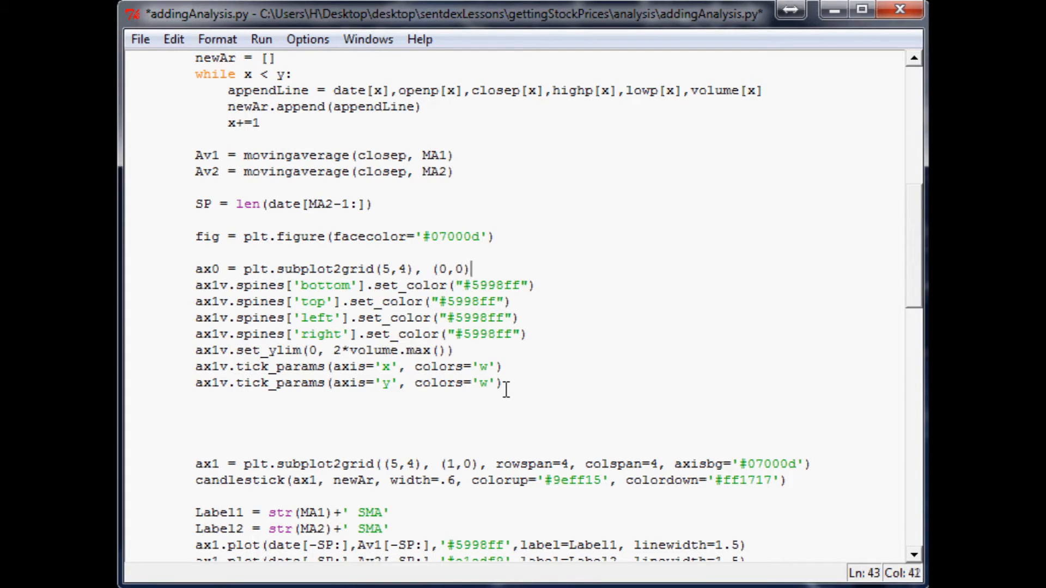
pyautogui.write(', rows')
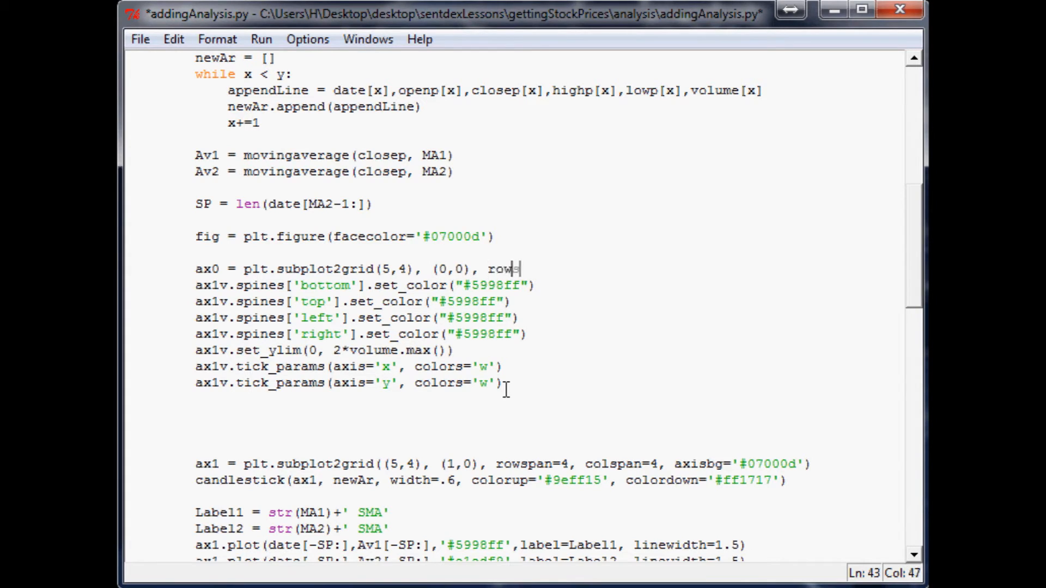
pyautogui.write('span=1')
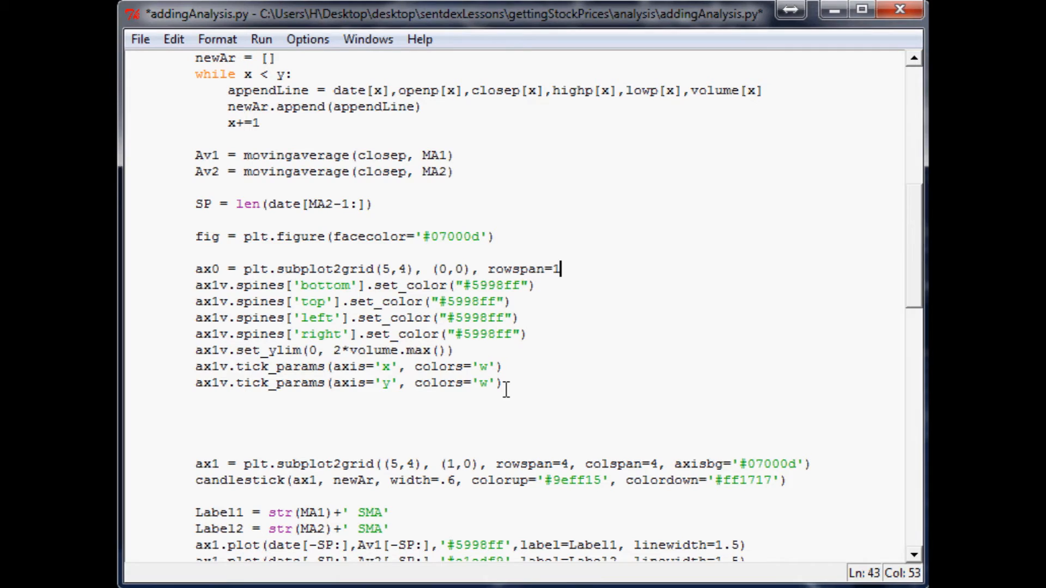
pyautogui.write(', colspan')
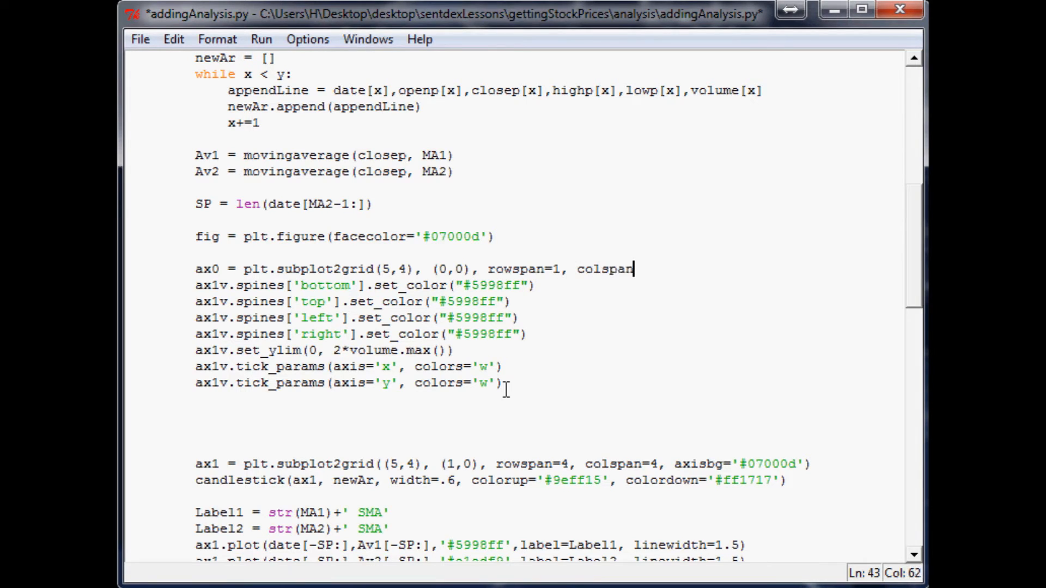
pyautogui.write('=4,')
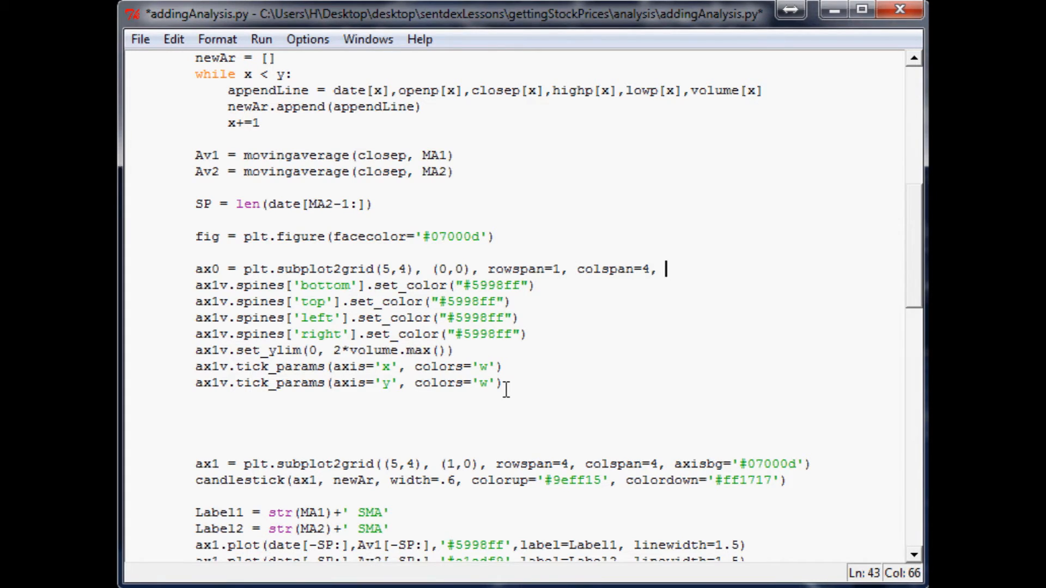
pyautogui.write("axisbg='")
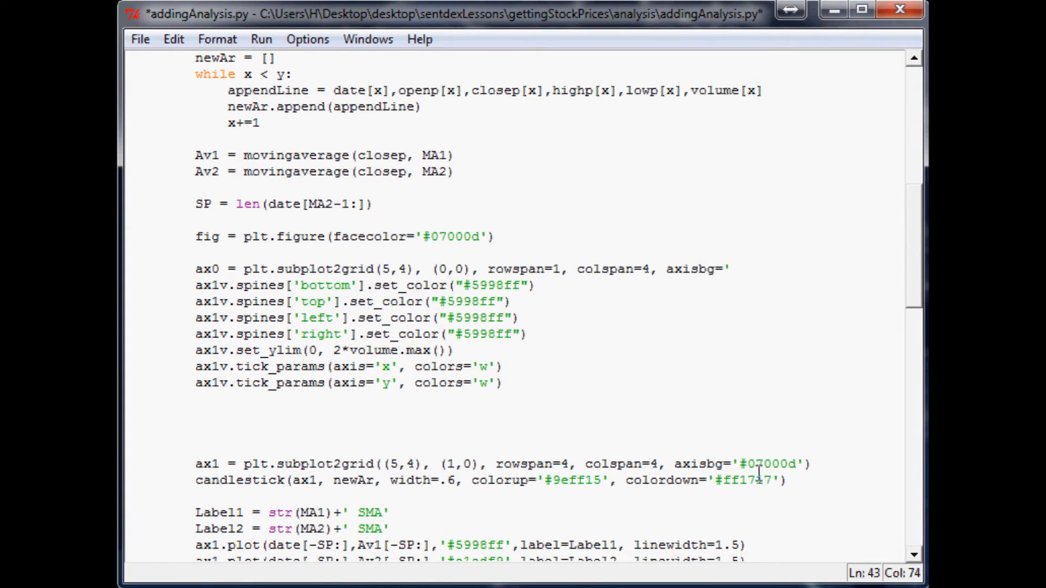
pyautogui.doubleClick(767, 464)
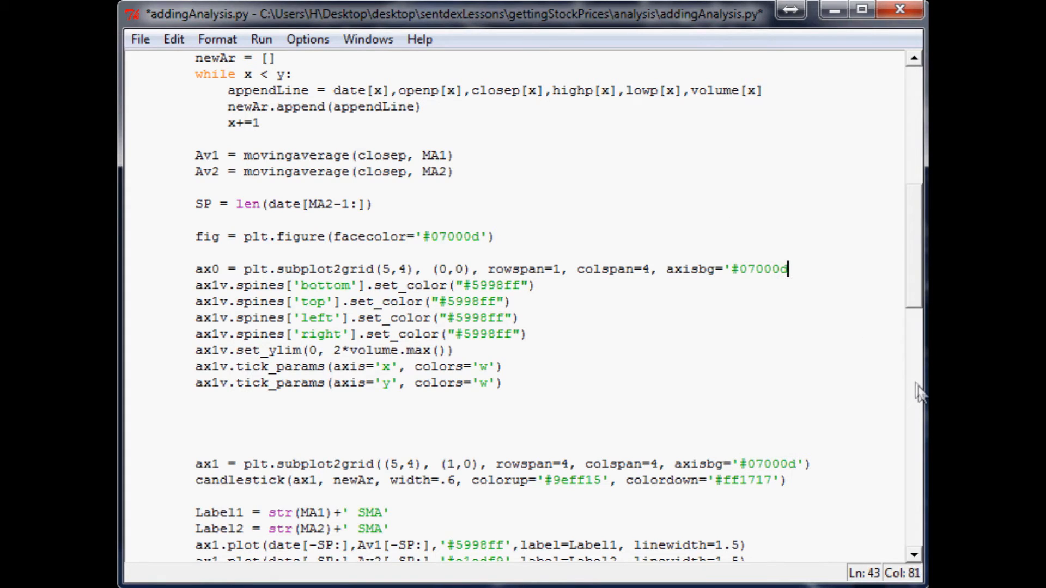
pyautogui.write("')")
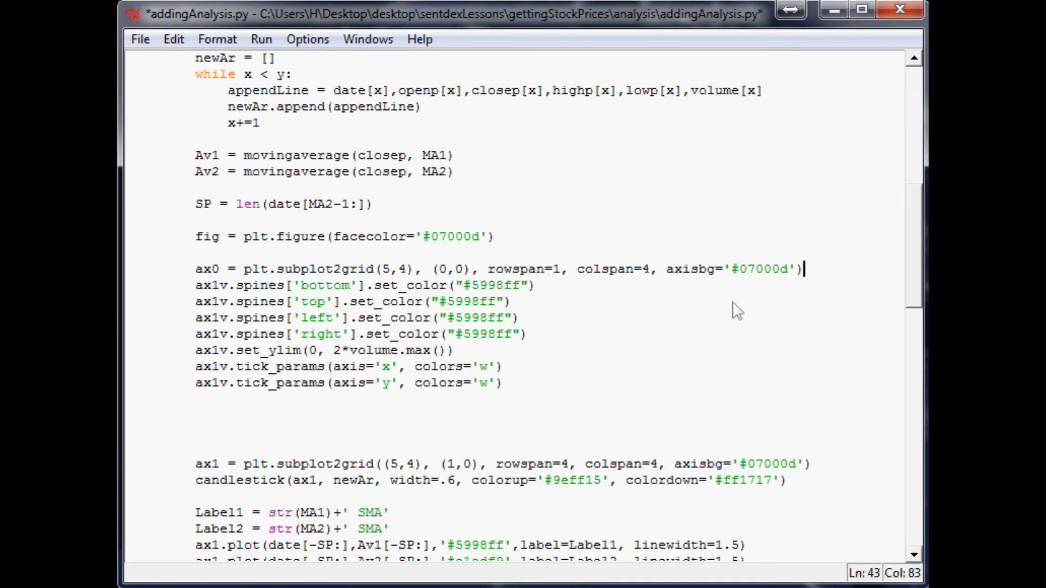
# Step: Rename the pasted styling lines to ax0 and label its y-axis 'RSI'
pyautogui.doubleClick(206, 269)
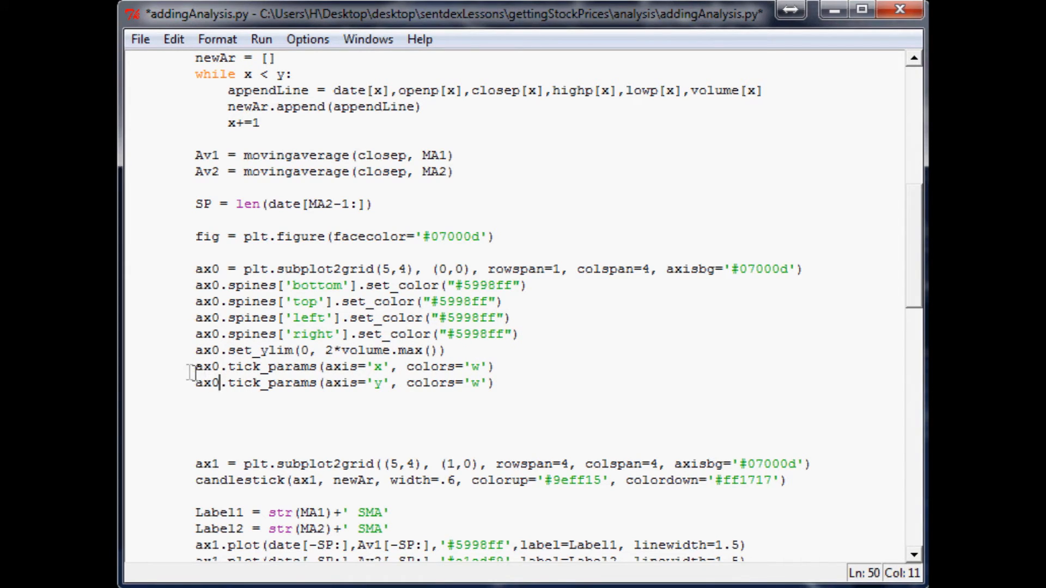
pyautogui.moveTo(453, 353)
pyautogui.write('plt.ylab')
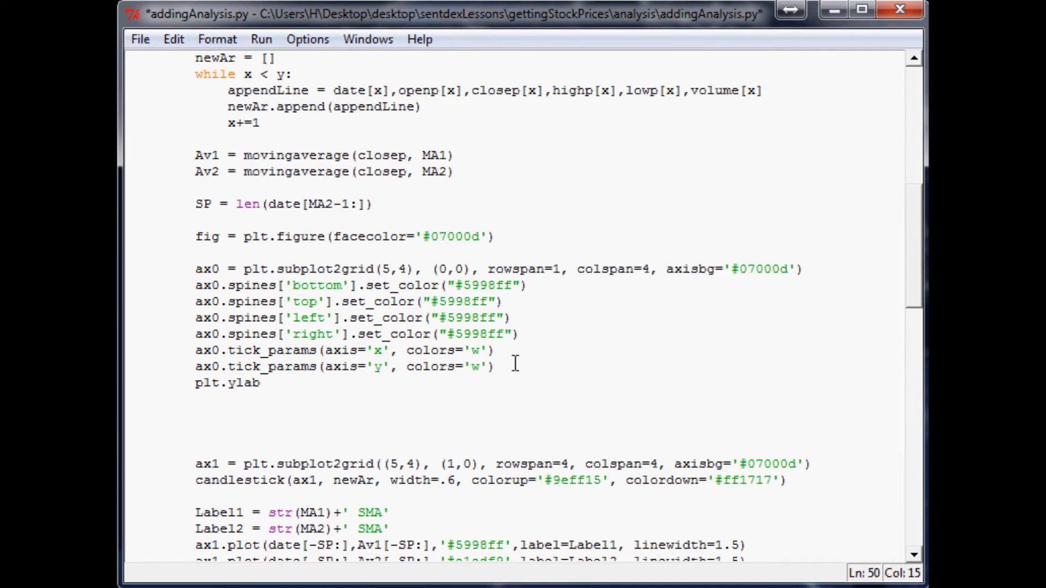
pyautogui.write("el('")
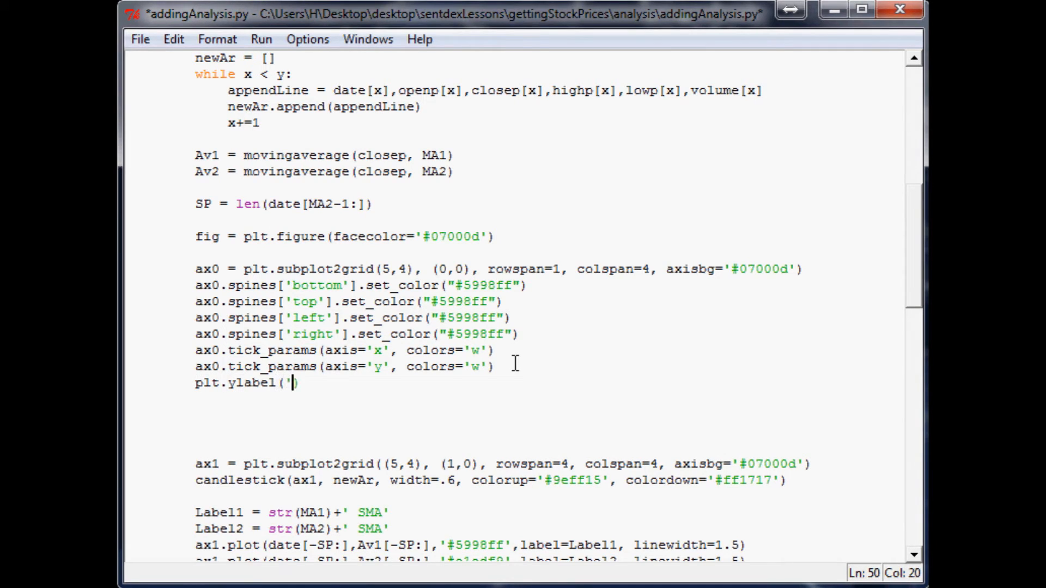
pyautogui.write('RSI')
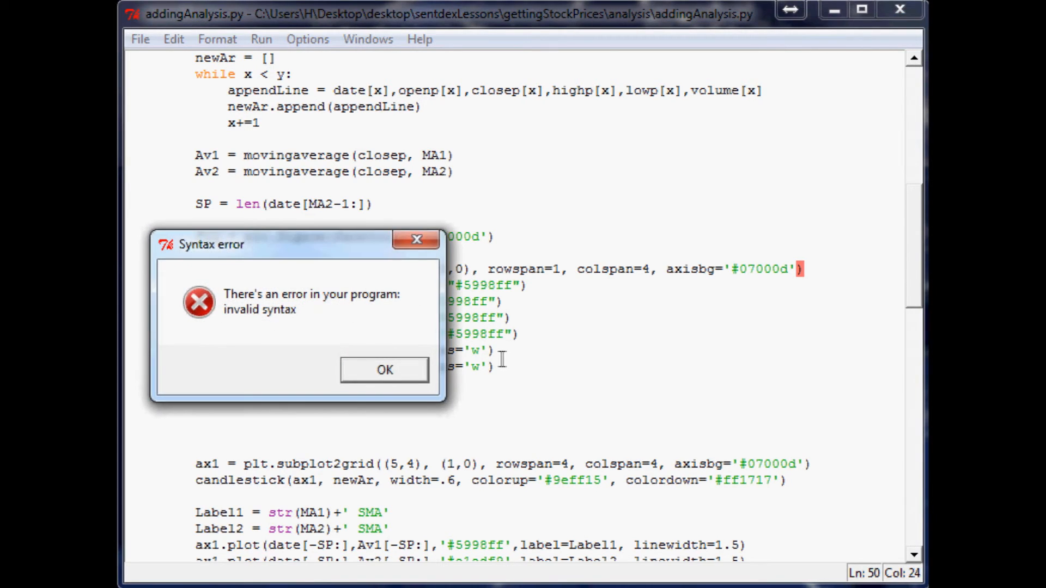
# Step: Fix the grid shape to subplot2grid((5,4), (0,0), ...) and rerun the script
pyautogui.click(383, 369)
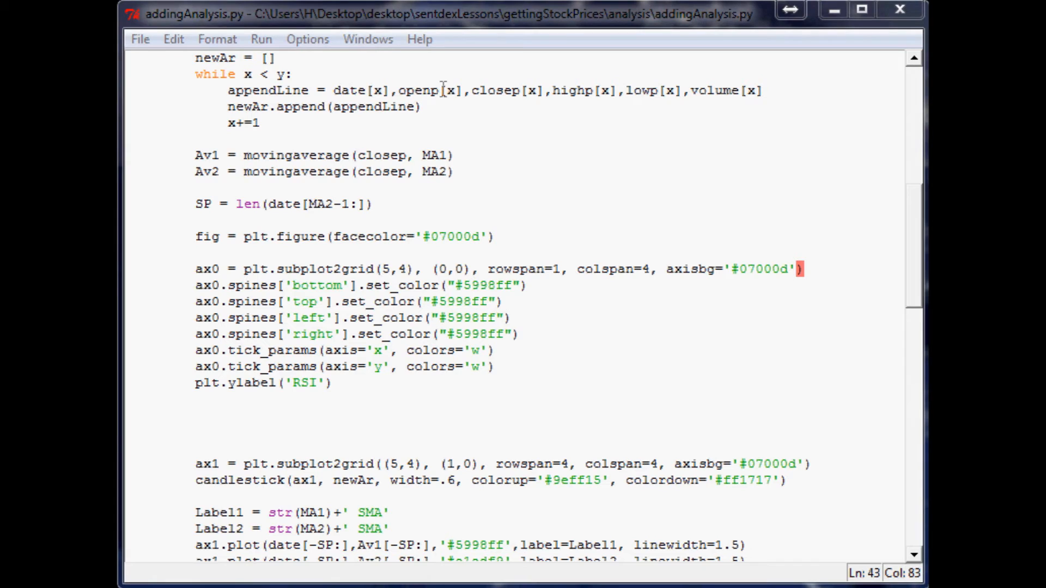
pyautogui.moveTo(468, 292)
pyautogui.write('(')
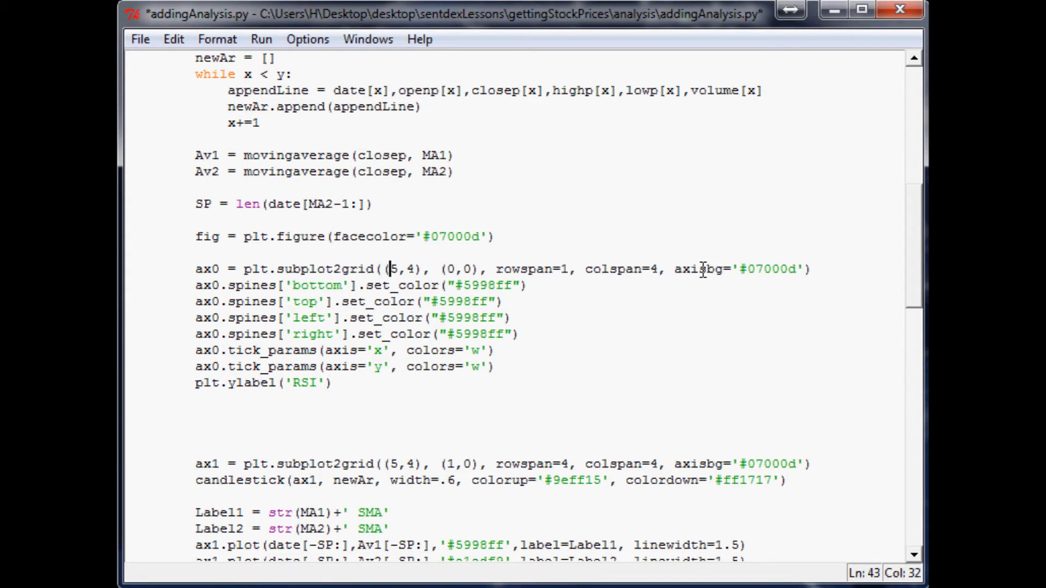
pyautogui.press('ctrl+s')
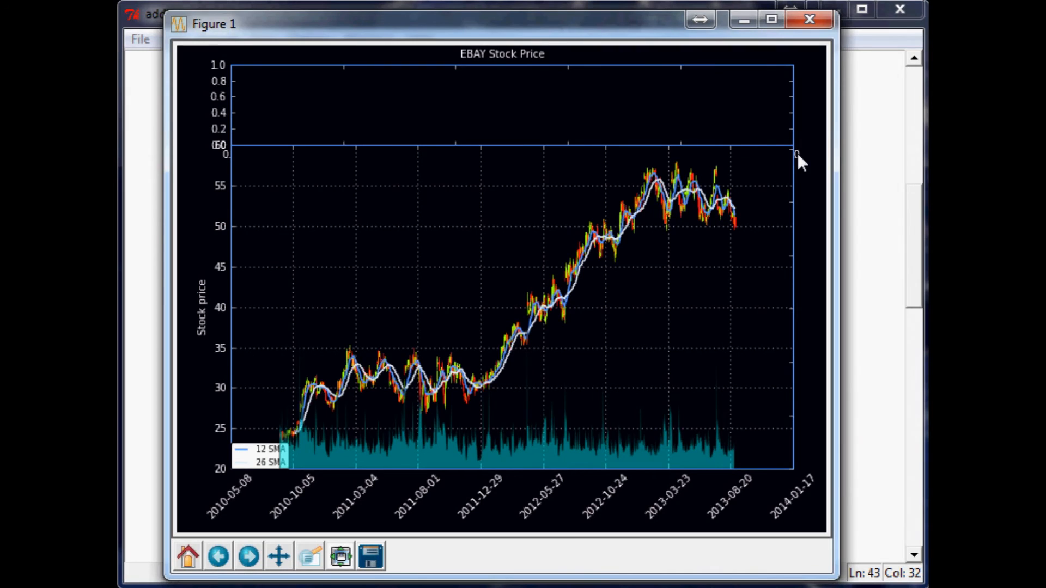
pyautogui.moveTo(912, 369)
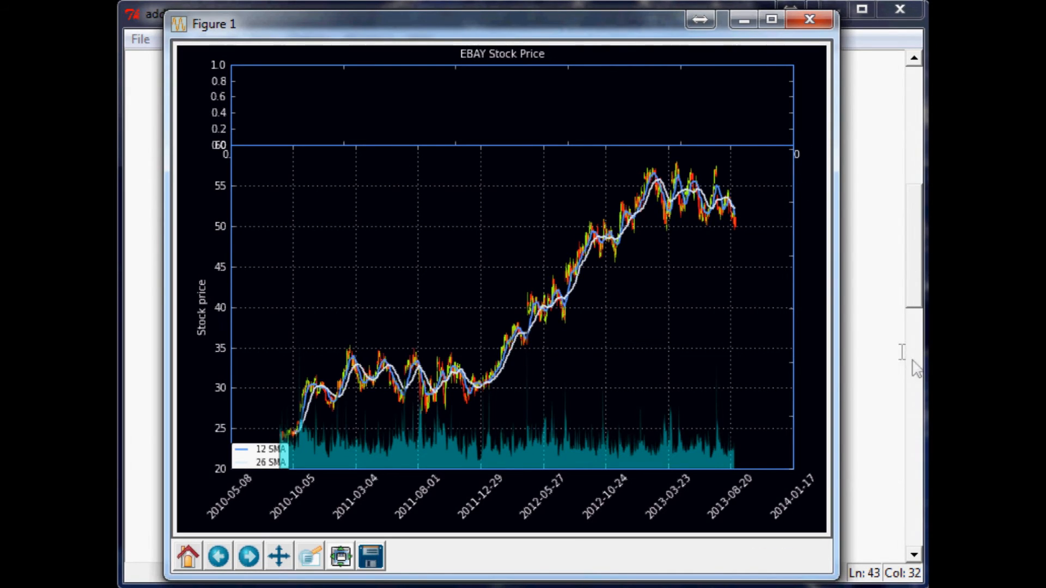
pyautogui.moveTo(851, 323)
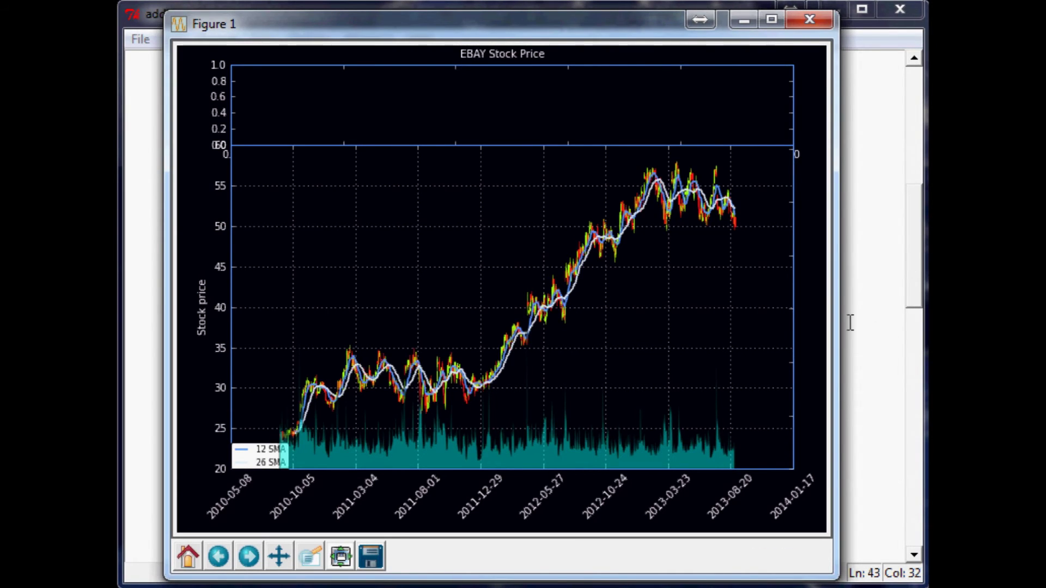
pyautogui.moveTo(236, 166)
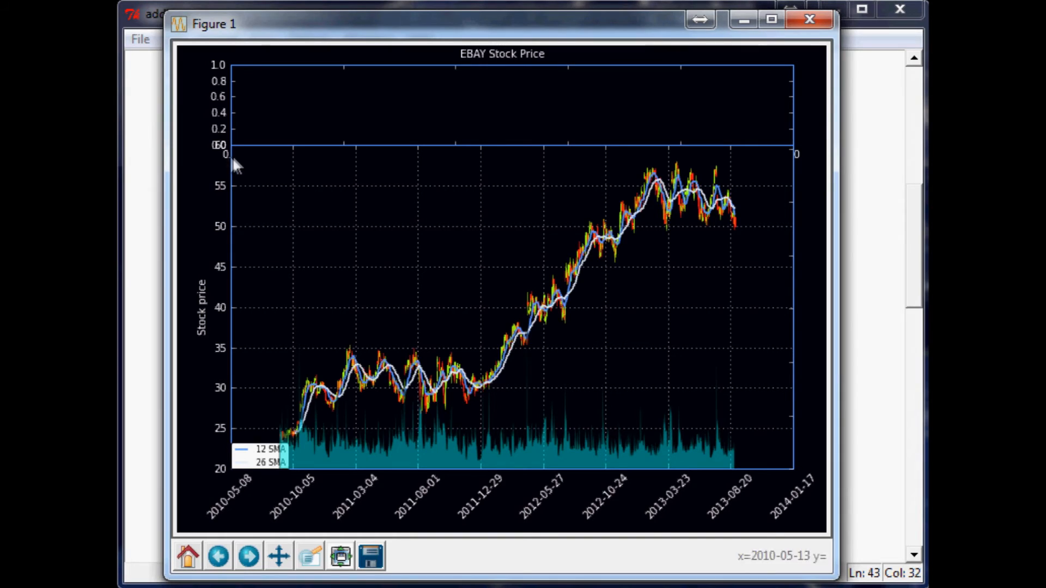
pyautogui.moveTo(240, 183)
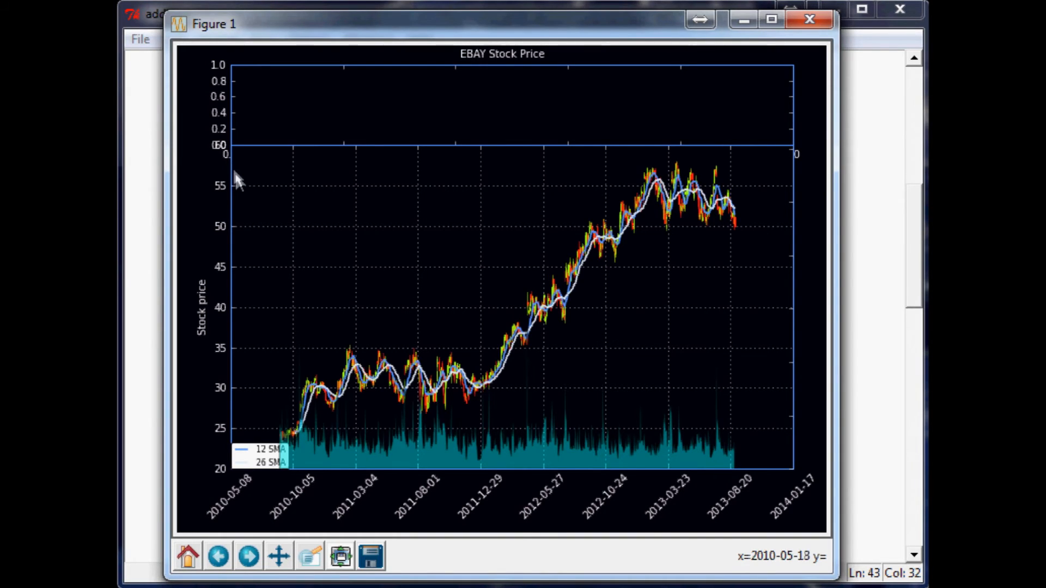
pyautogui.moveTo(327, 314)
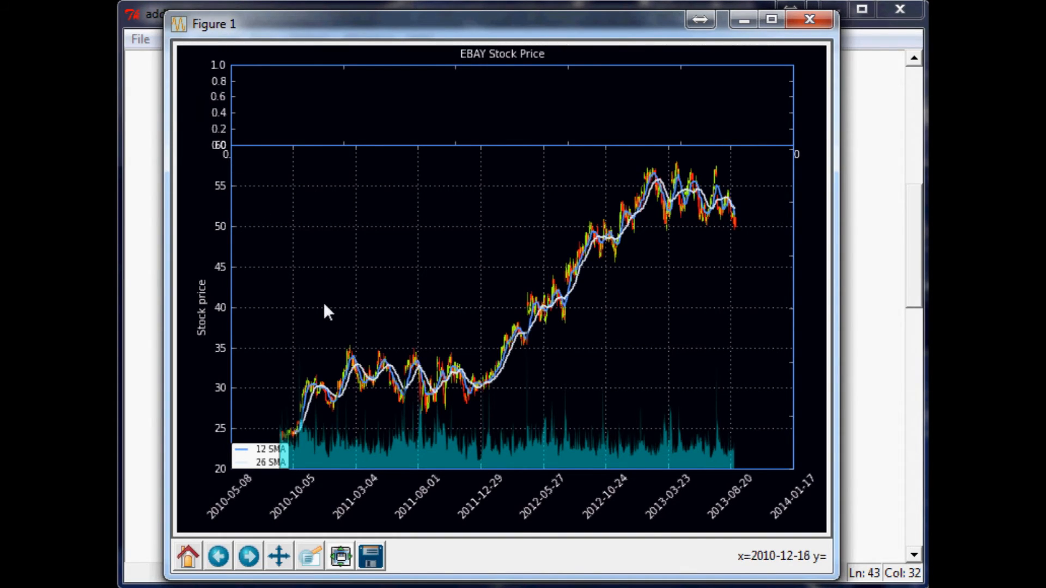
pyautogui.moveTo(327, 314)
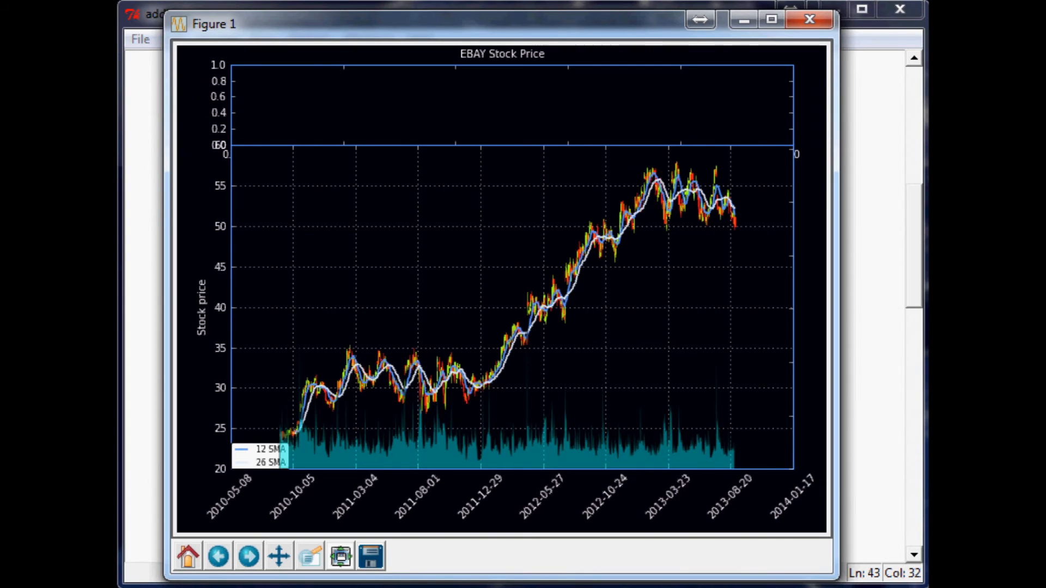
pyautogui.moveTo(750, 88)
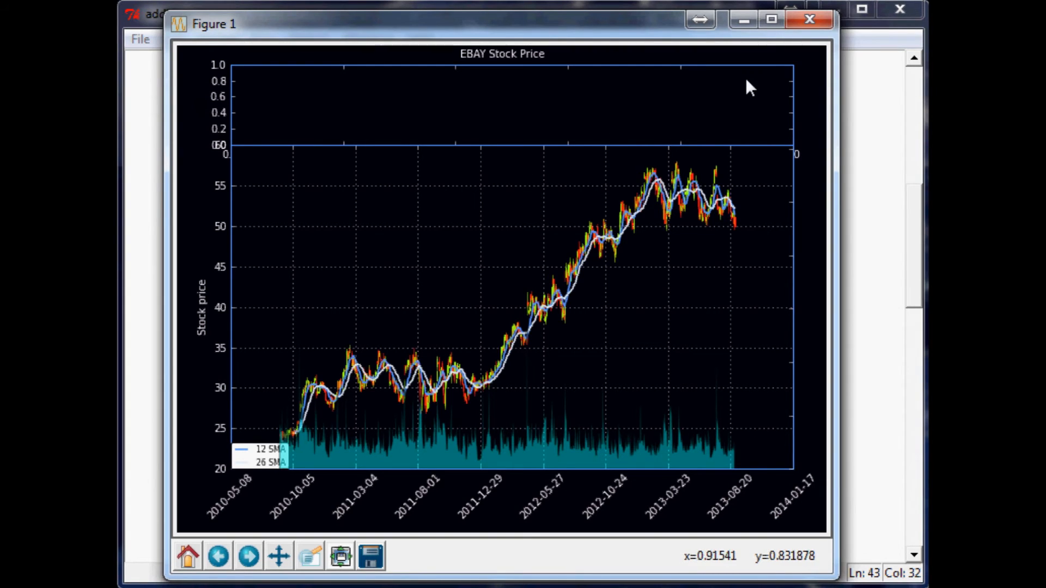
pyautogui.moveTo(190, 90)
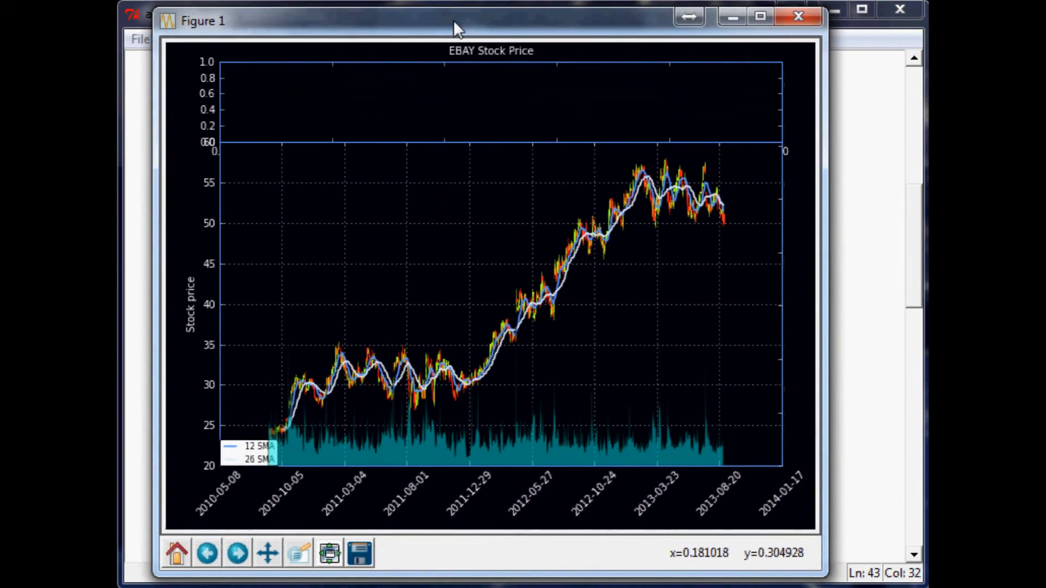
pyautogui.moveTo(286, 106)
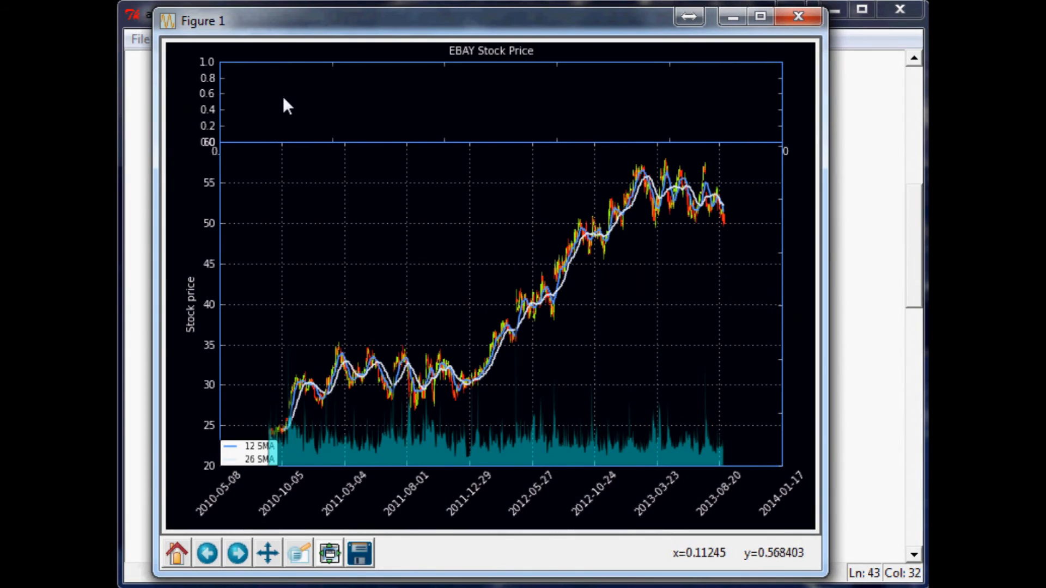
pyautogui.moveTo(206, 186)
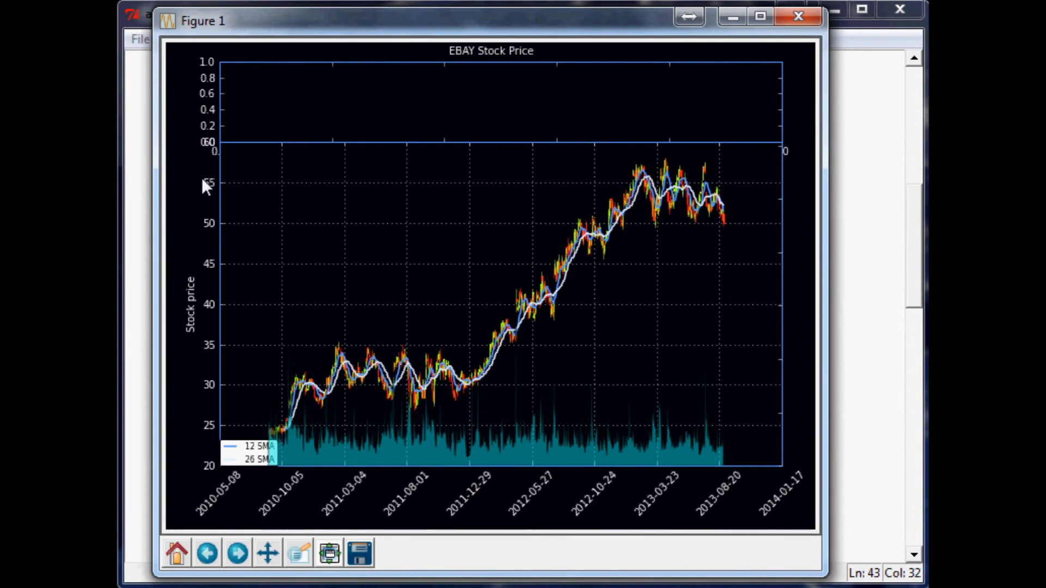
pyautogui.moveTo(709, 85)
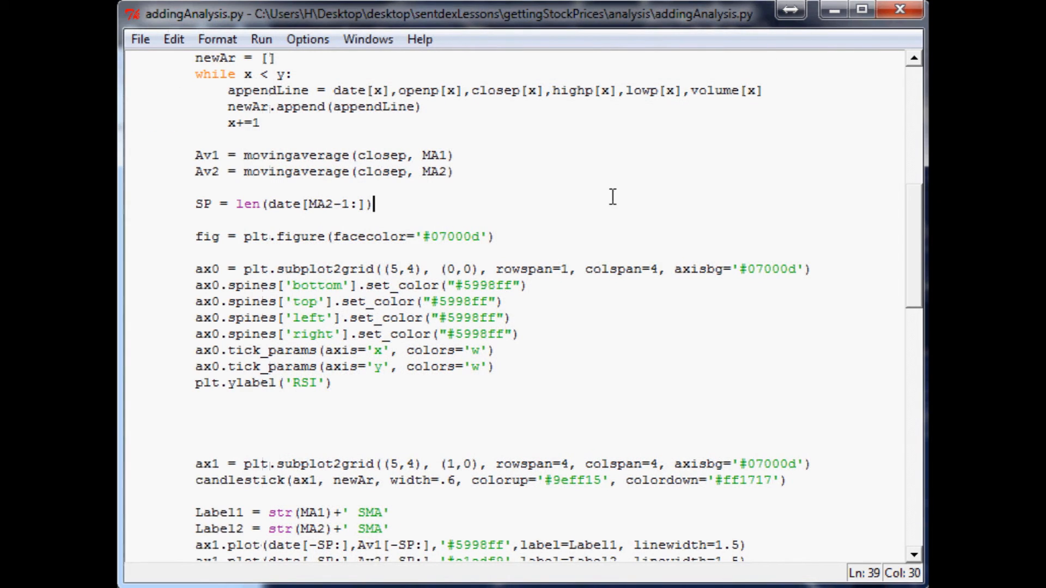
# Step: Set suptitle to just the stock name, point plt.setp at ax0's x tick labels, save and run
pyautogui.scroll(-3)
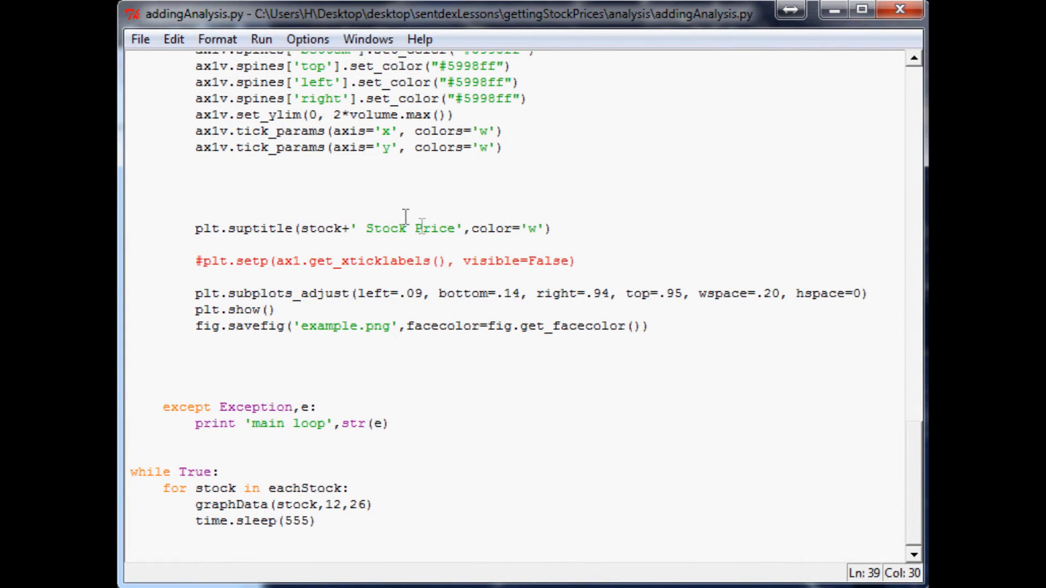
pyautogui.moveTo(456, 228)
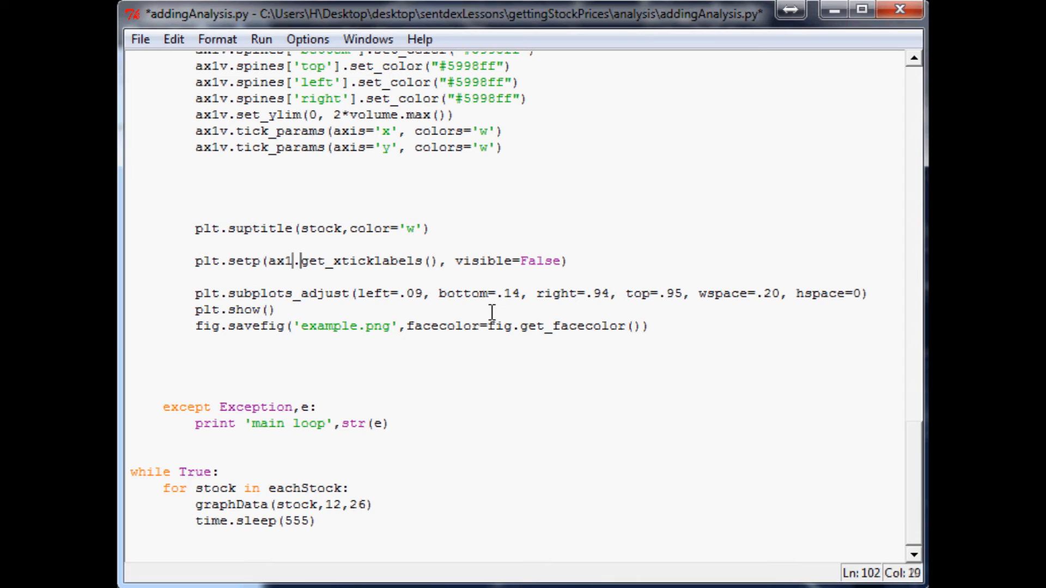
pyautogui.write('0')
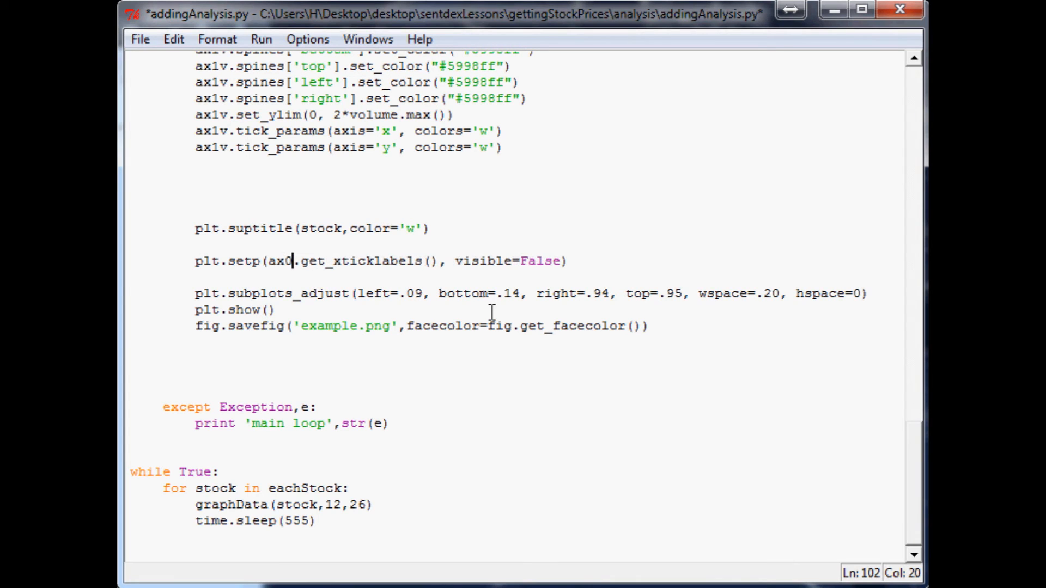
pyautogui.press('ctrl+s')
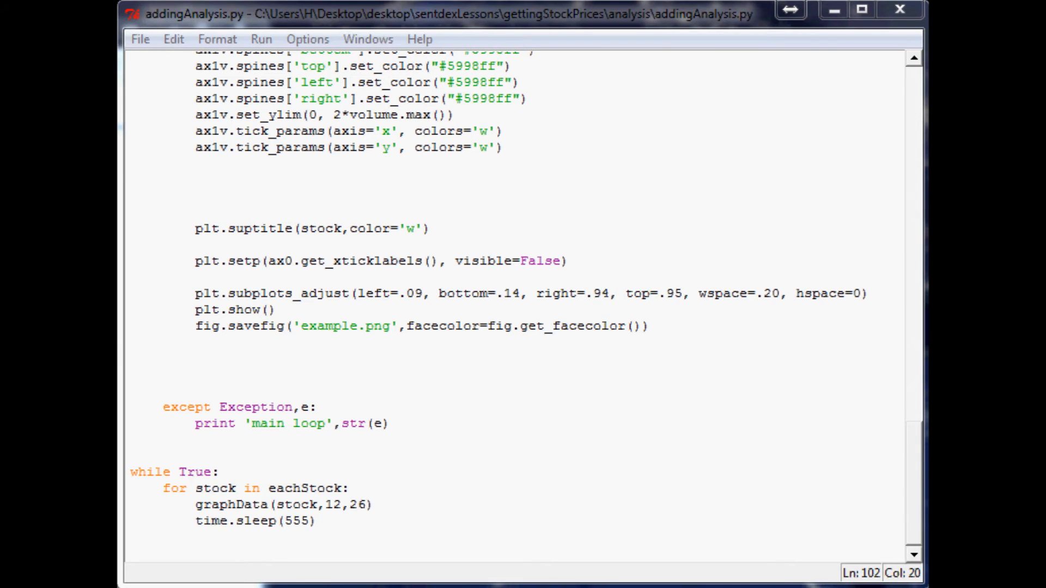
pyautogui.click(260, 39)
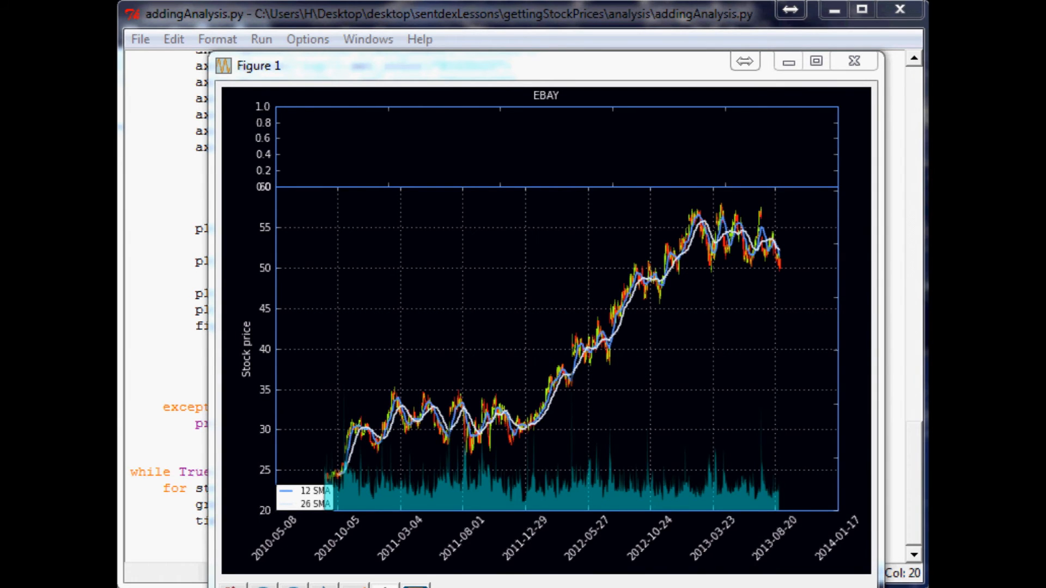
# Step: Close the redrawn EBAY chart window
pyautogui.click(854, 61)
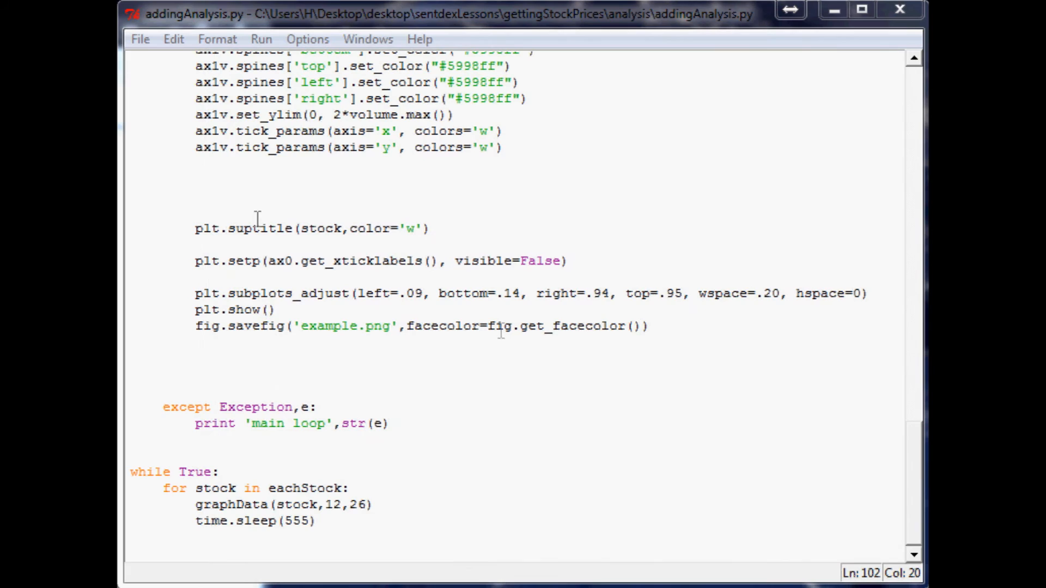
# Step: Add plt.gca().yaxis.set_major_locator(mticker.MaxNLocator(prune='lower')) to the ax0 block
pyautogui.scroll(3)
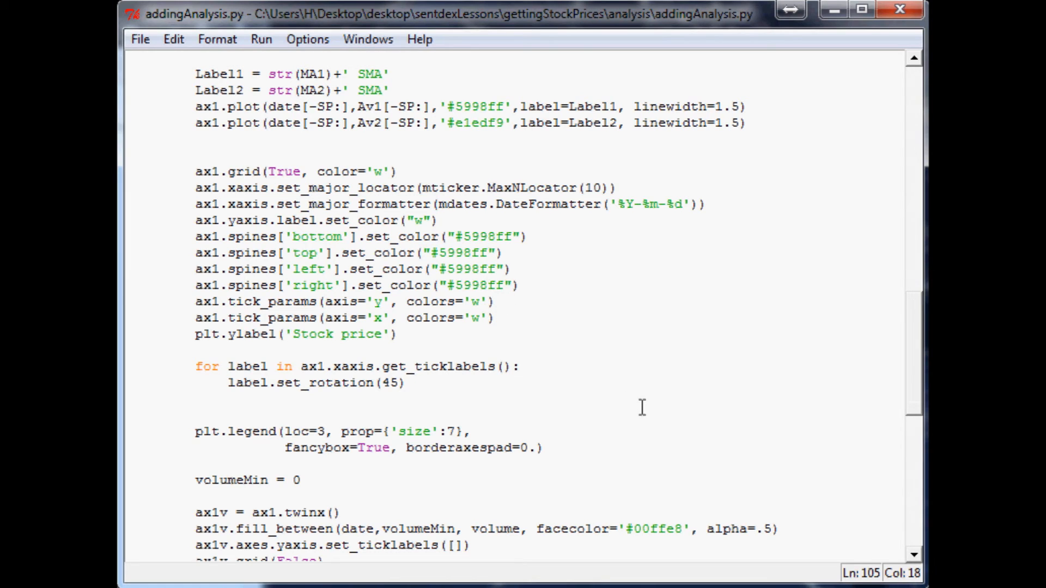
pyautogui.scroll(3)
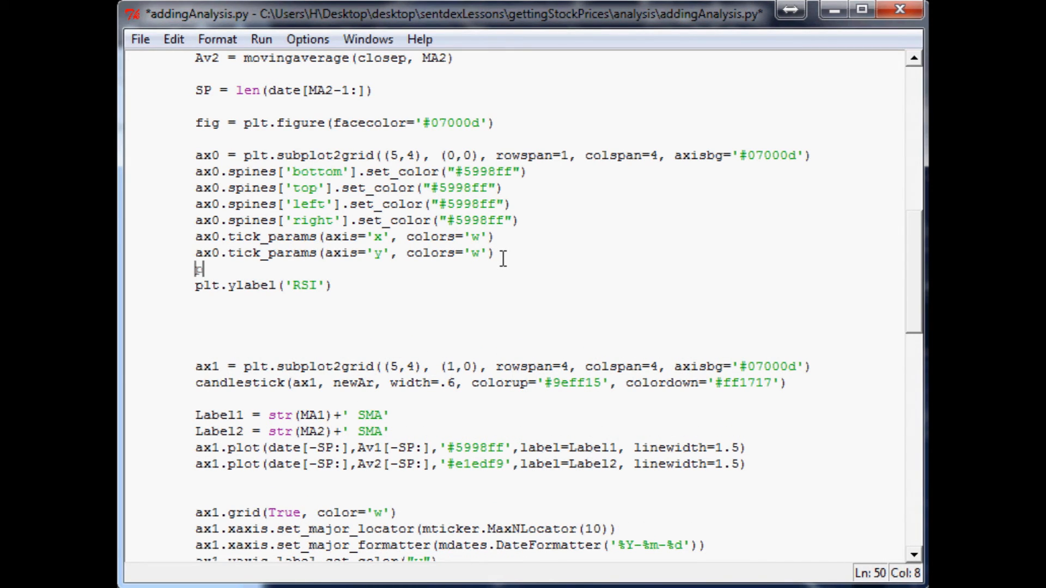
pyautogui.write('plt.g')
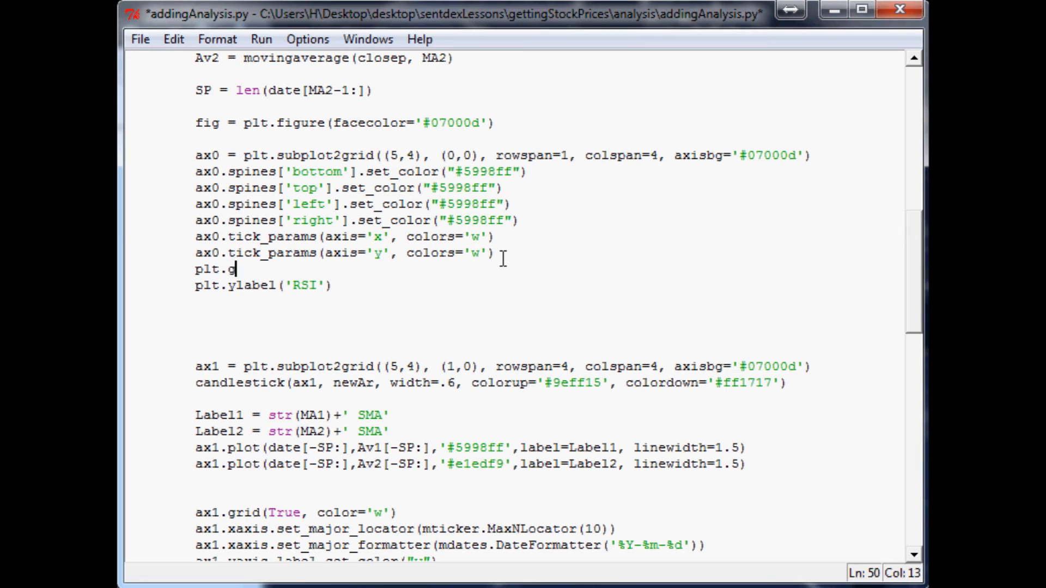
pyautogui.write('ca')
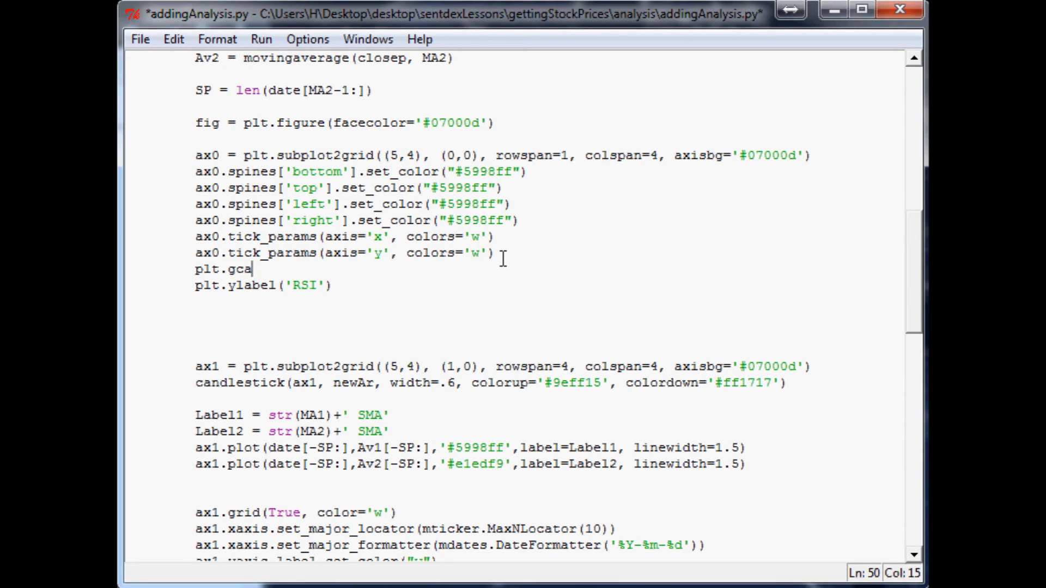
pyautogui.write('(')
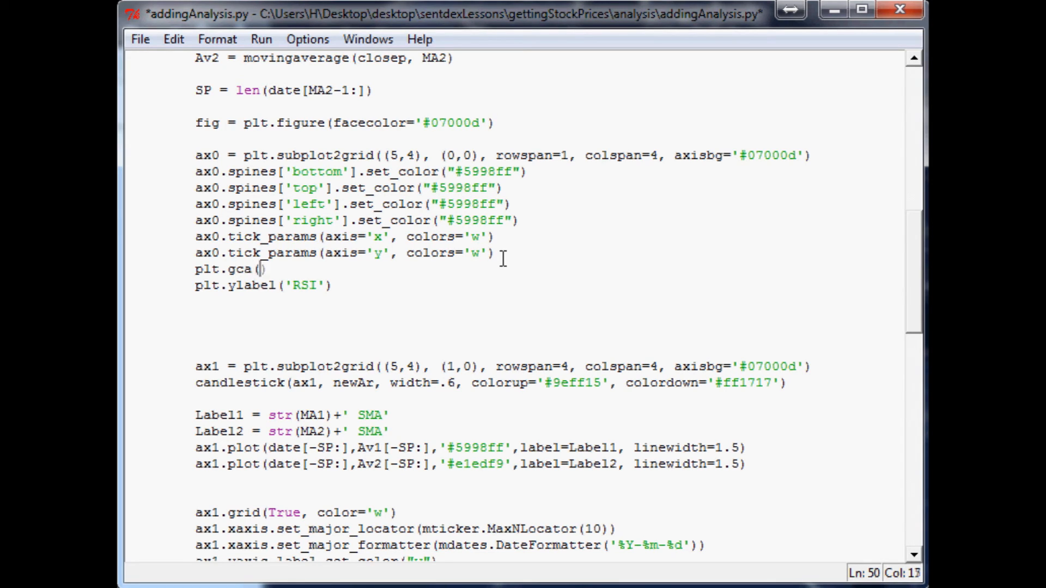
pyautogui.write(').')
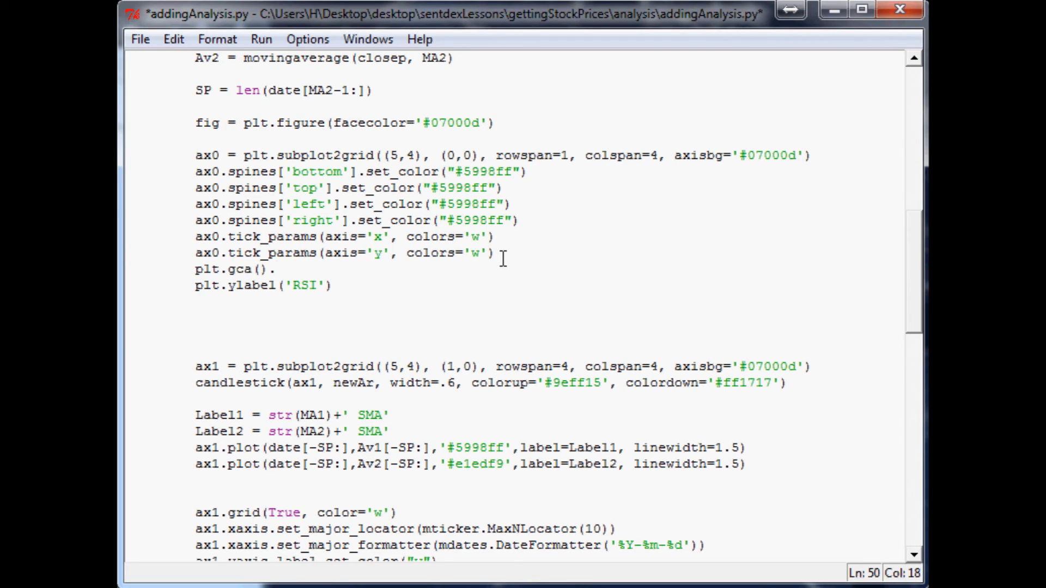
pyautogui.write('yaxis.set_')
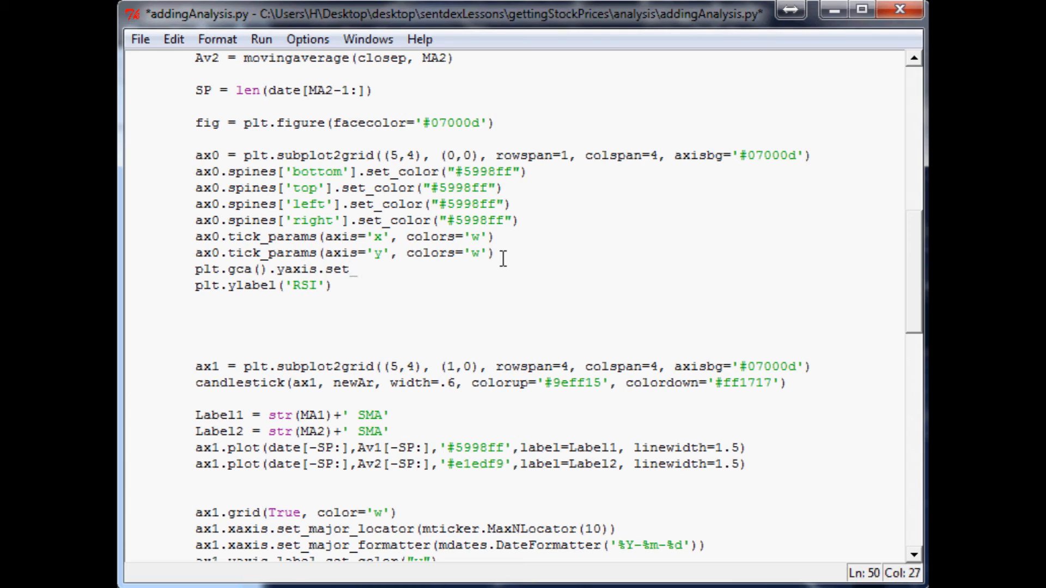
pyautogui.write('major_')
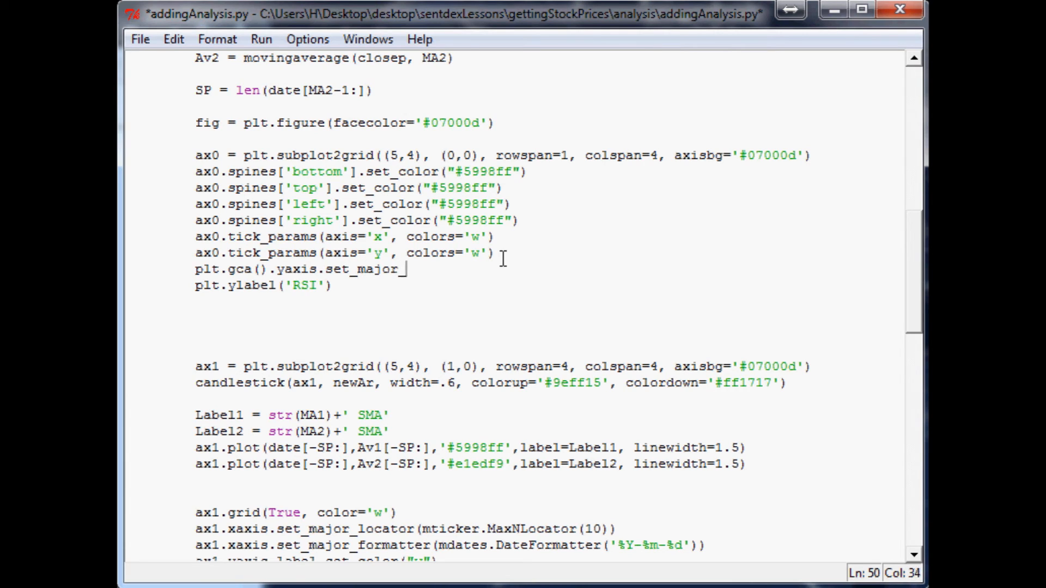
pyautogui.write('locator()')
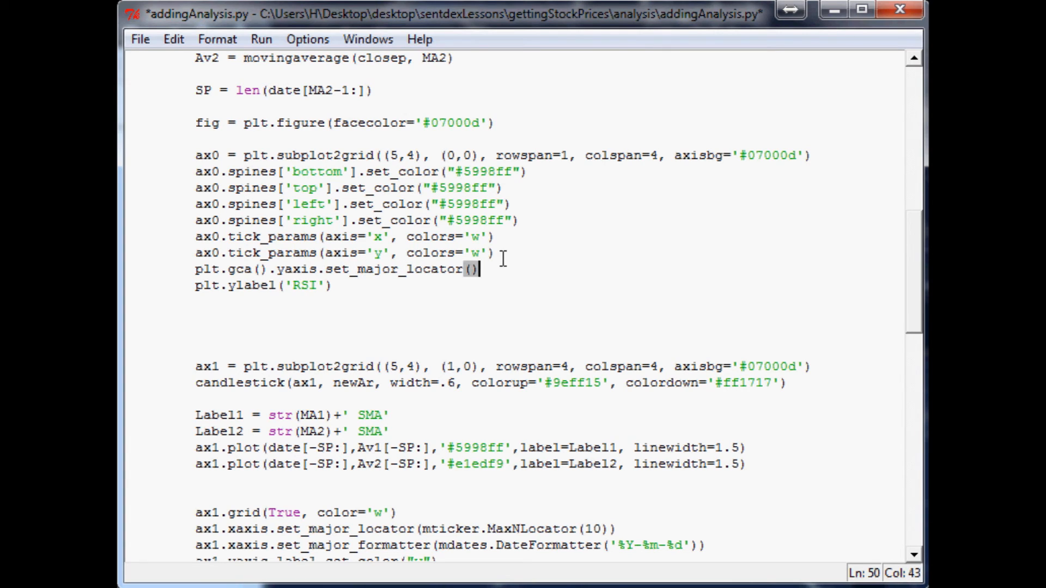
pyautogui.write('mticker.')
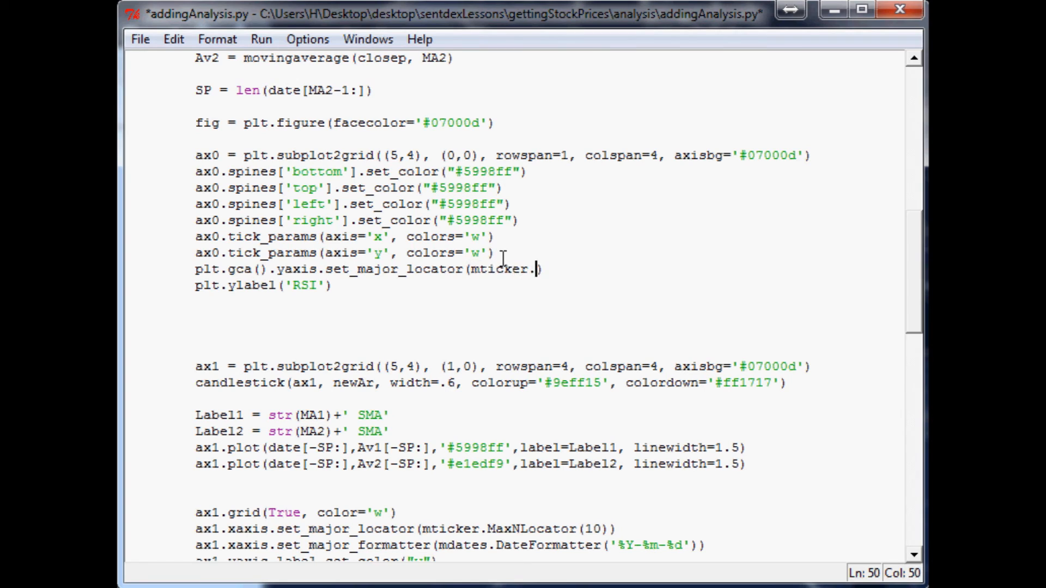
pyautogui.write('MaxN')
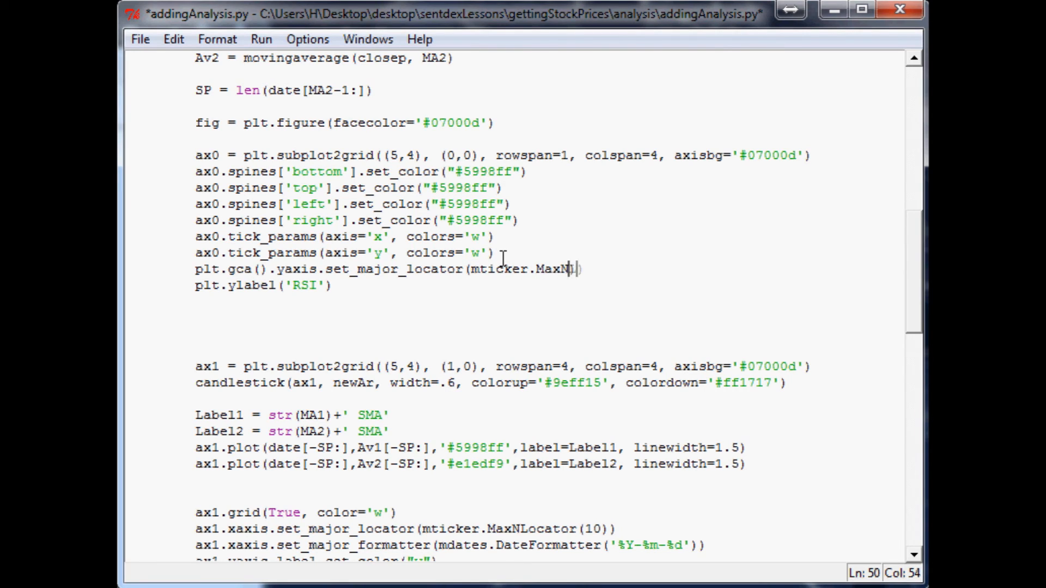
pyautogui.write('Locator()')
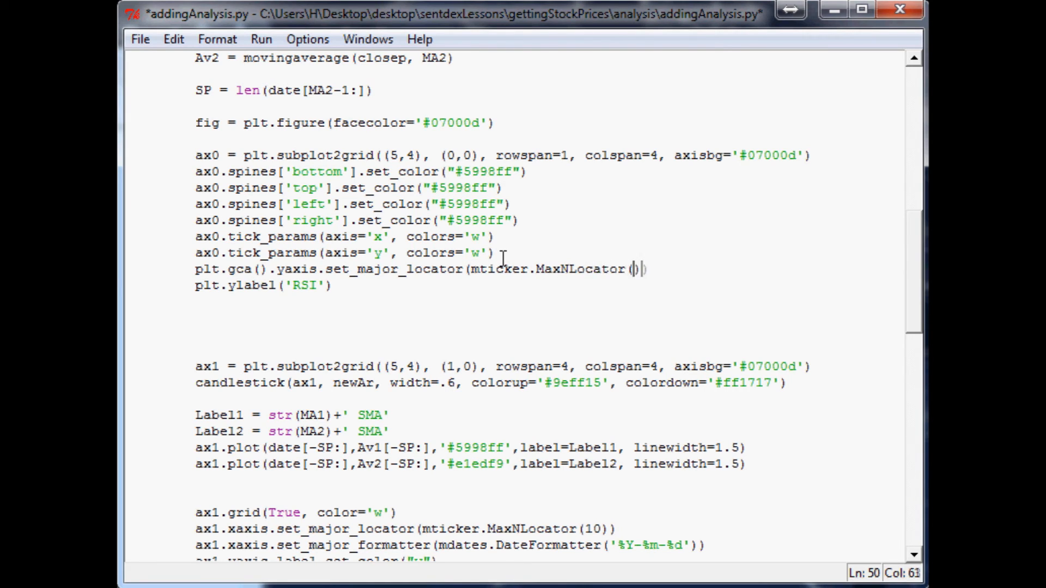
pyautogui.write('p')
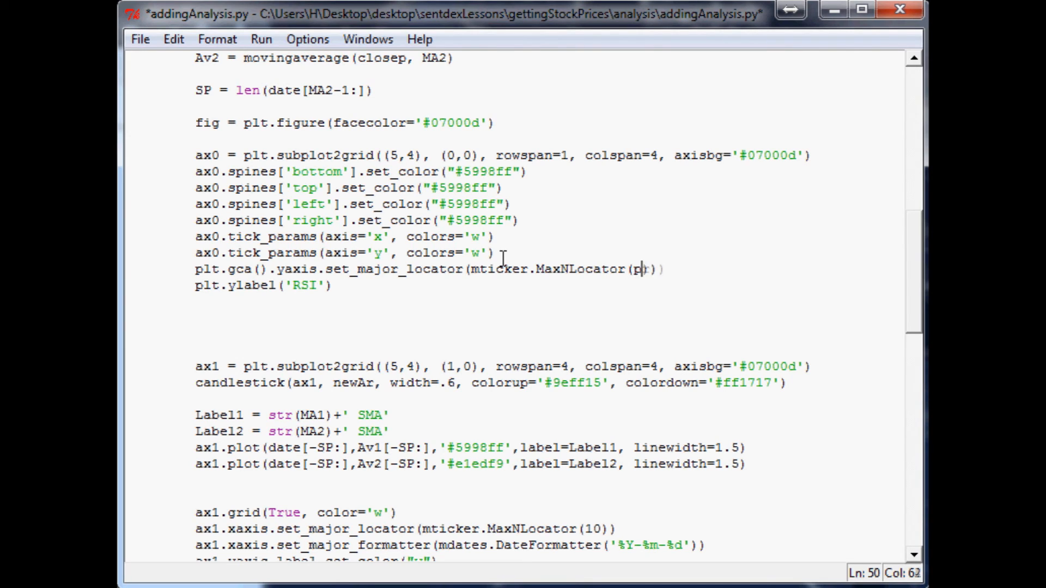
pyautogui.write("rune='")
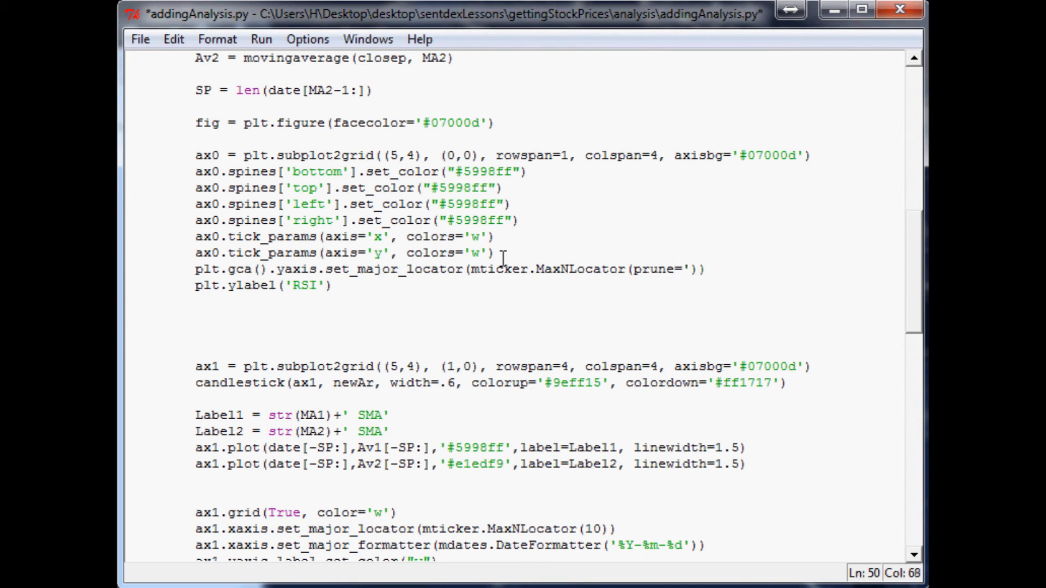
pyautogui.write('lower')
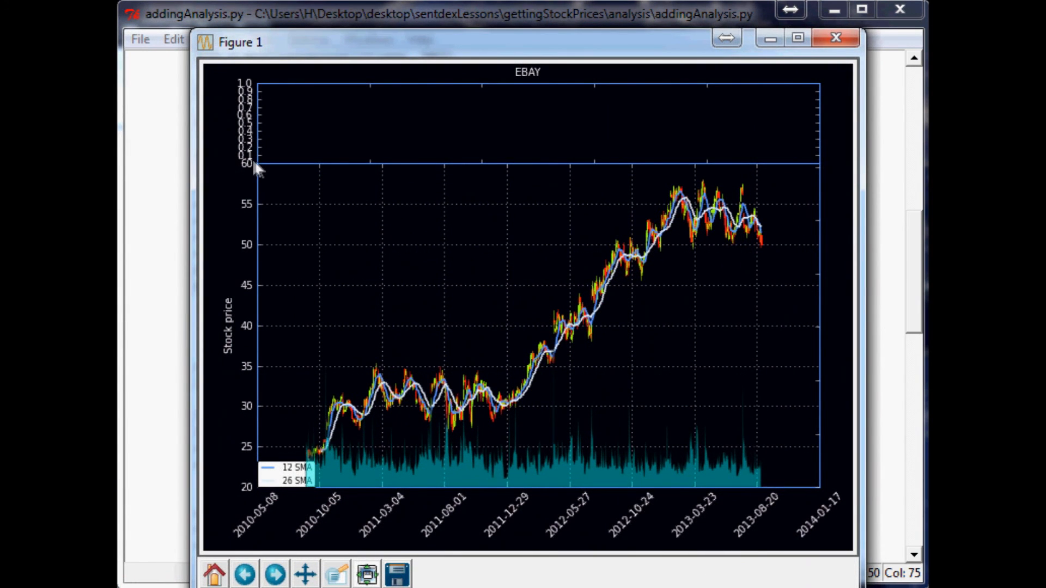
pyautogui.moveTo(706, 65)
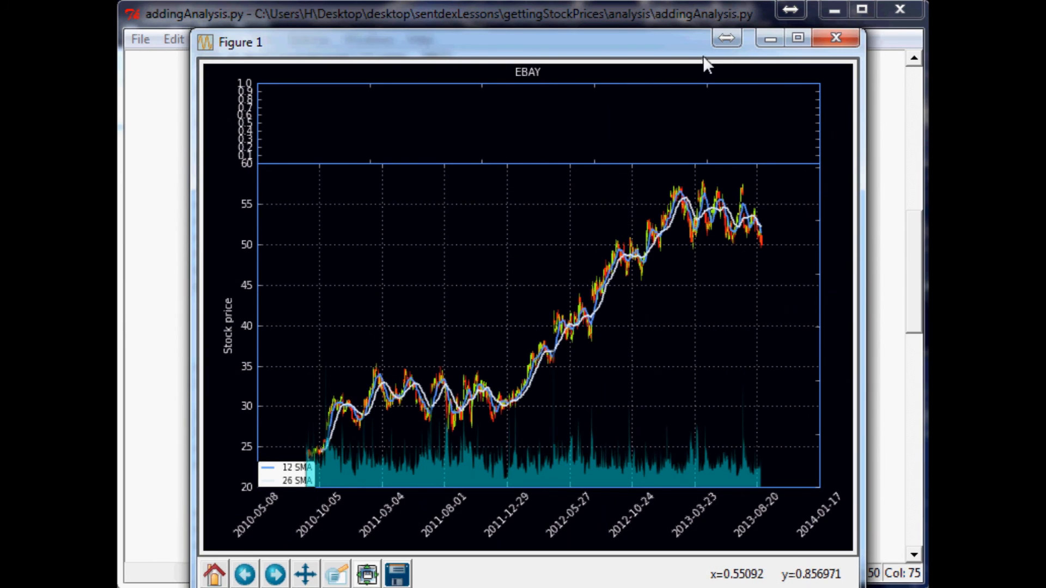
pyautogui.moveTo(252, 168)
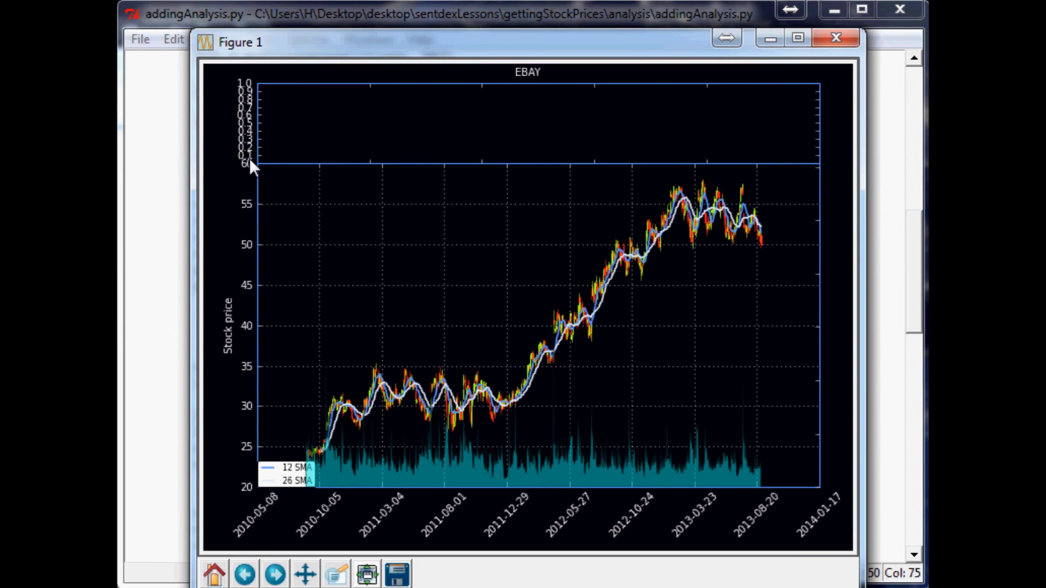
pyautogui.moveTo(257, 107)
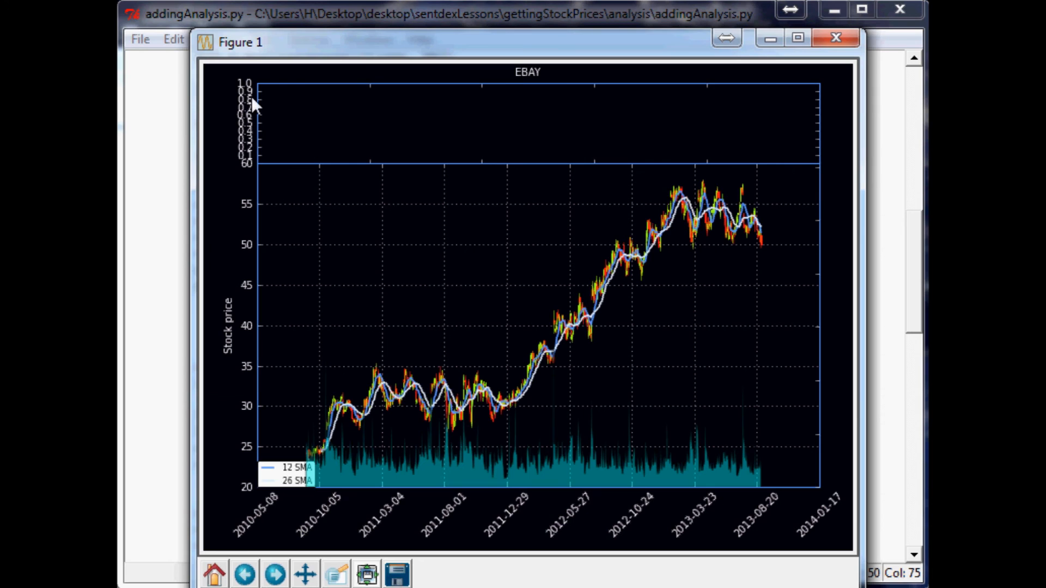
pyautogui.moveTo(504, 189)
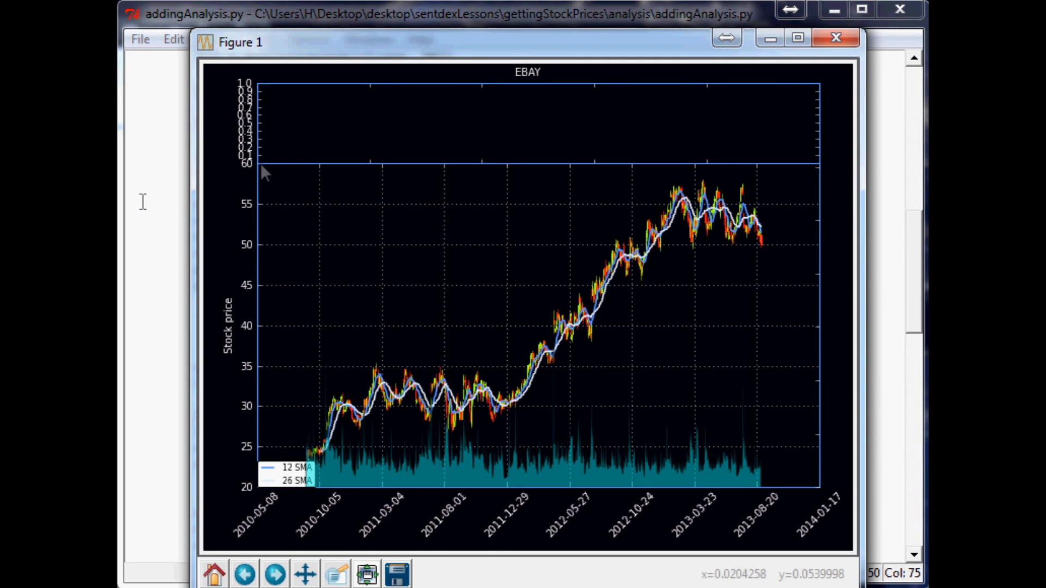
pyautogui.moveTo(282, 159)
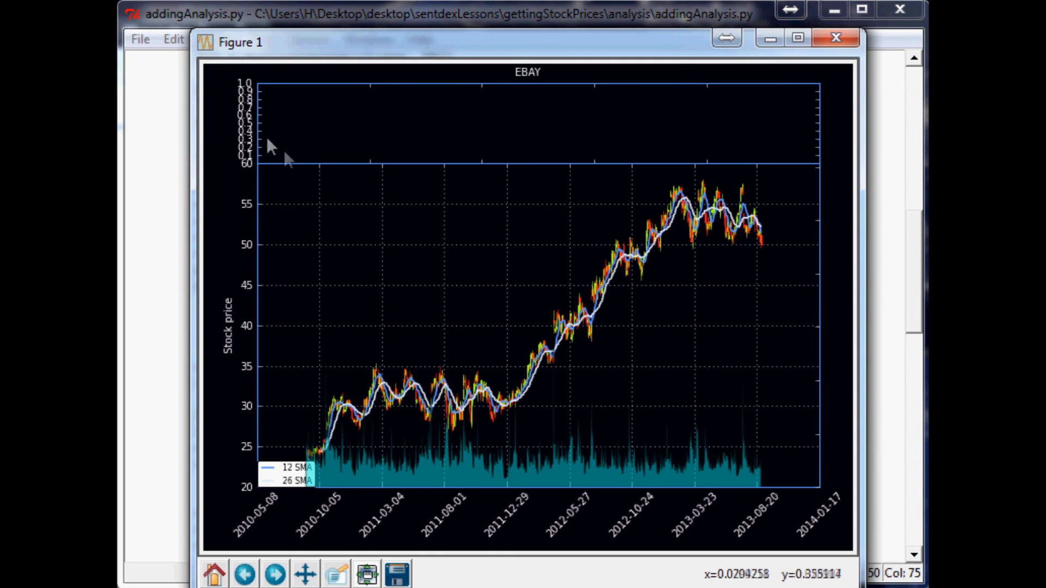
pyautogui.moveTo(347, 114)
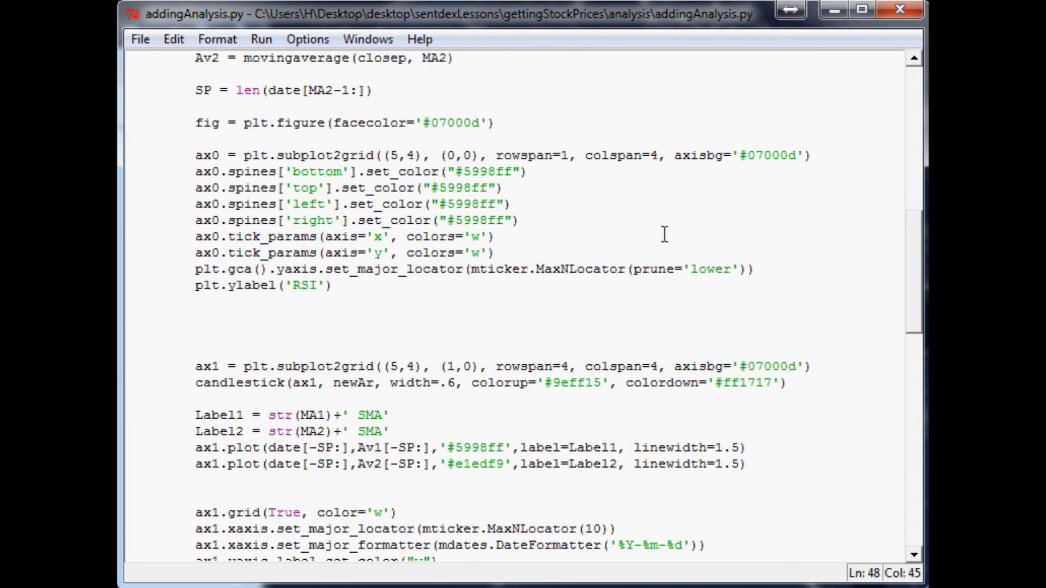
# Step: Paste ax1.yaxis.label.set_color("w") into the ax0 block so the RSI label shows white
pyautogui.scroll(-3)
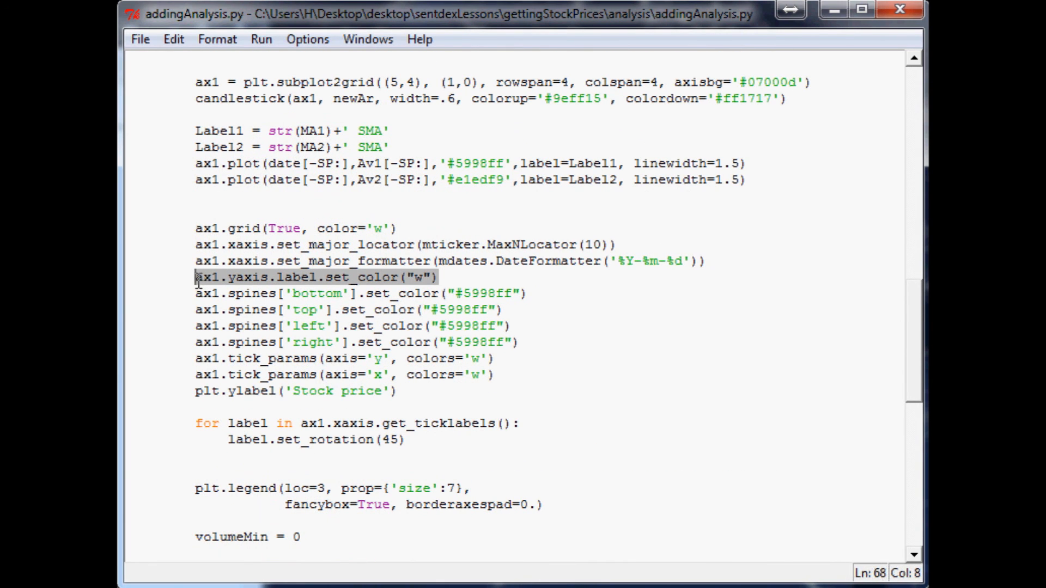
pyautogui.scroll(3)
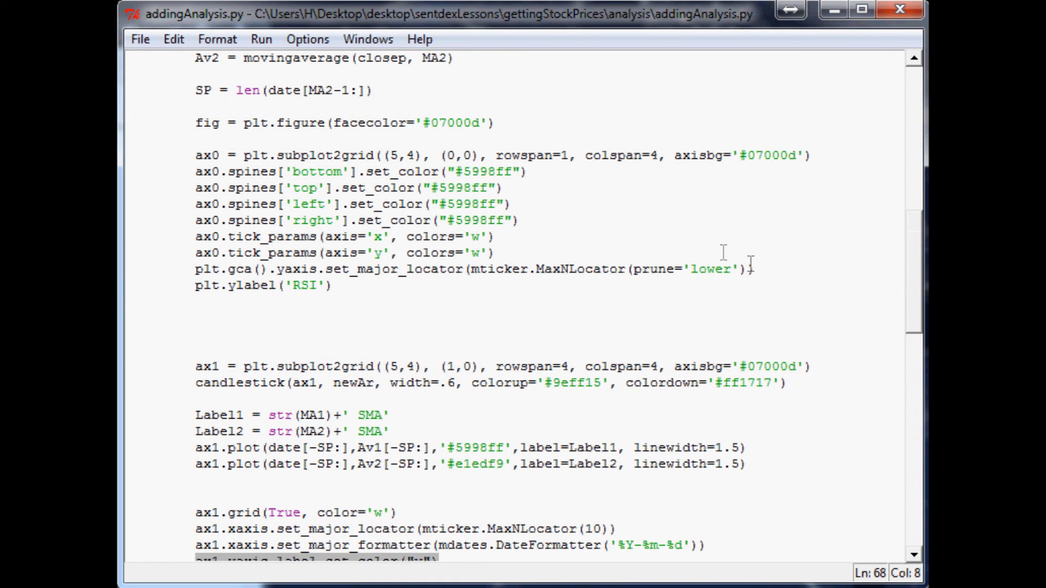
pyautogui.write('ax1.yaxis.label.set_color("w")')
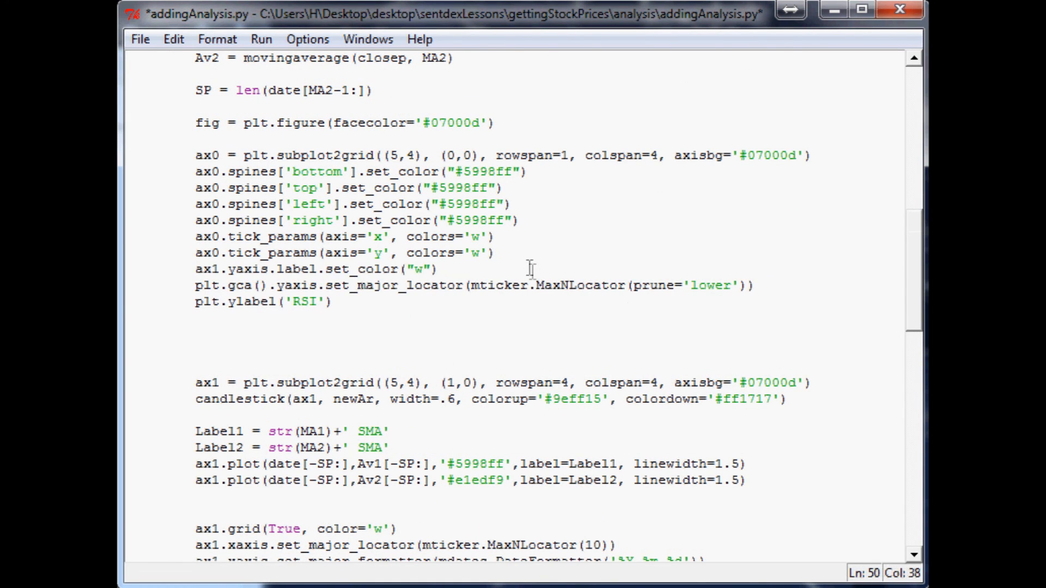
pyautogui.click(440, 268)
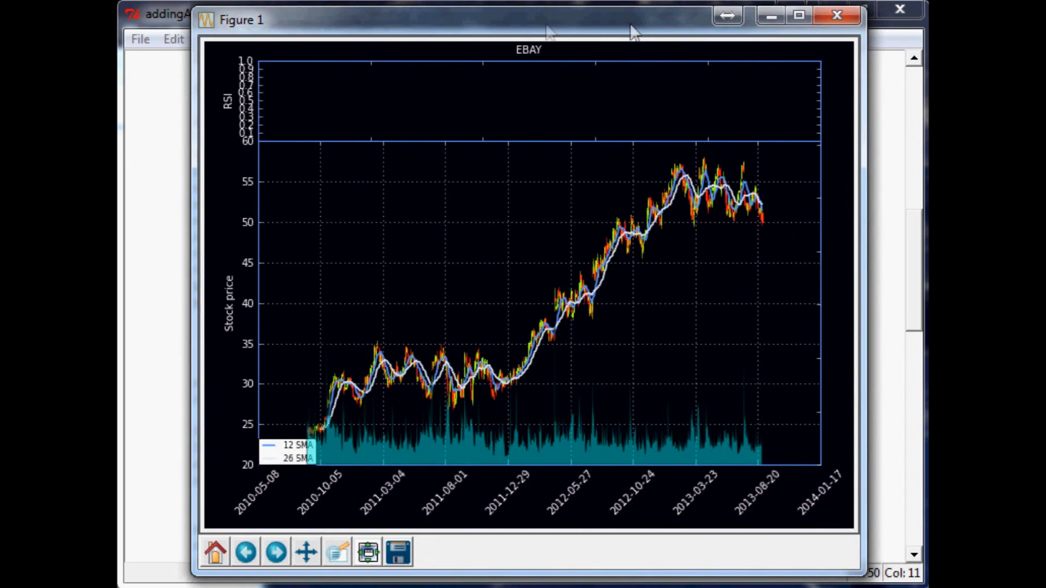
pyautogui.moveTo(217, 123)
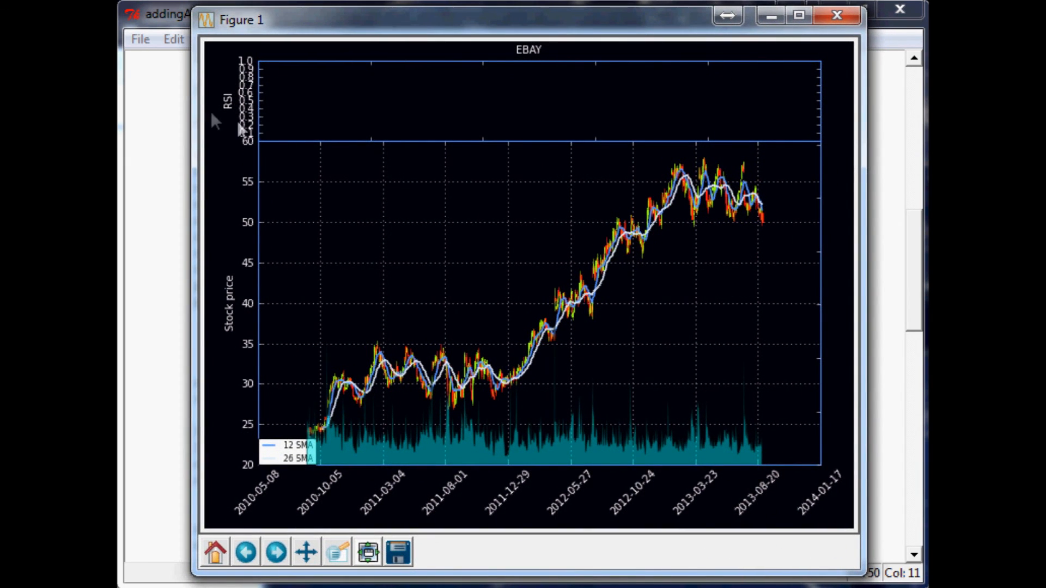
pyautogui.moveTo(286, 123)
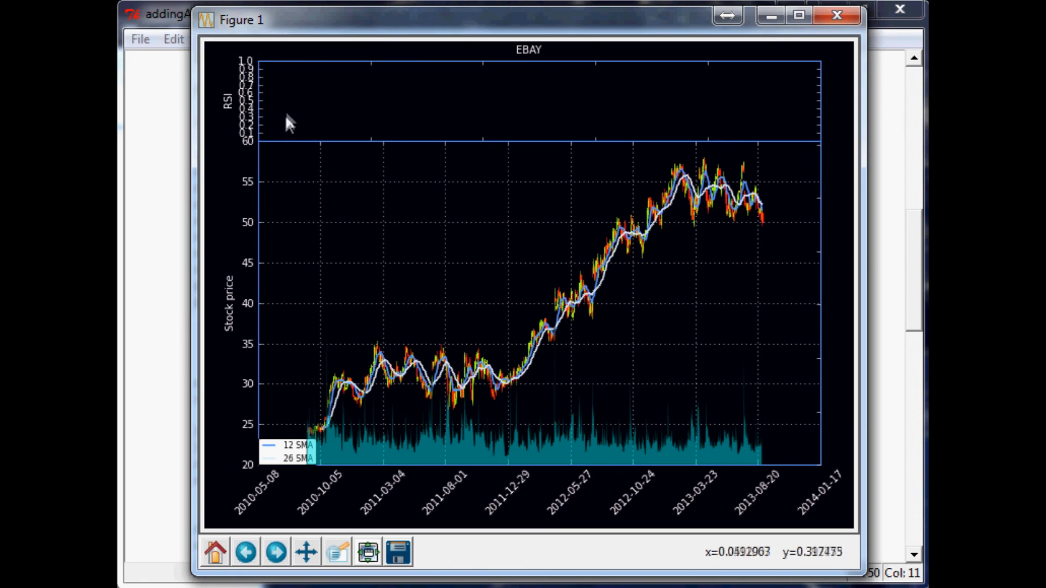
pyautogui.moveTo(277, 142)
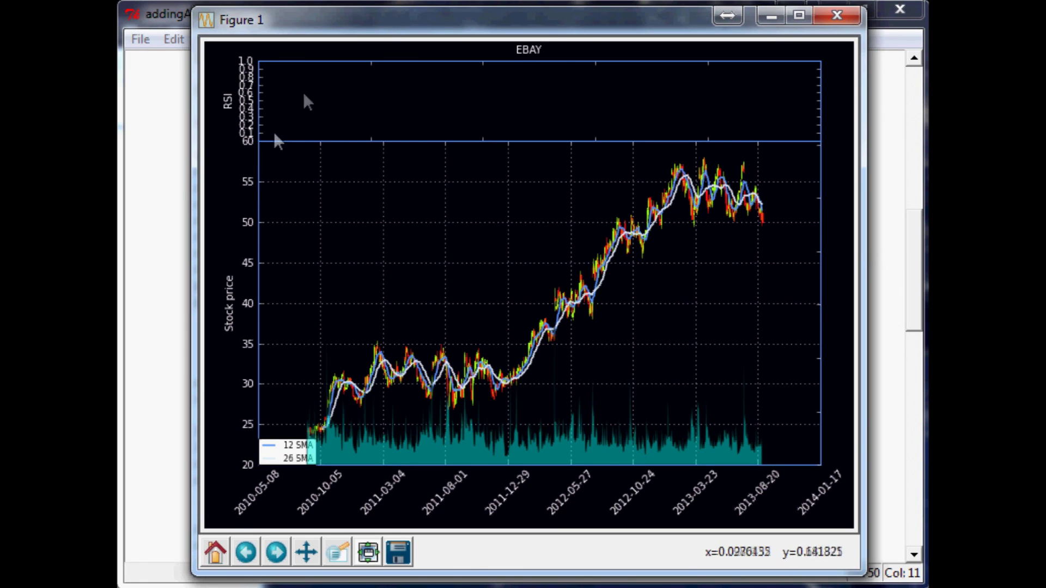
pyautogui.moveTo(603, 162)
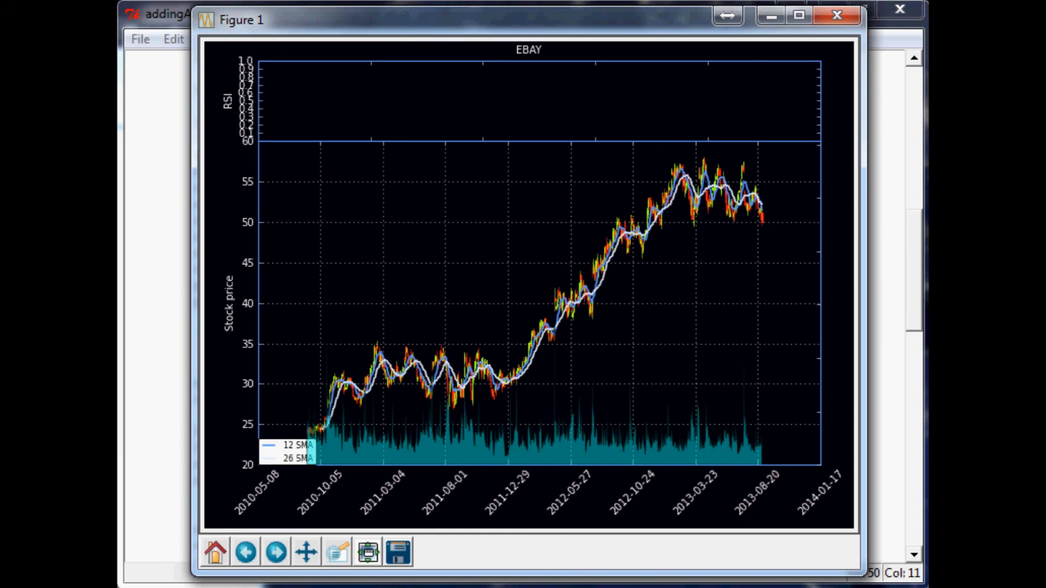
pyautogui.moveTo(455, 72)
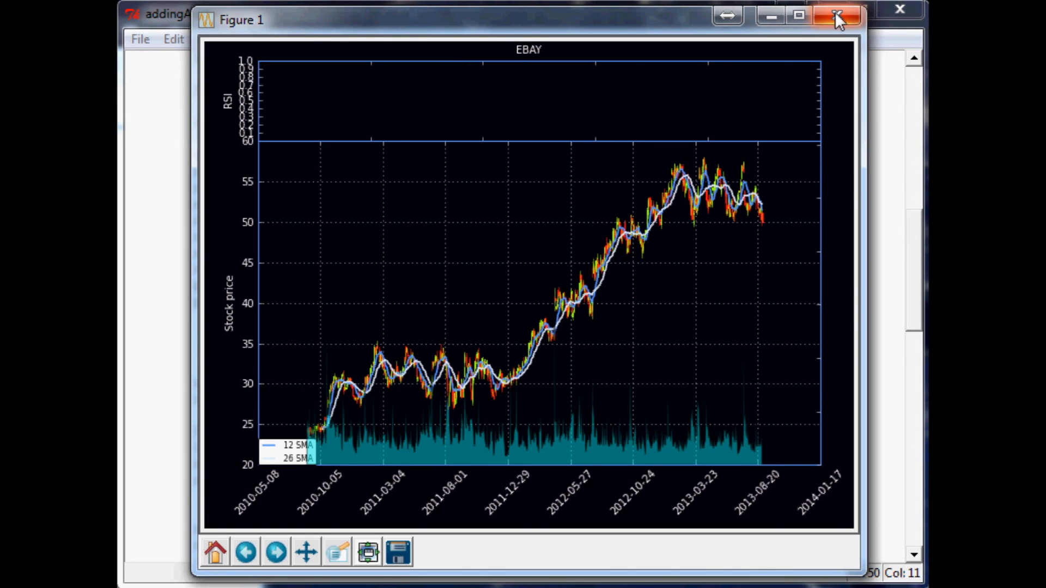
pyautogui.moveTo(857, 19)
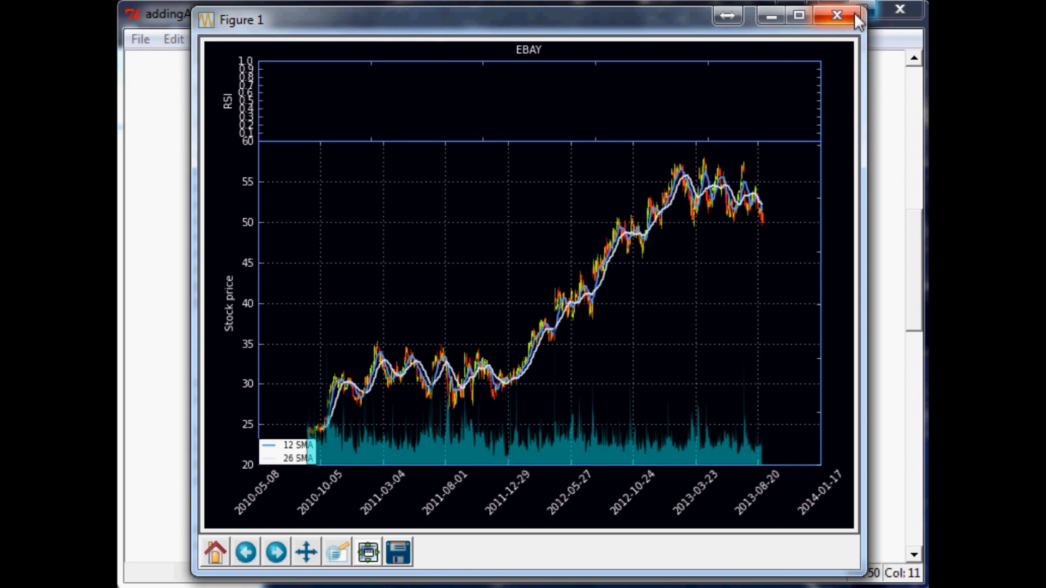
pyautogui.moveTo(799, 14)
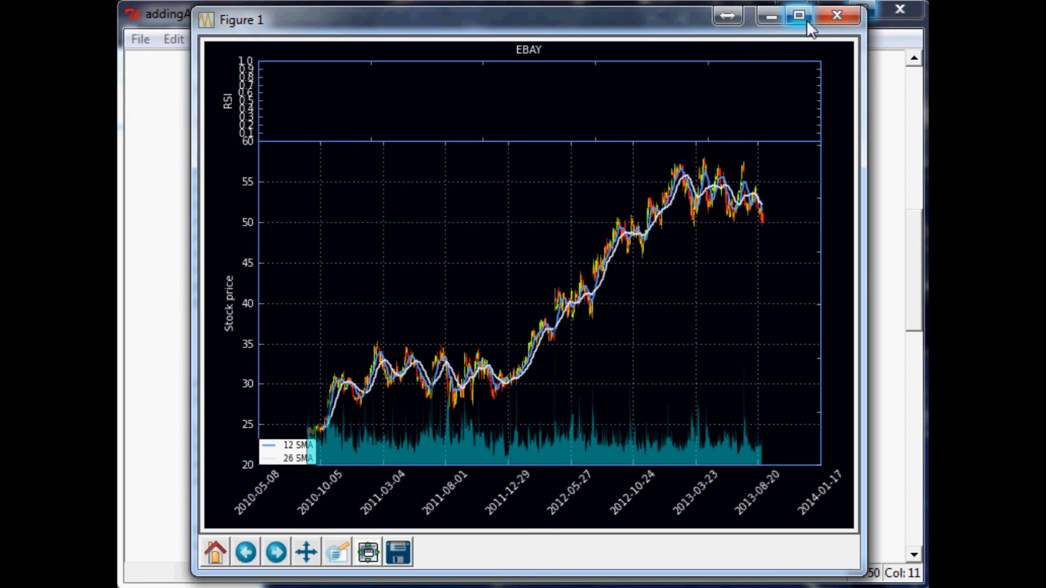